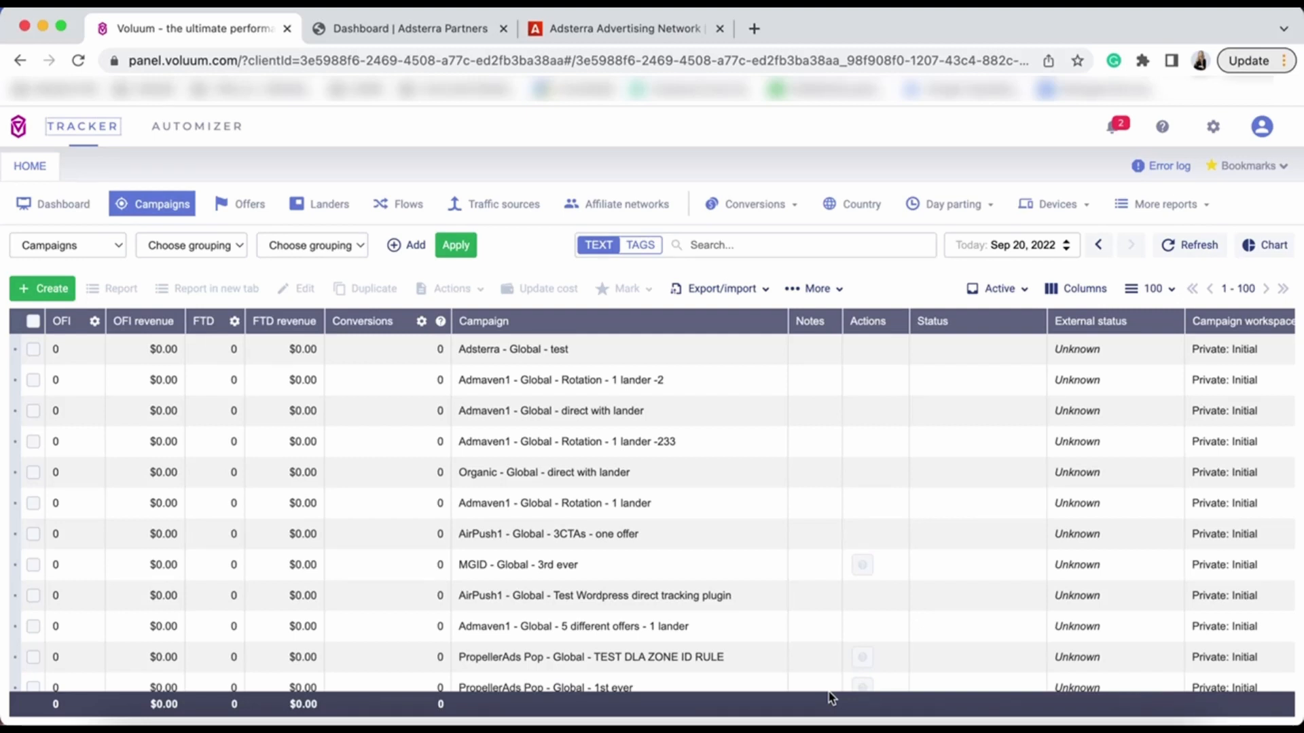
pyautogui.moveTo(688, 55)
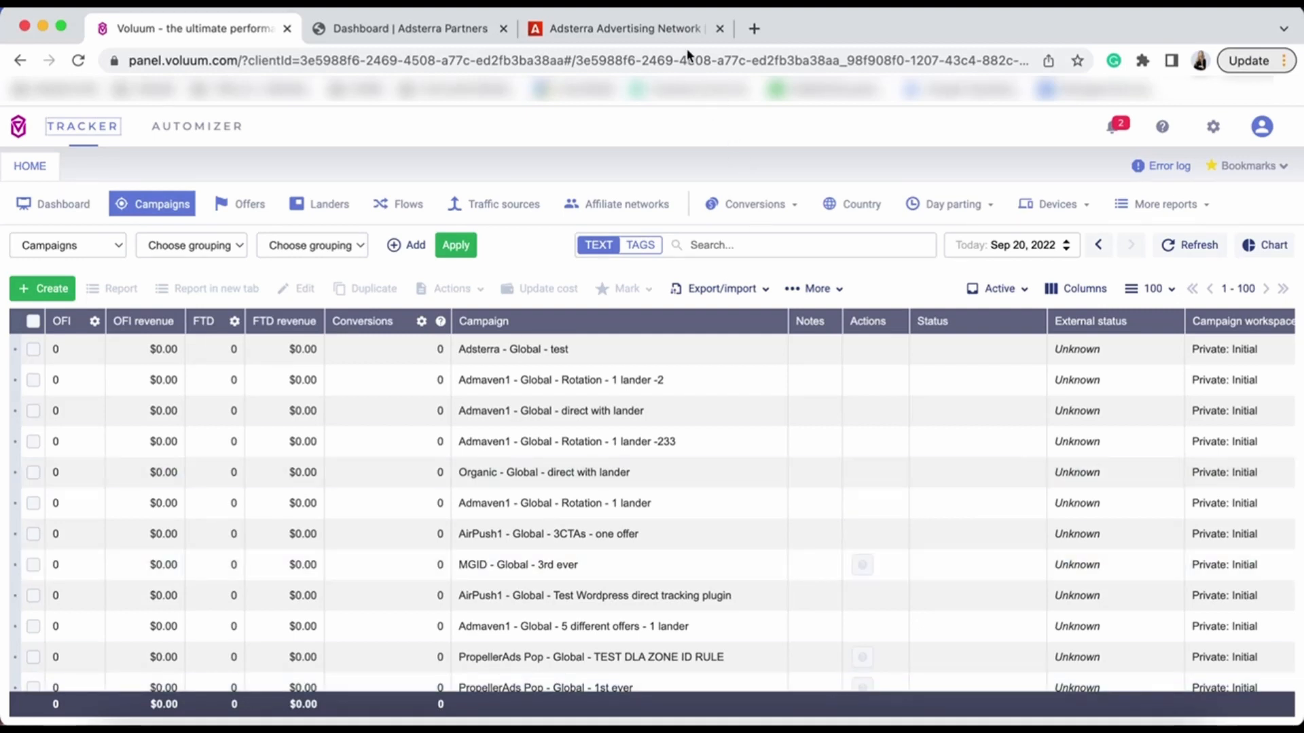
# Check the Adsterra homepage's login options, then close it to return to Voluum Campaigns
pyautogui.click(626, 29)
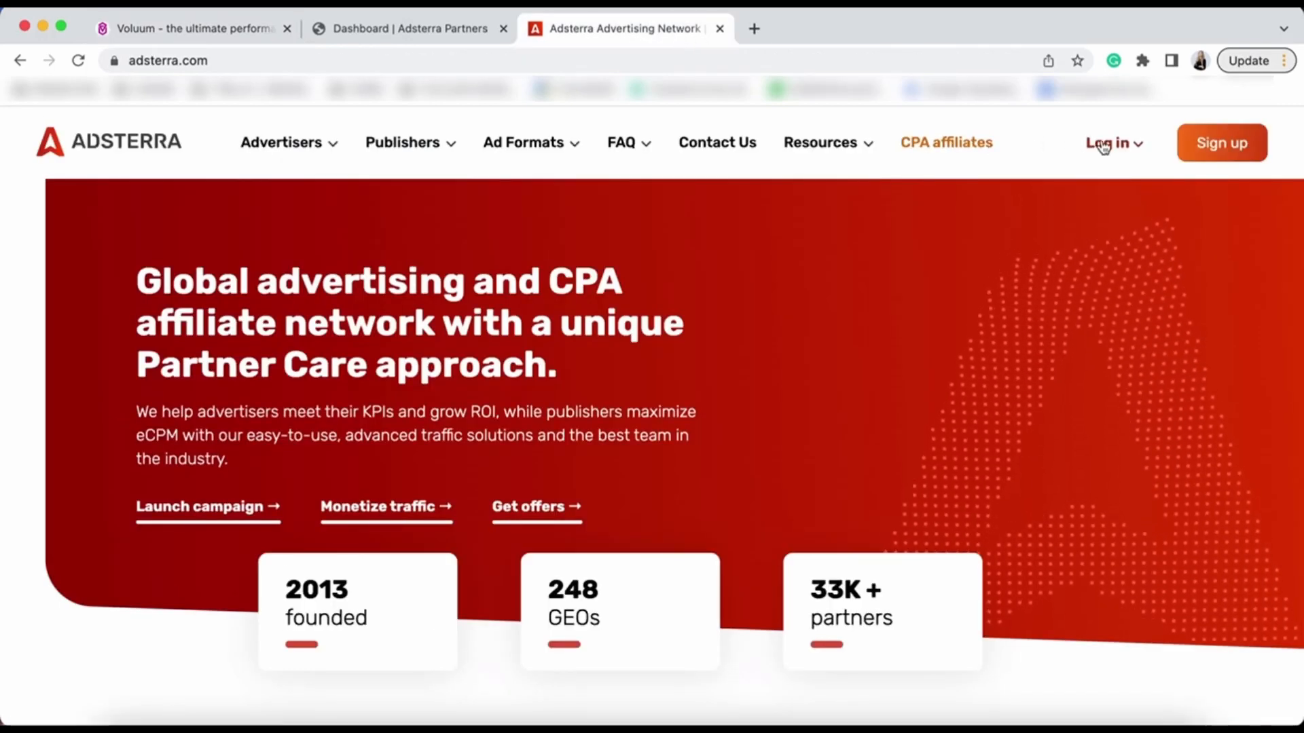
pyautogui.click(1109, 144)
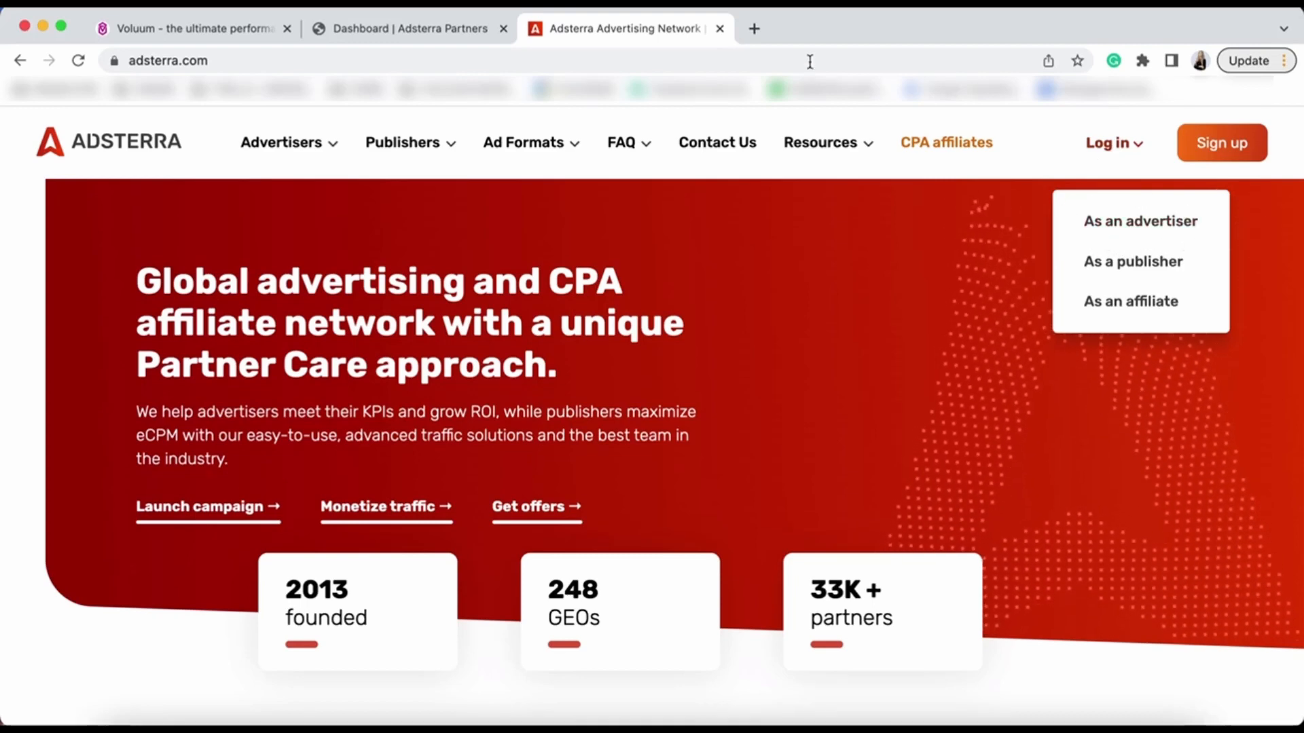
pyautogui.click(190, 28)
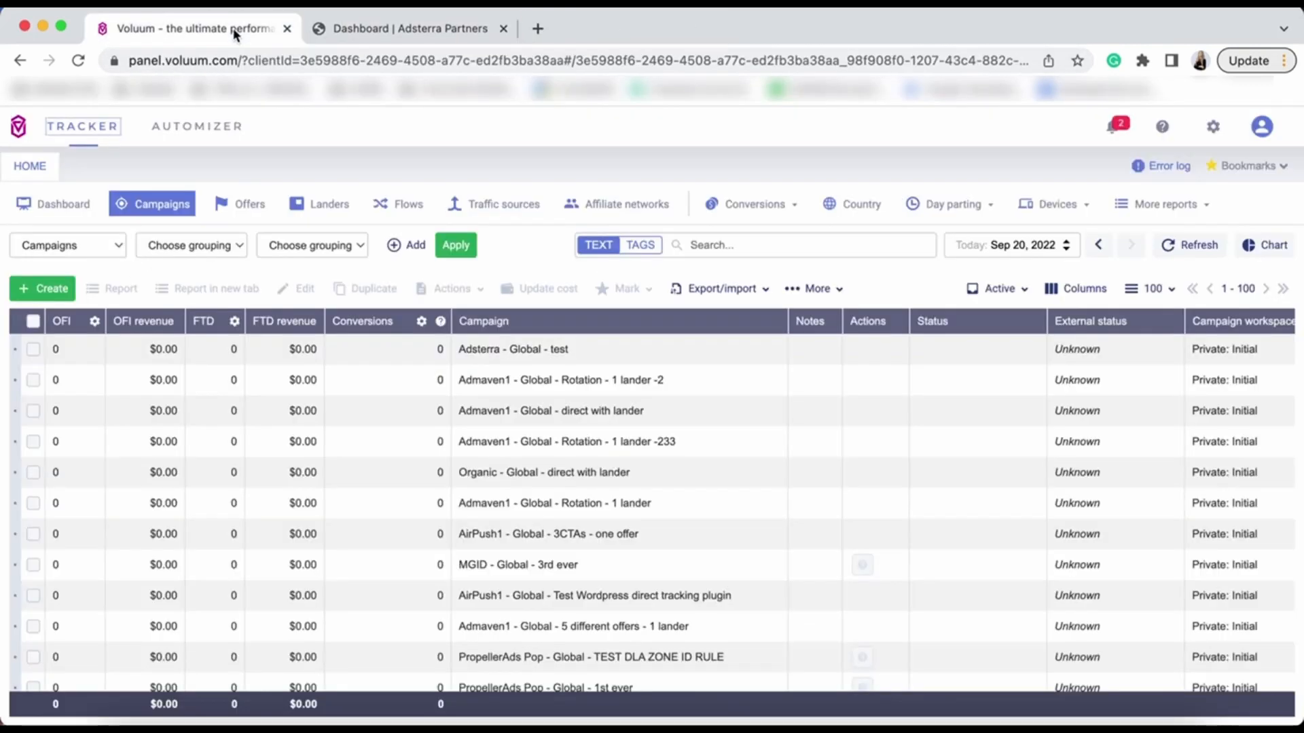
pyautogui.moveTo(232, 139)
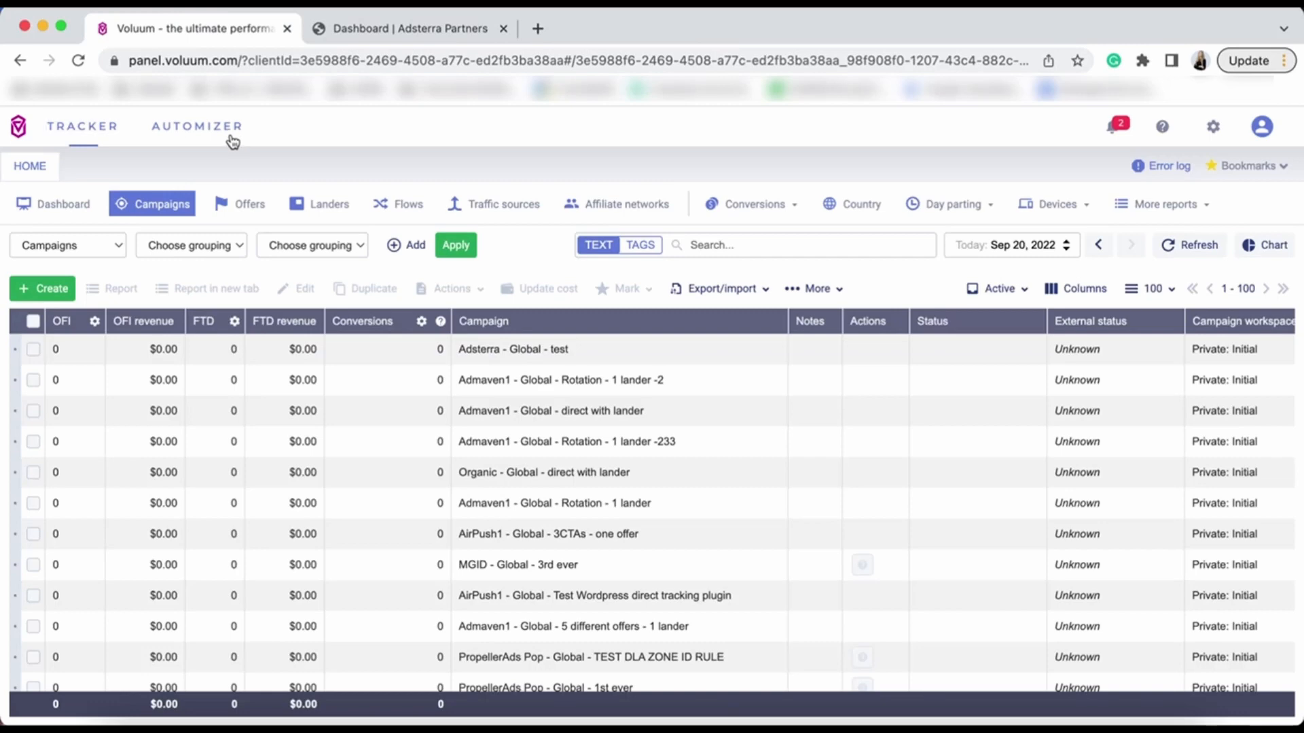
# Go to Automizer, review the 'what the Automizer can do' overview and dismiss it
pyautogui.click(195, 128)
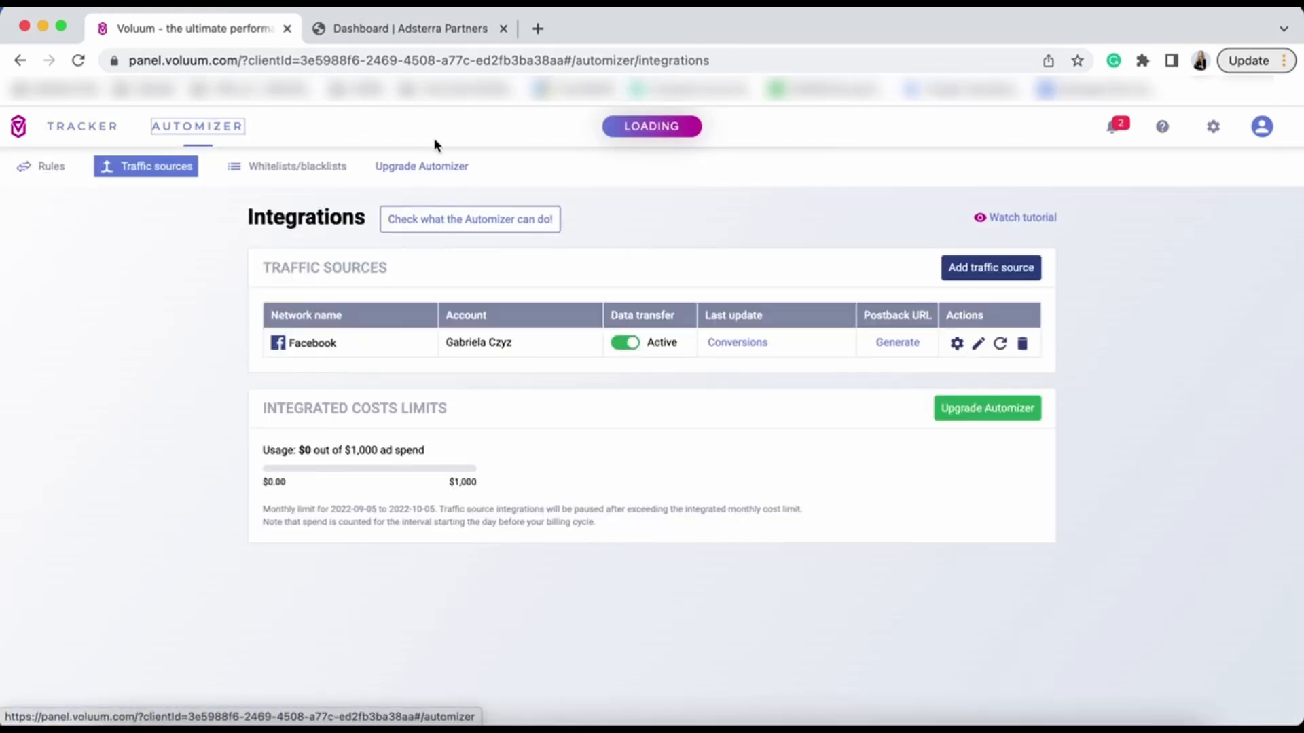
pyautogui.click(470, 218)
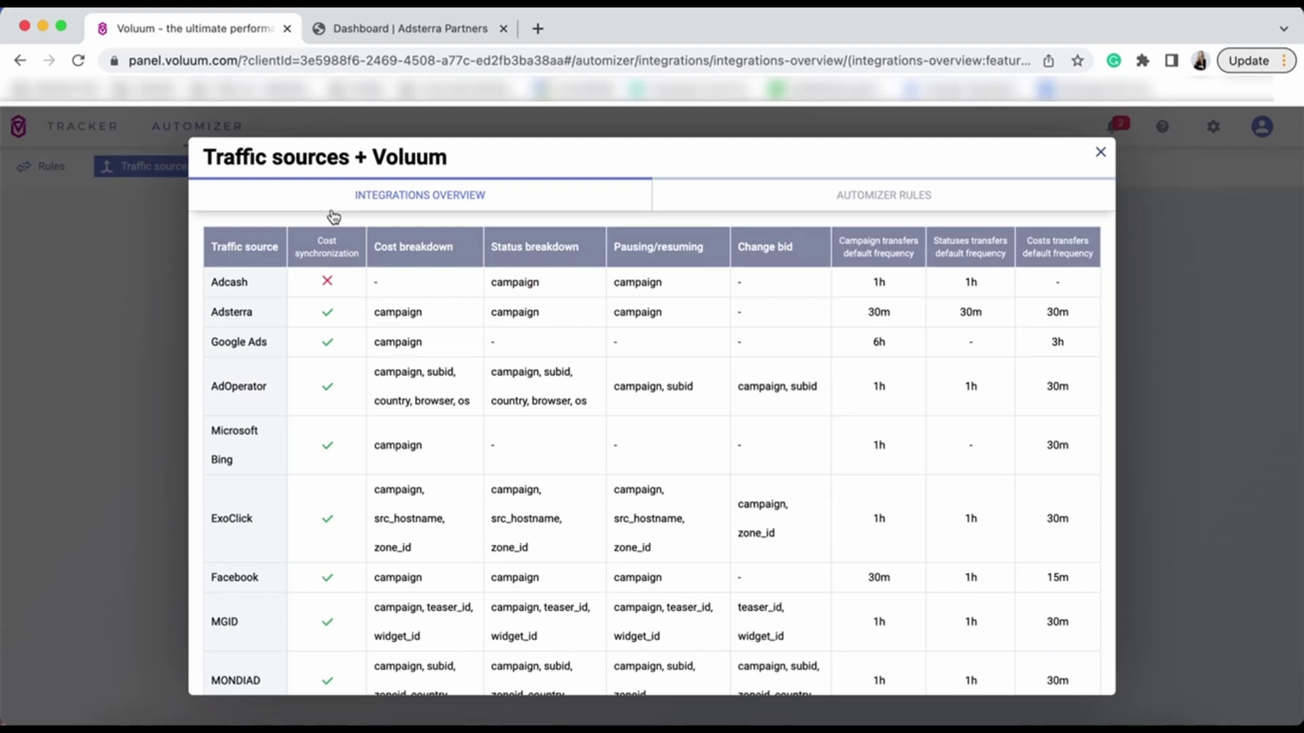
pyautogui.click(1100, 152)
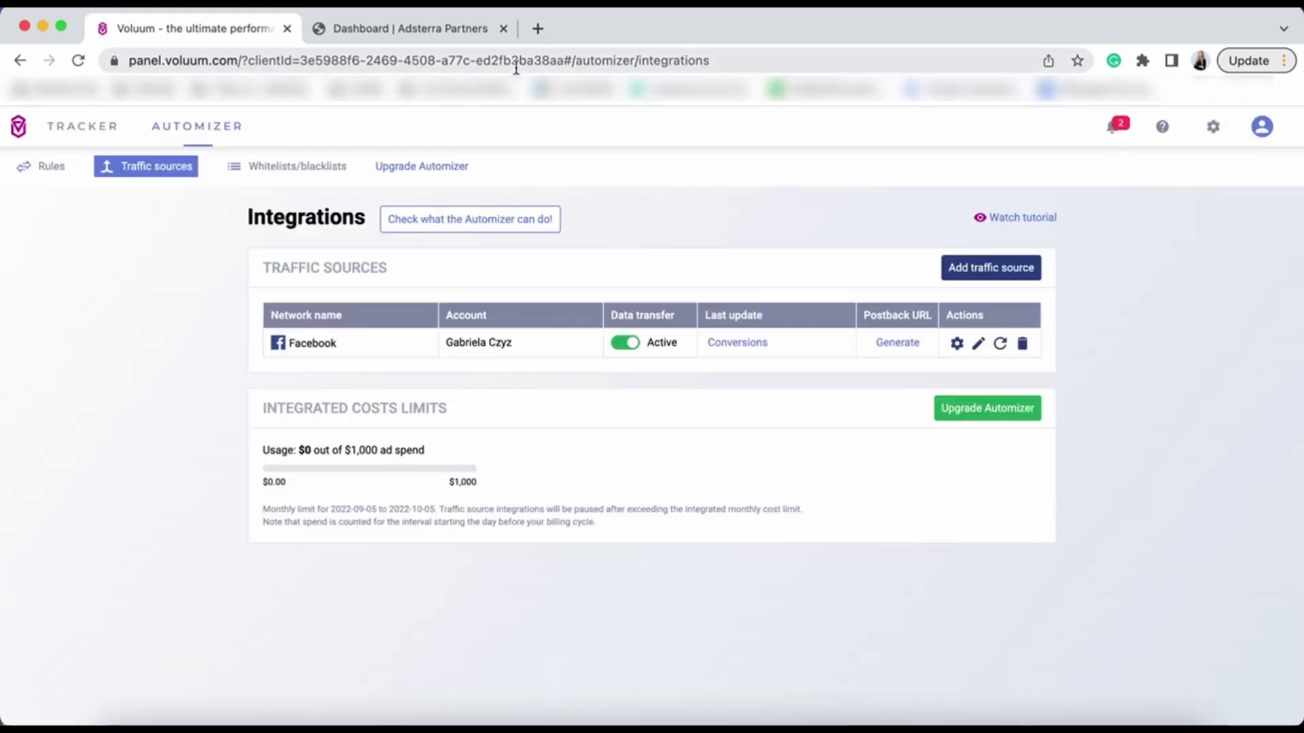
# In the Adsterra dashboard, navigate via Tracking to the API token page
pyautogui.click(408, 29)
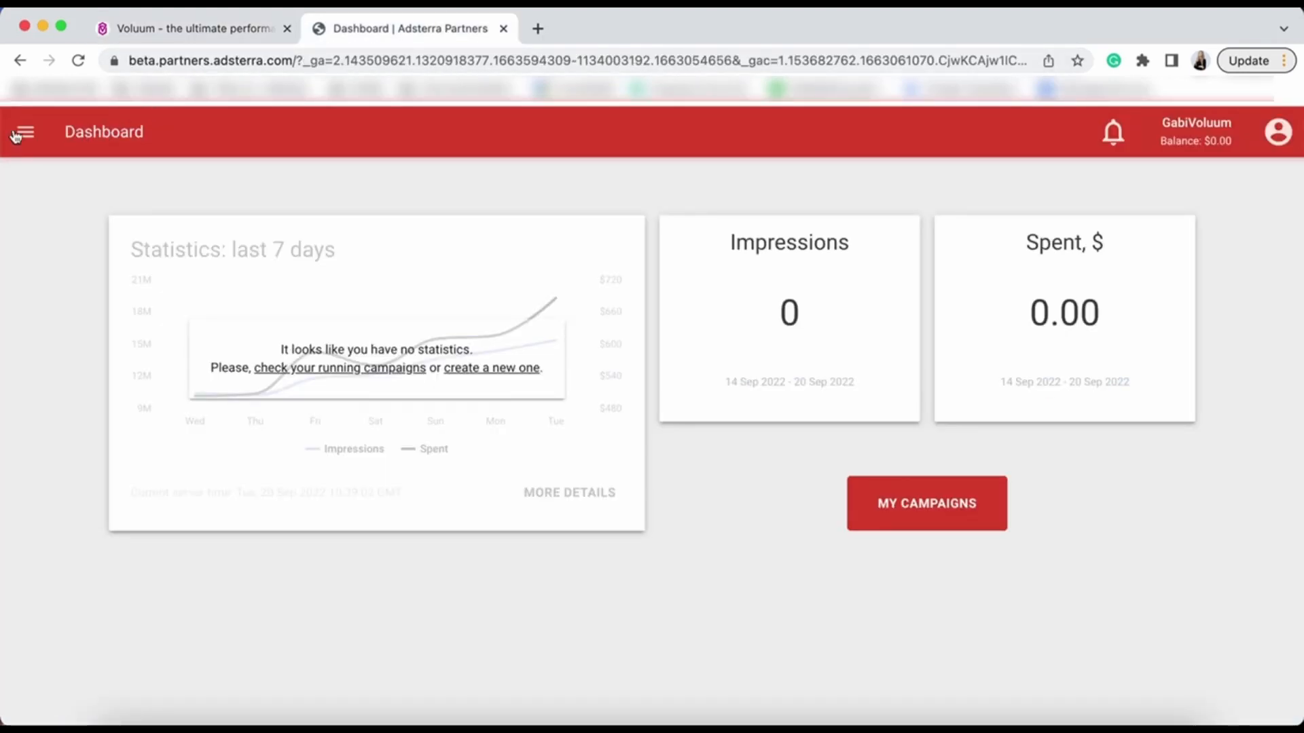
pyautogui.click(23, 132)
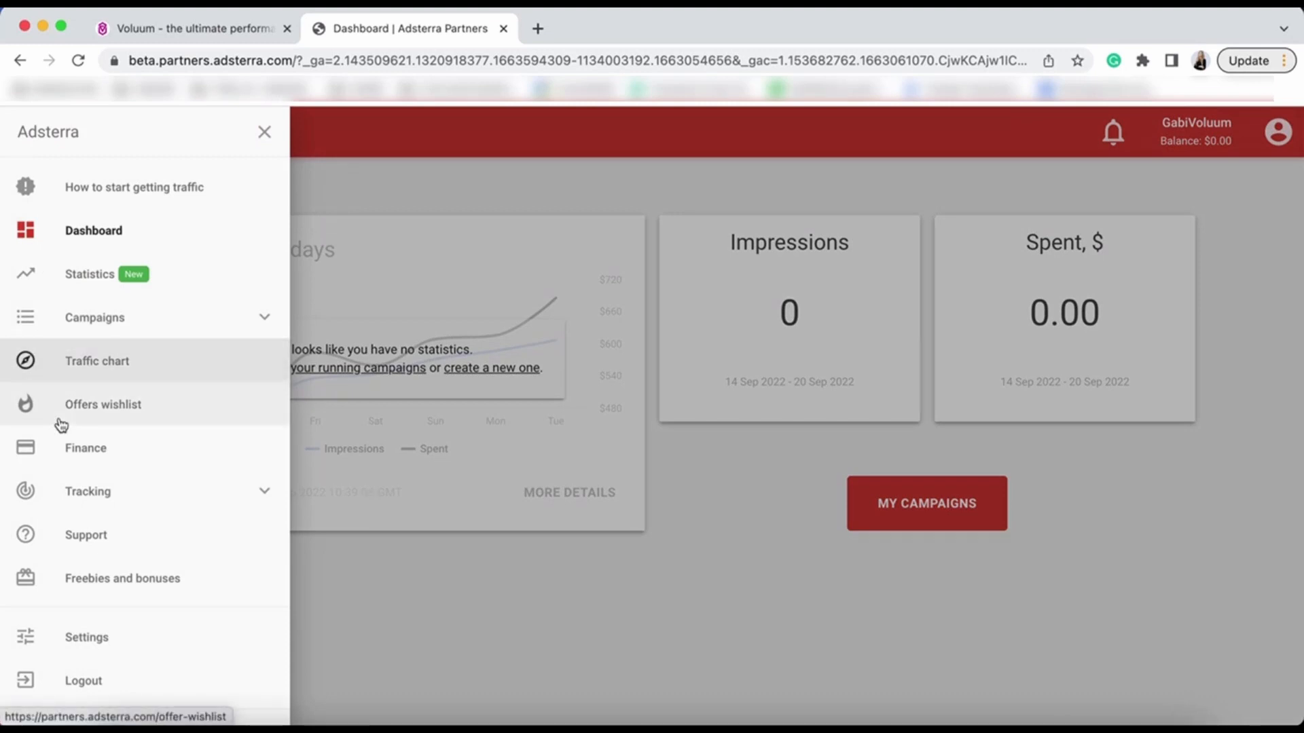
pyautogui.click(87, 491)
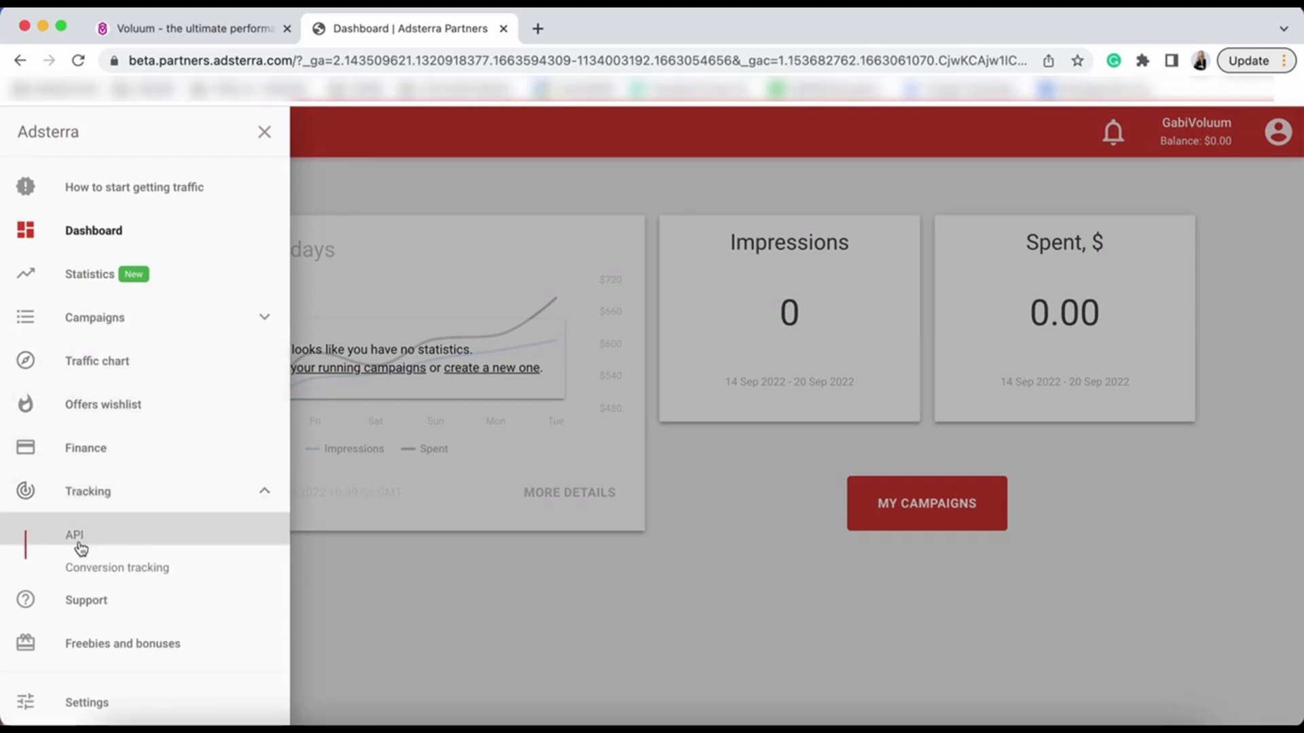
pyautogui.click(72, 535)
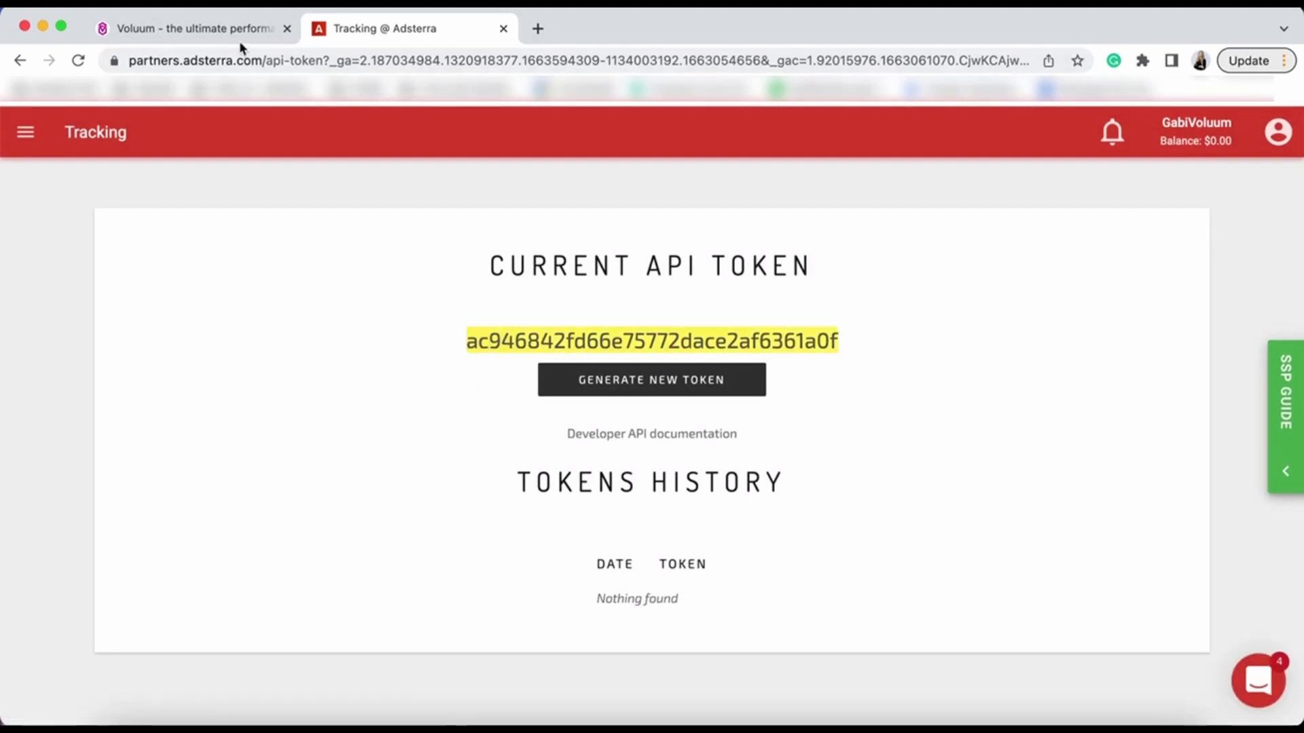
# Back in Voluum, add a new traffic source integration and choose Adsterra
pyautogui.click(190, 28)
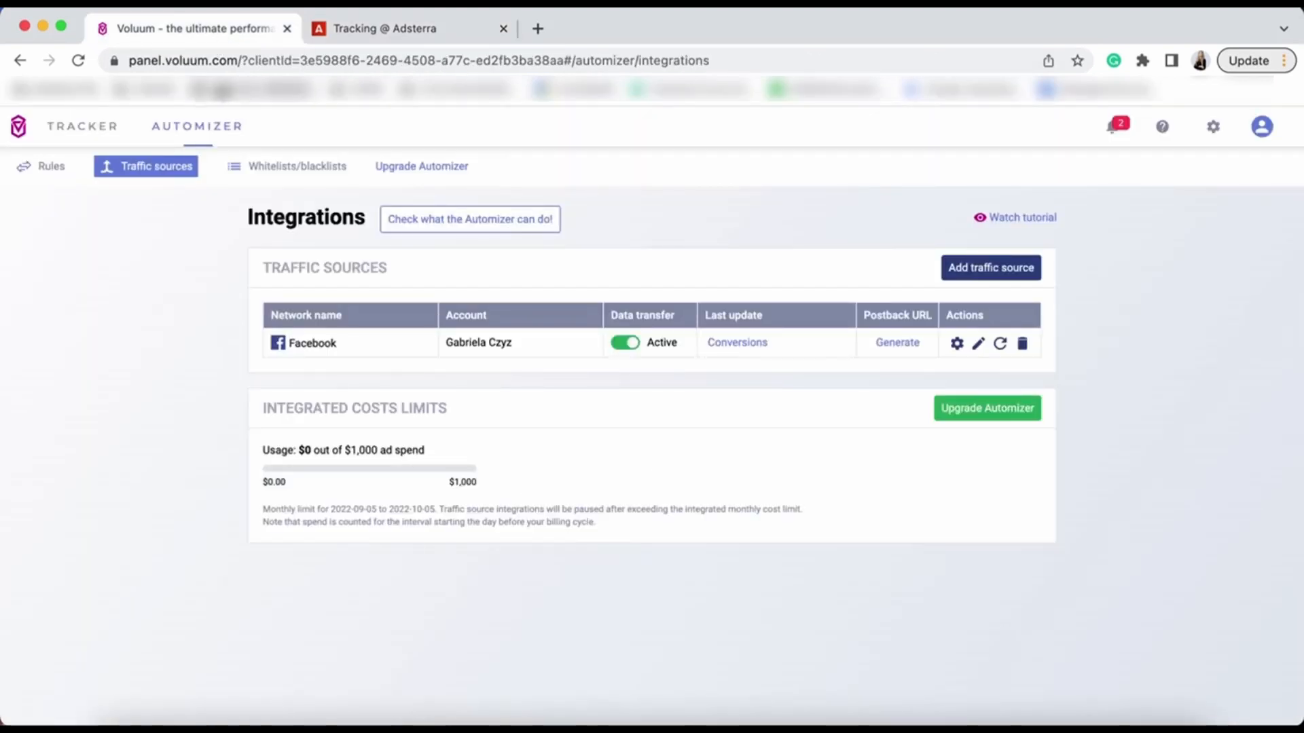
pyautogui.click(991, 267)
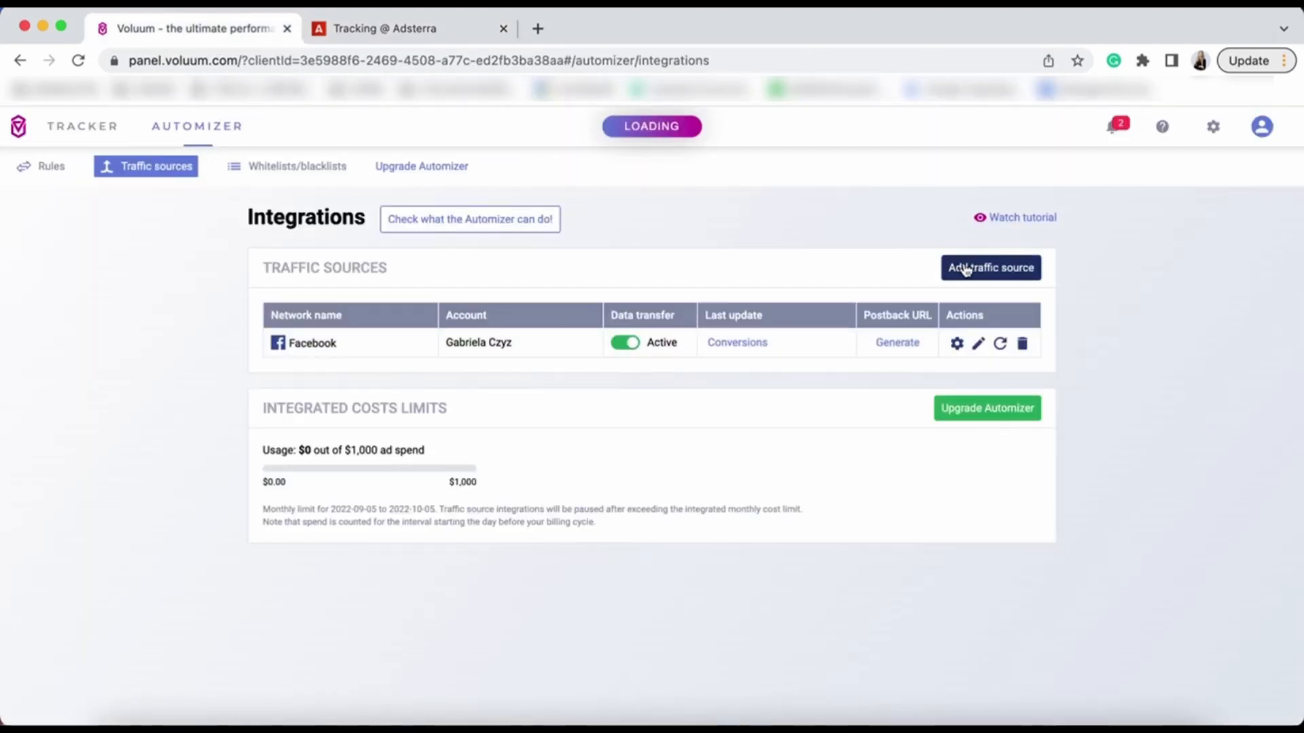
pyautogui.click(990, 267)
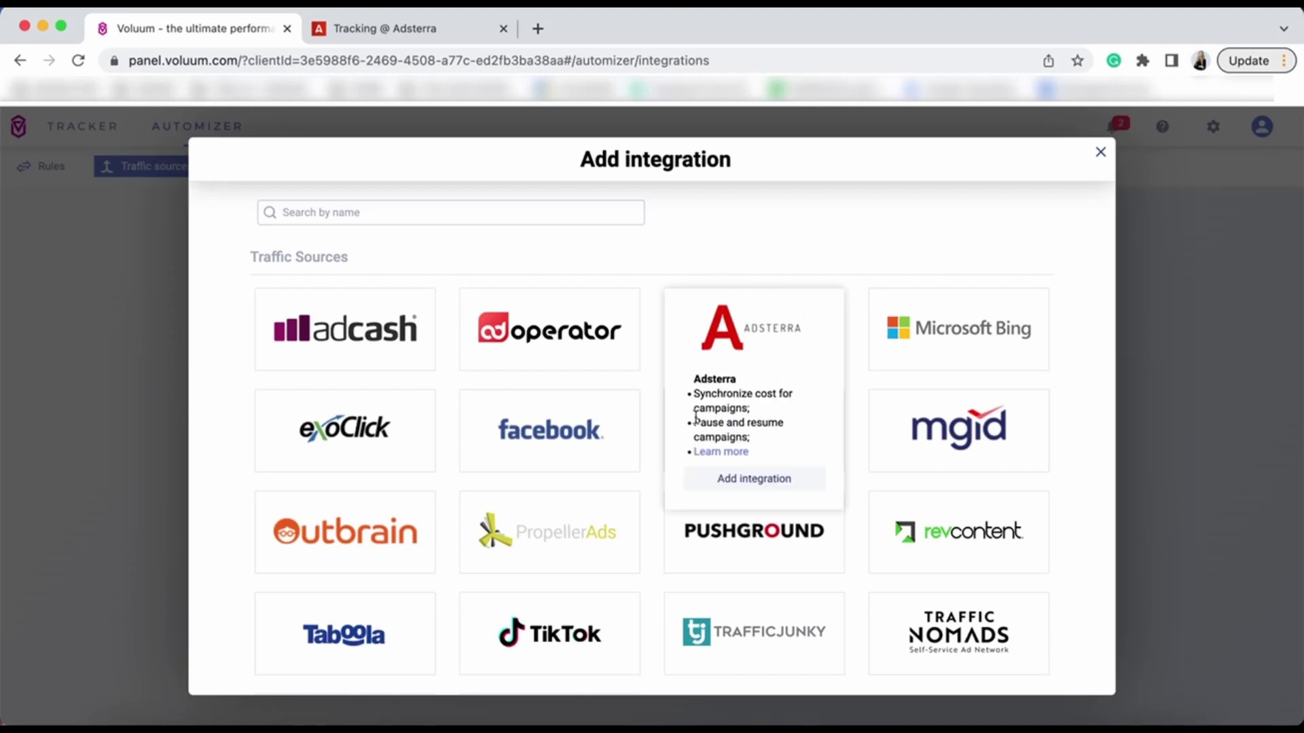
pyautogui.moveTo(757, 484)
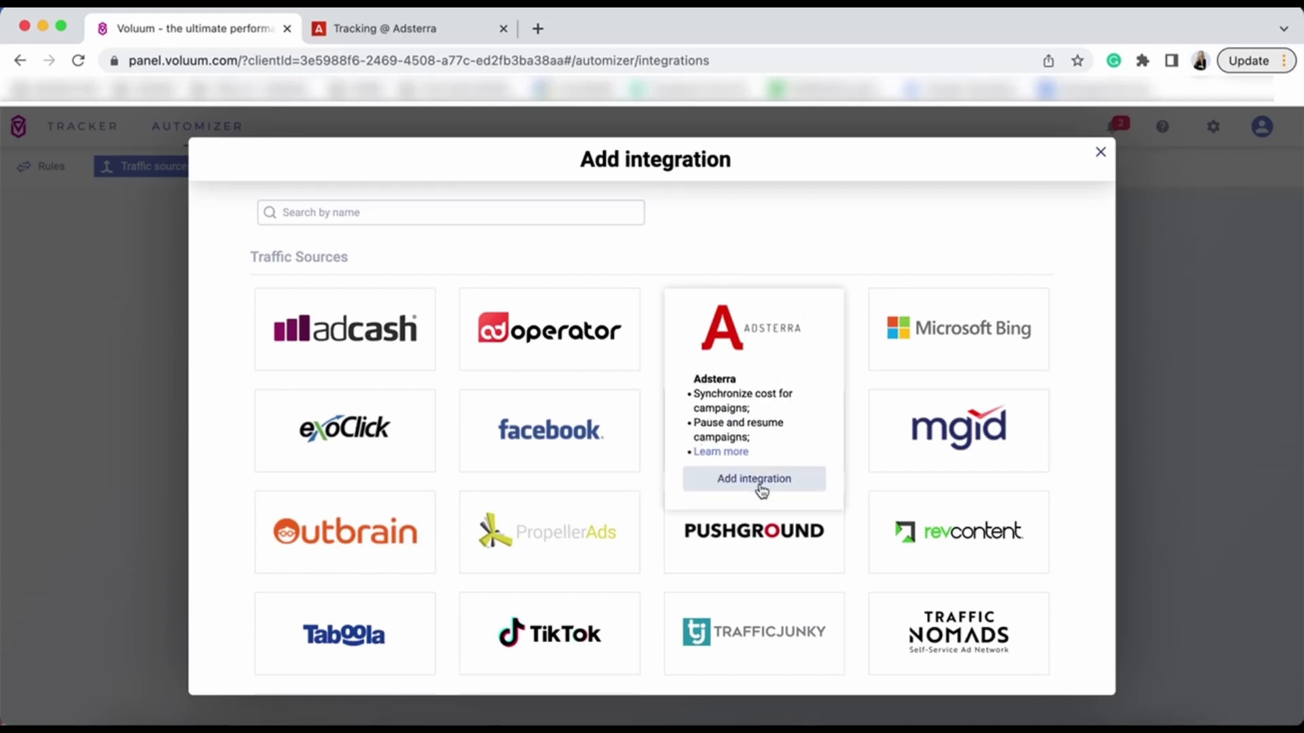
pyautogui.click(754, 478)
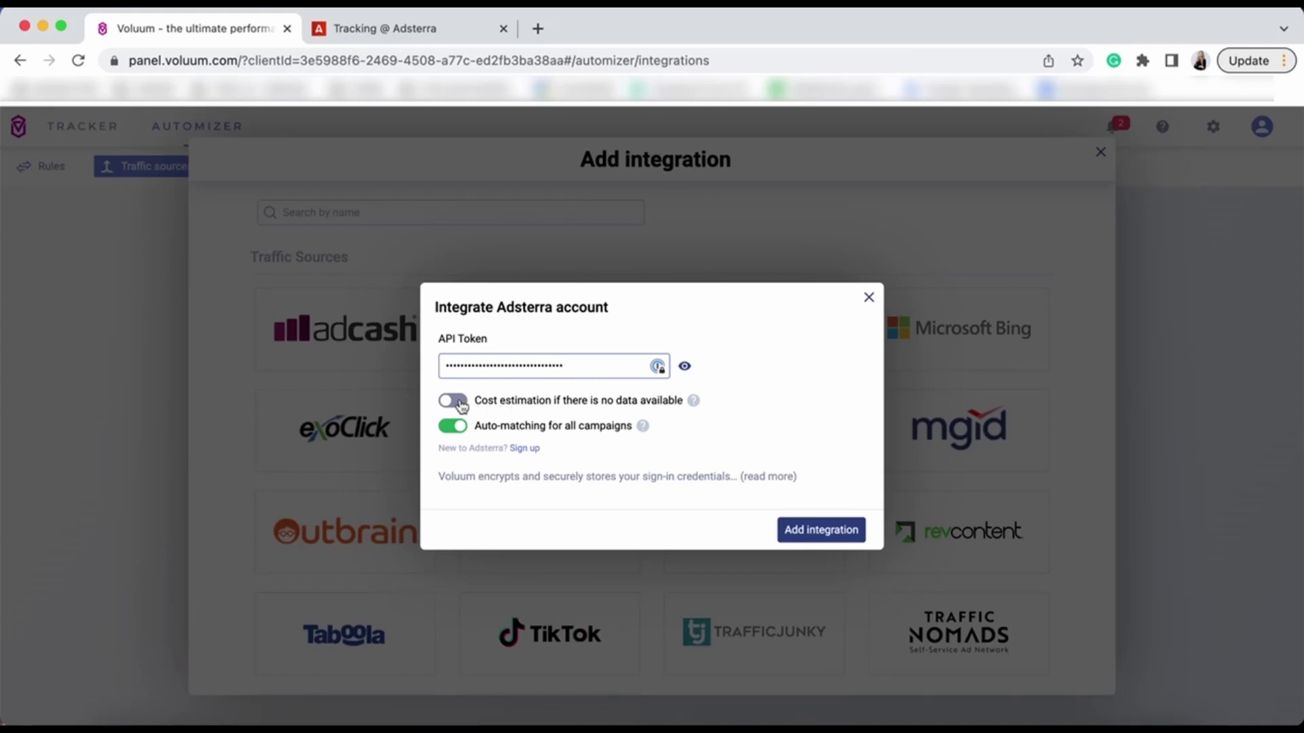
# Enable cost estimation without data, disable auto-matching for all campaigns, and add the integration
pyautogui.click(453, 400)
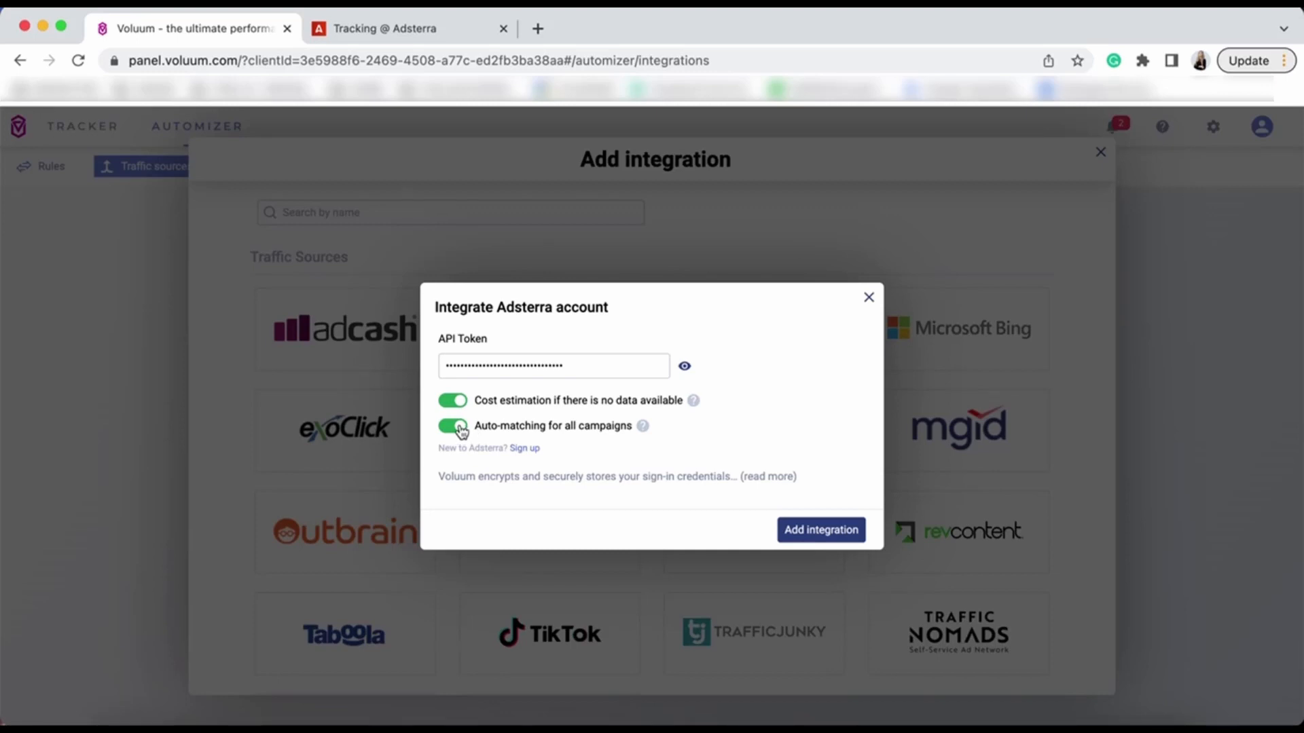
pyautogui.click(453, 425)
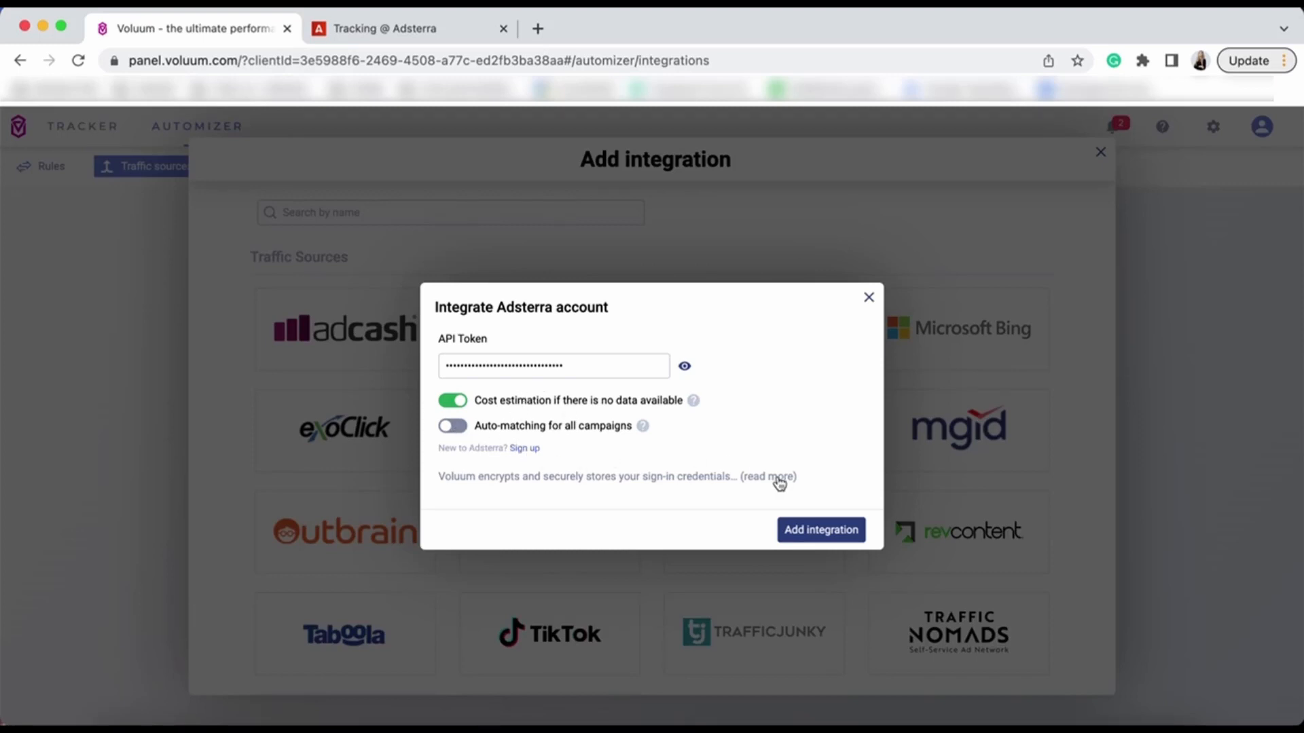
pyautogui.click(821, 530)
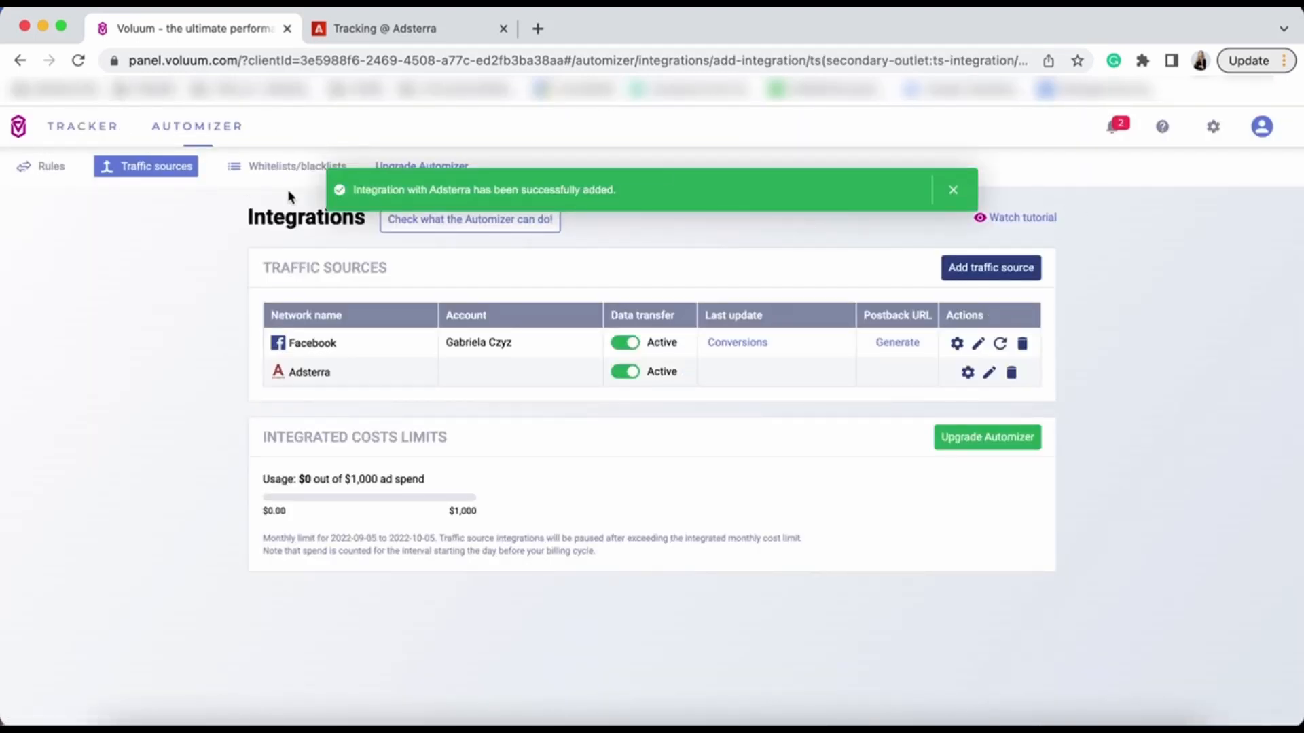
pyautogui.moveTo(498, 169)
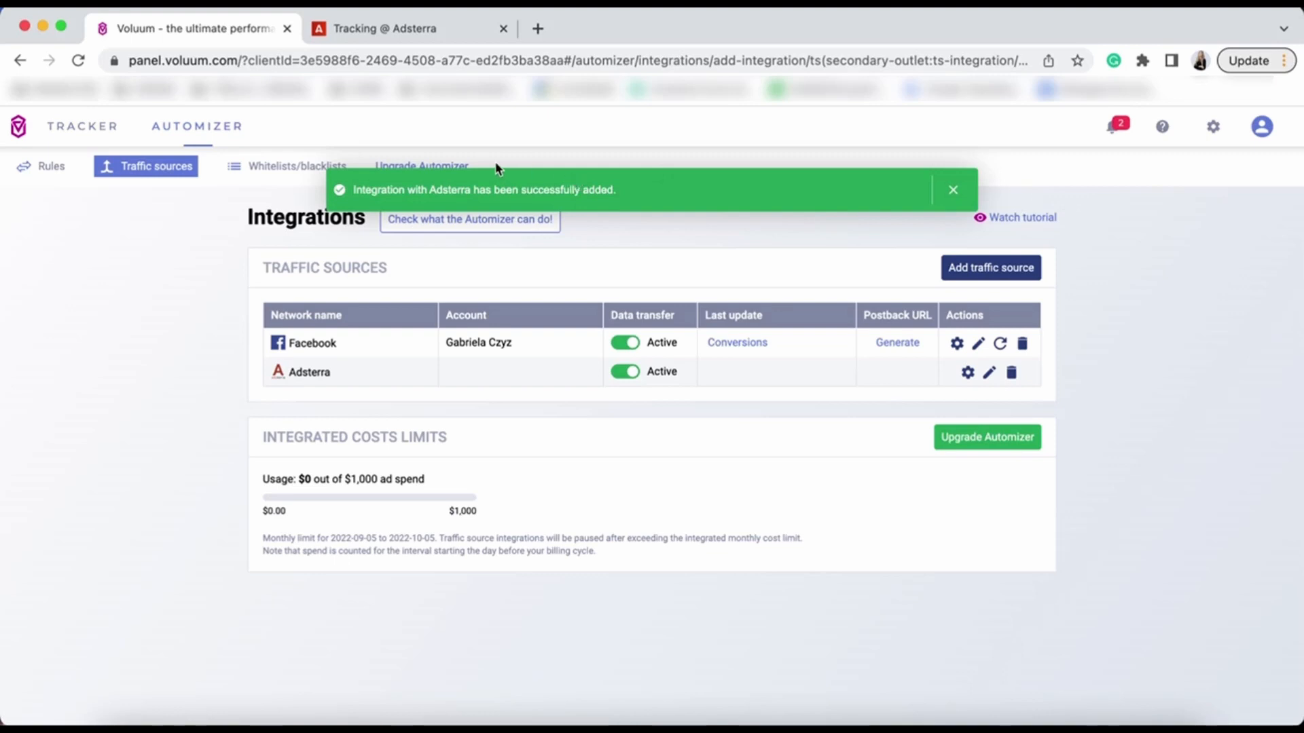
pyautogui.moveTo(104, 129)
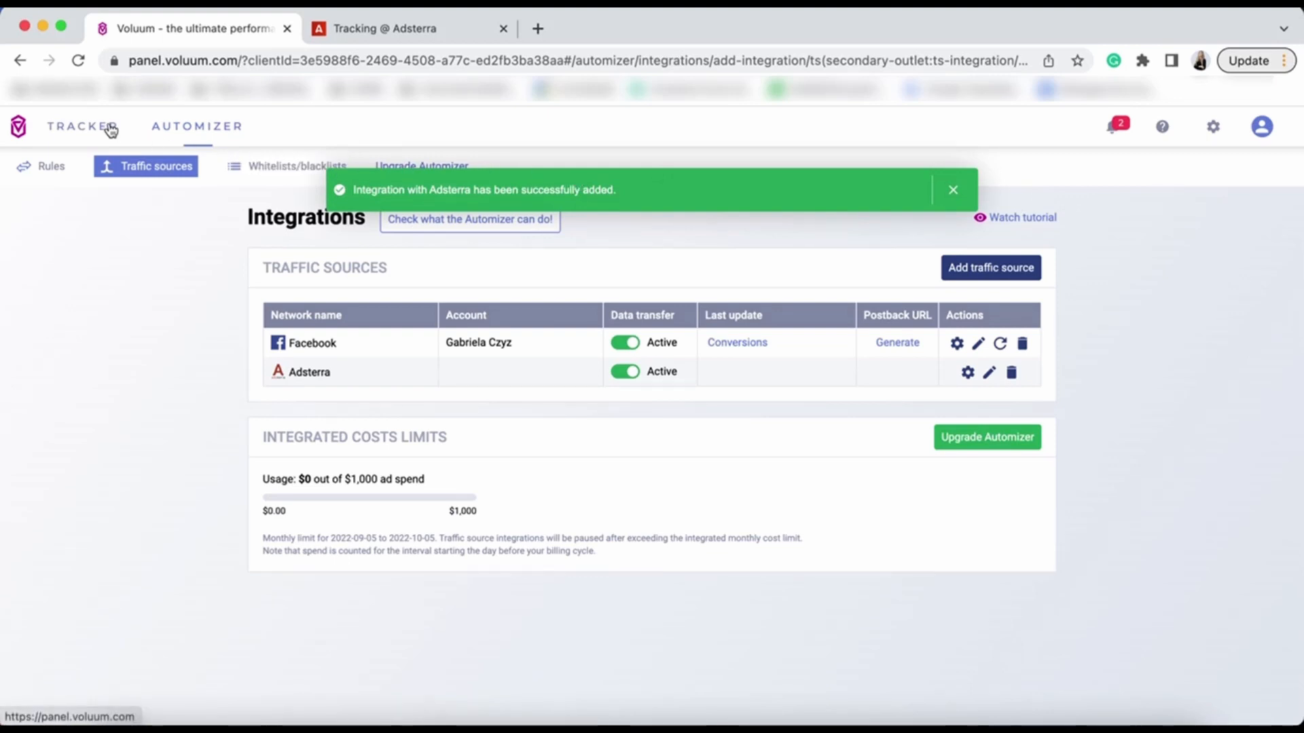
# Return to the Tracker campaigns list after the success message
pyautogui.click(81, 126)
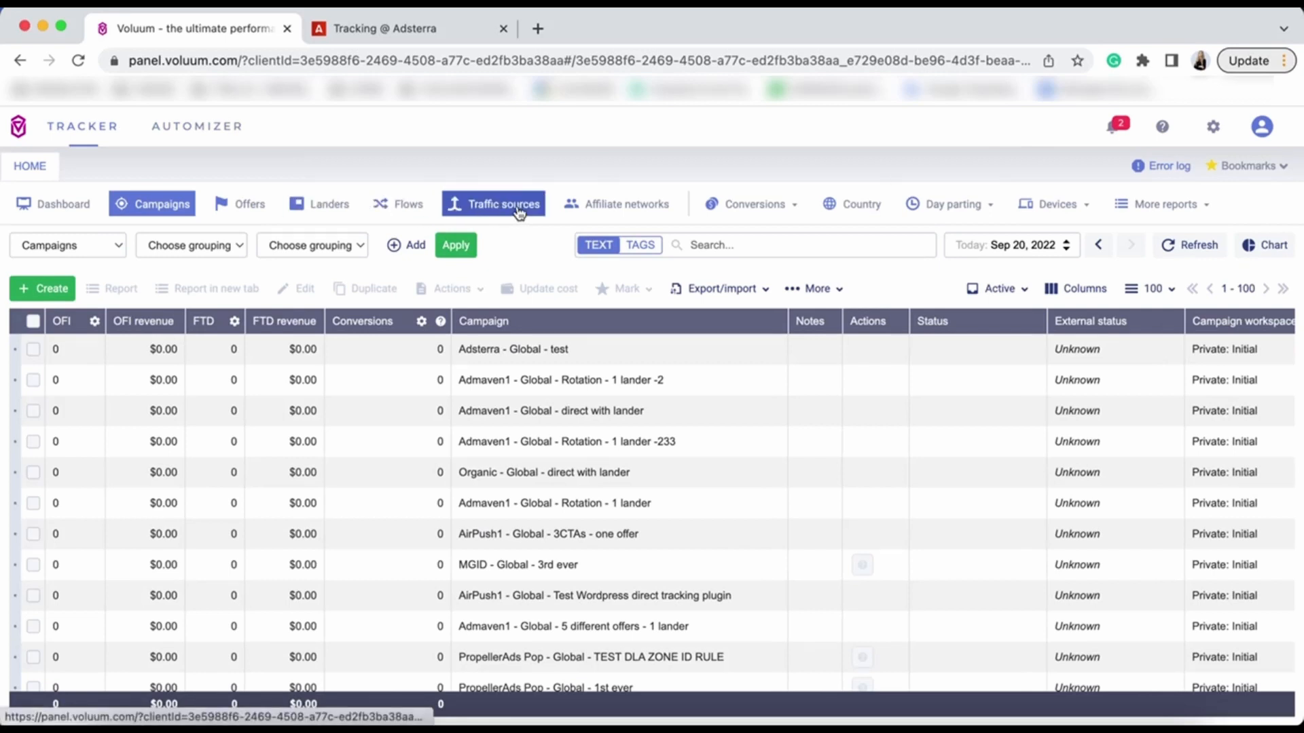
# From Traffic sources, create a new traffic source using the Adsterra template and proceed to its settings
pyautogui.click(503, 204)
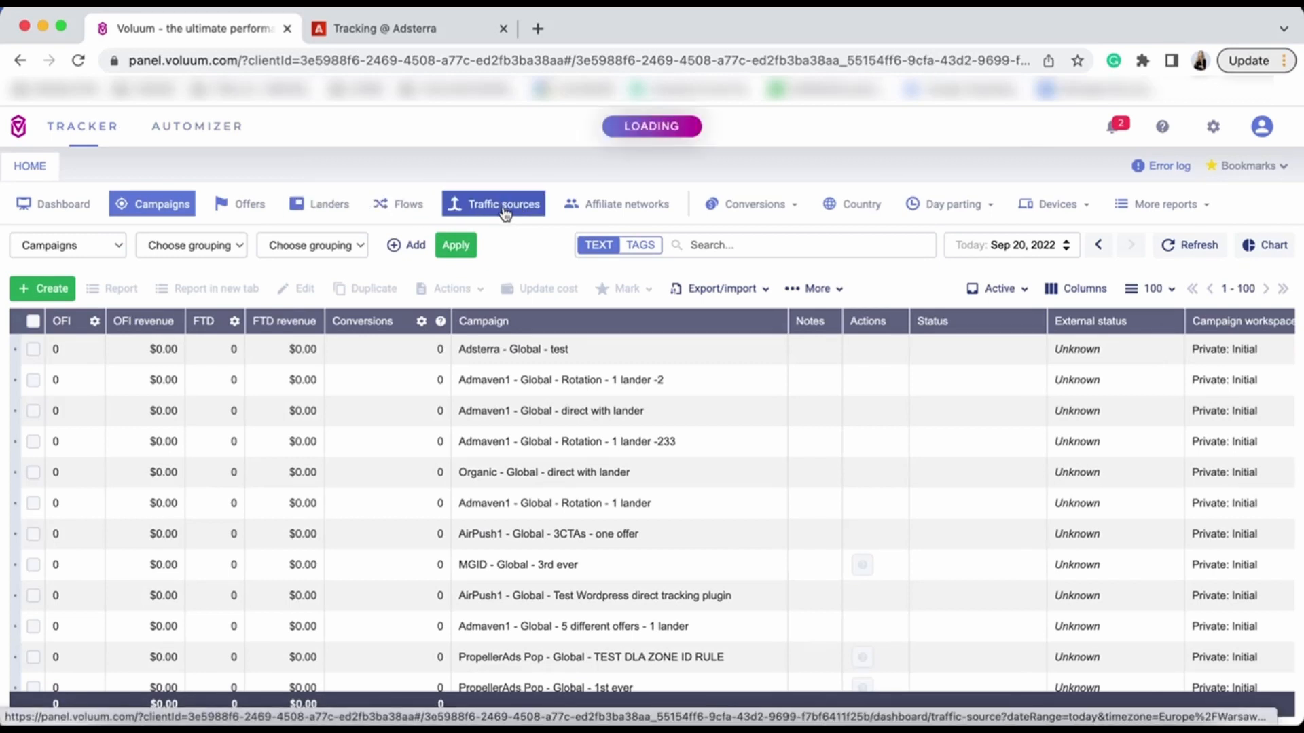
pyautogui.click(41, 288)
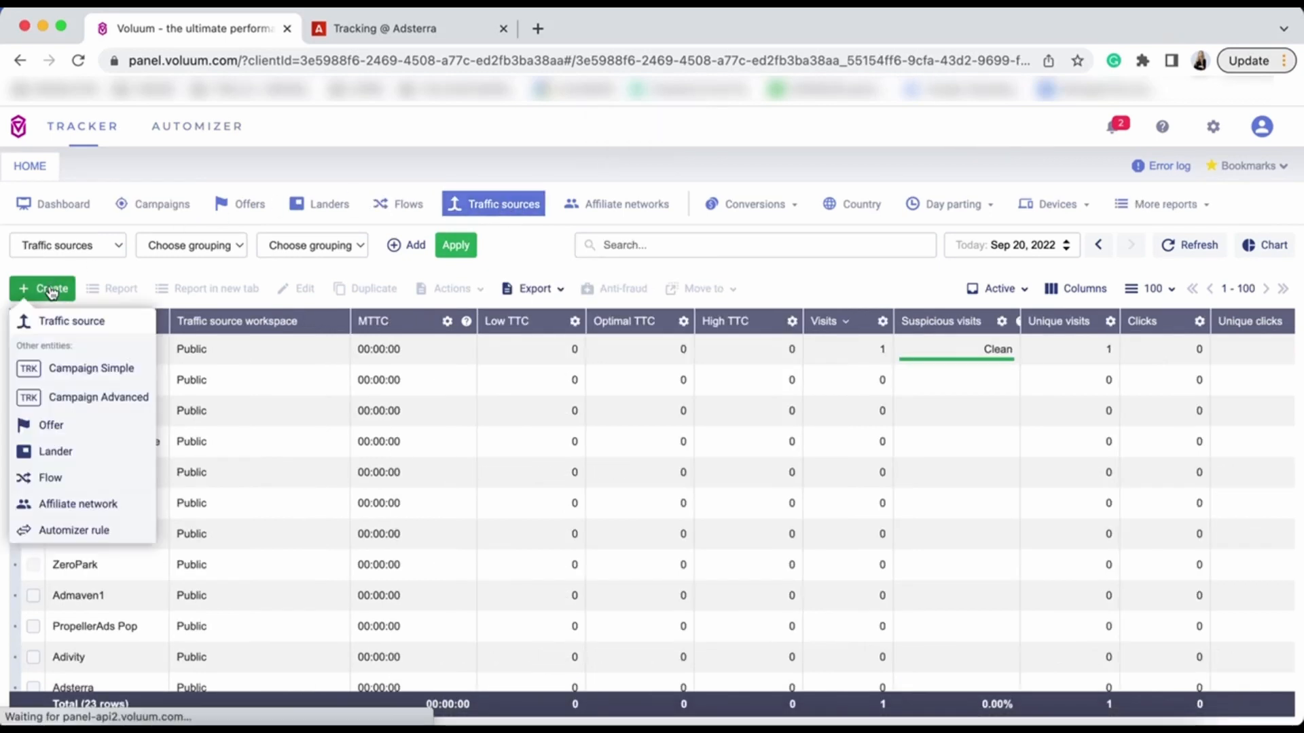
pyautogui.click(72, 320)
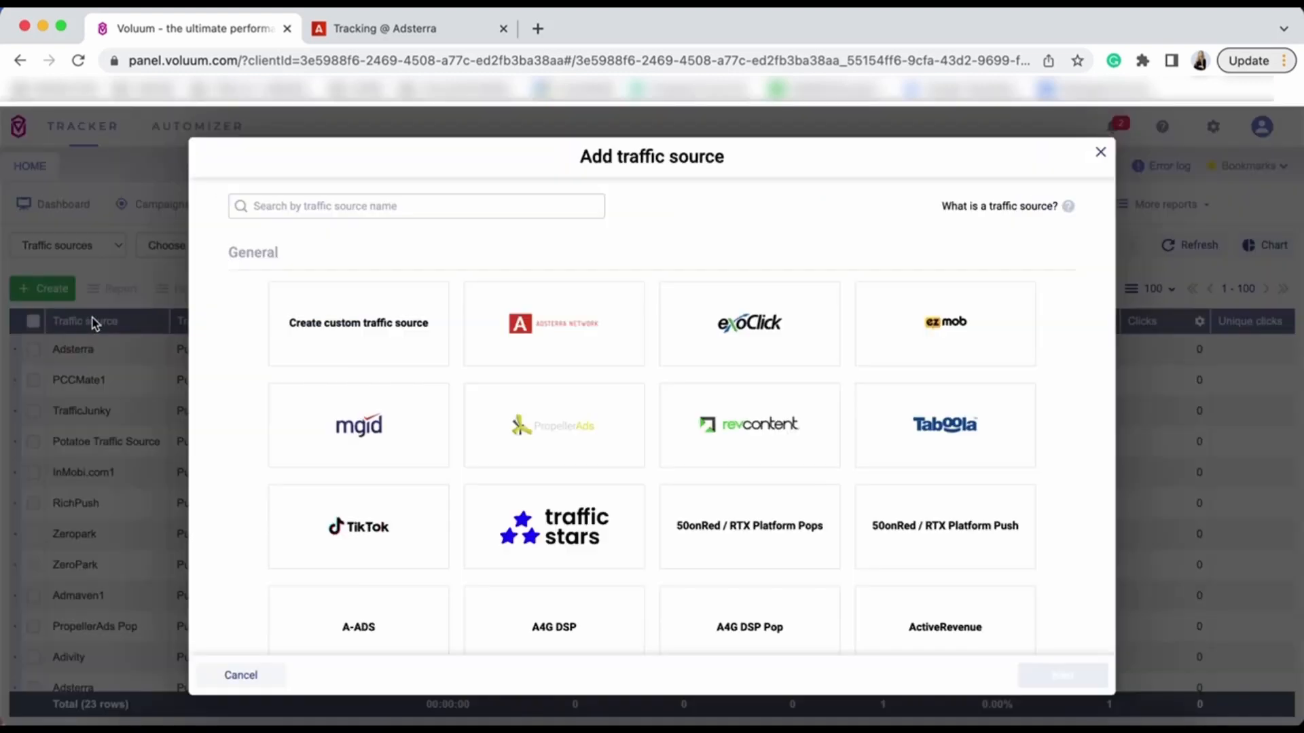
pyautogui.moveTo(539, 326)
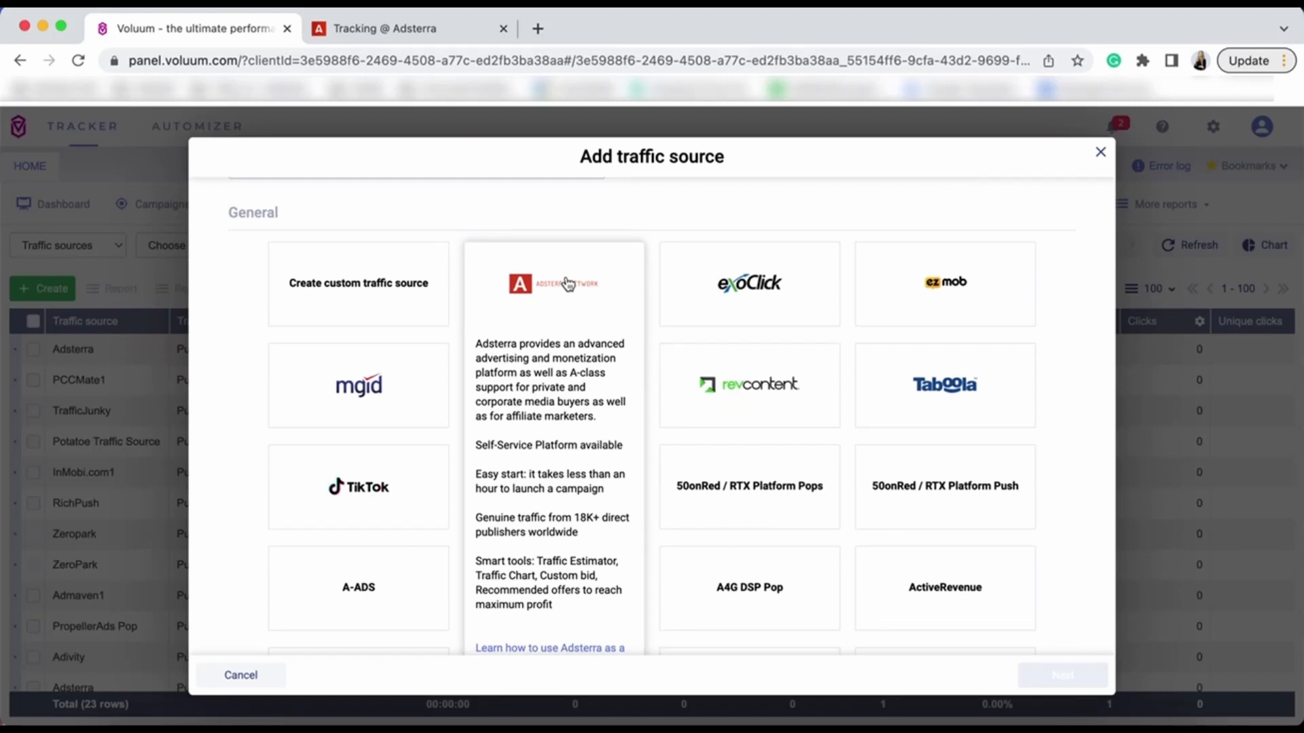
pyautogui.click(554, 282)
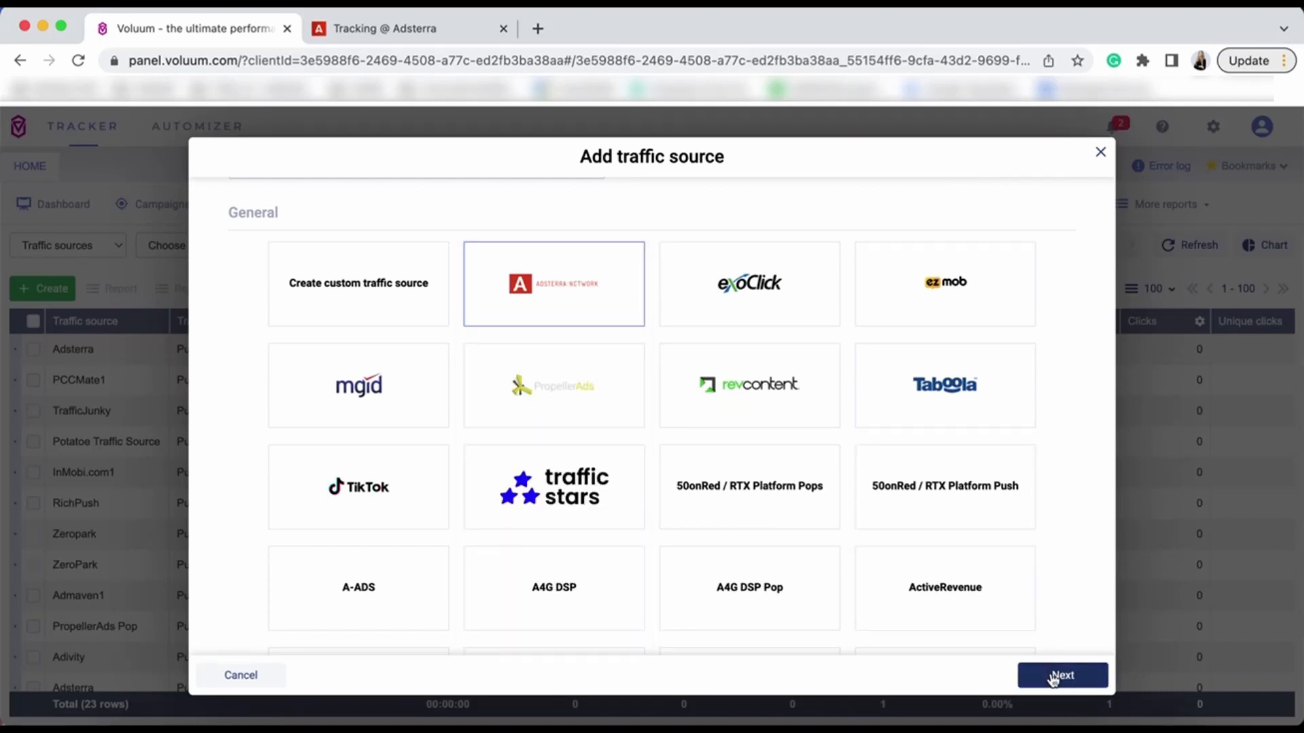
pyautogui.click(1064, 675)
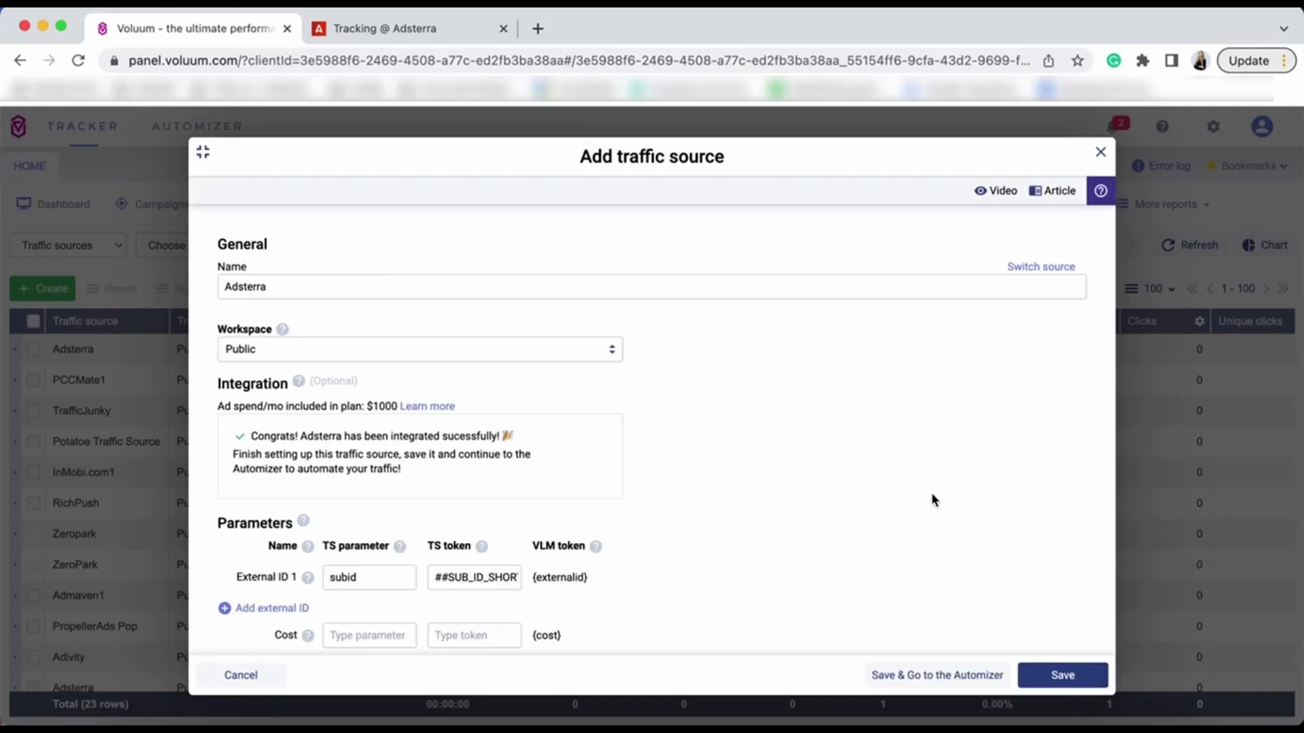
pyautogui.moveTo(452, 443)
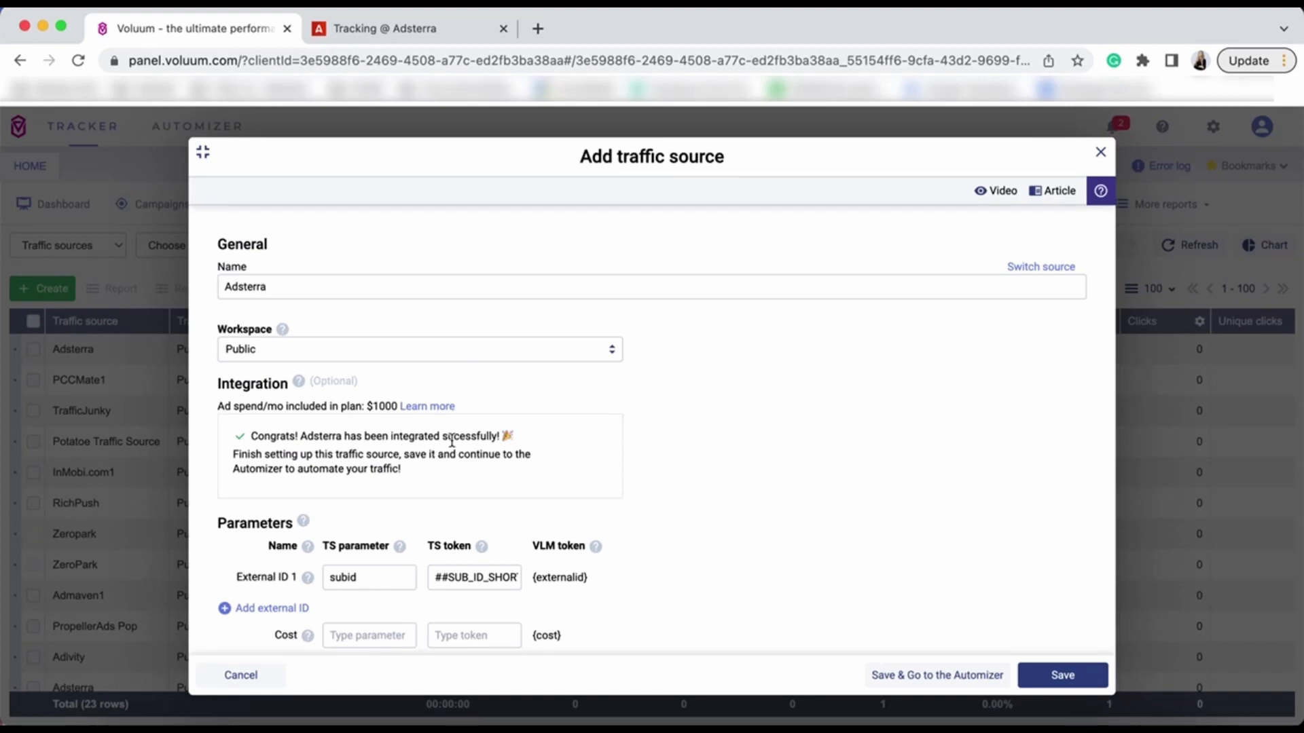
# Scroll to the postback URL with the CHANGENAME placeholder, then switch to the Adsterra account page
pyautogui.scroll(-3)
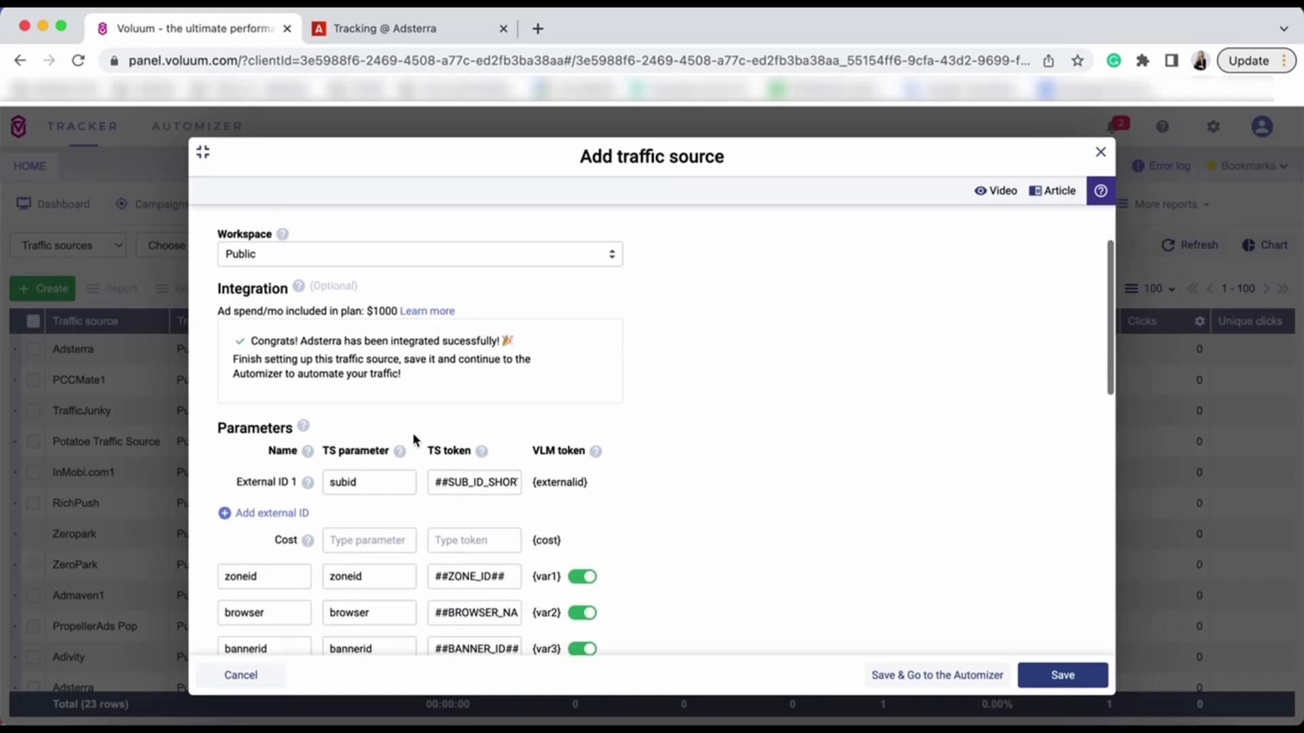
pyautogui.moveTo(470, 525)
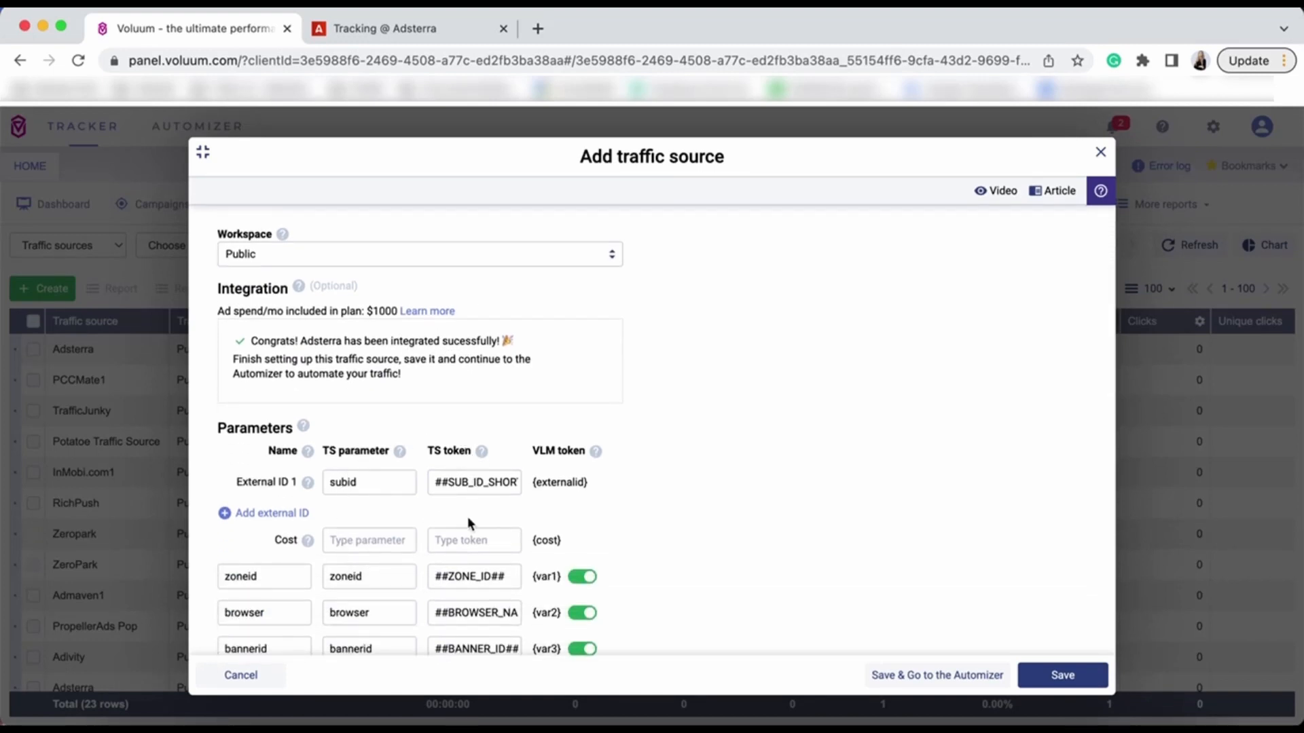
pyautogui.scroll(-3)
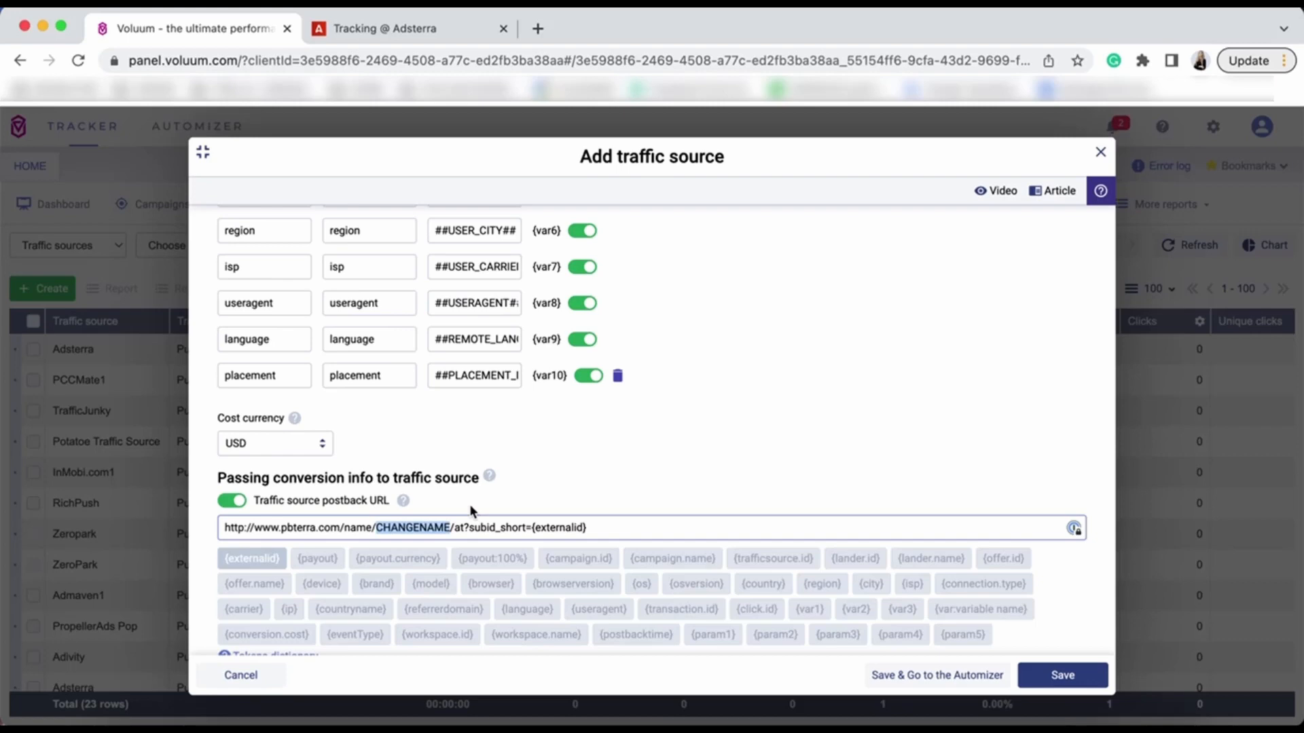
pyautogui.click(404, 29)
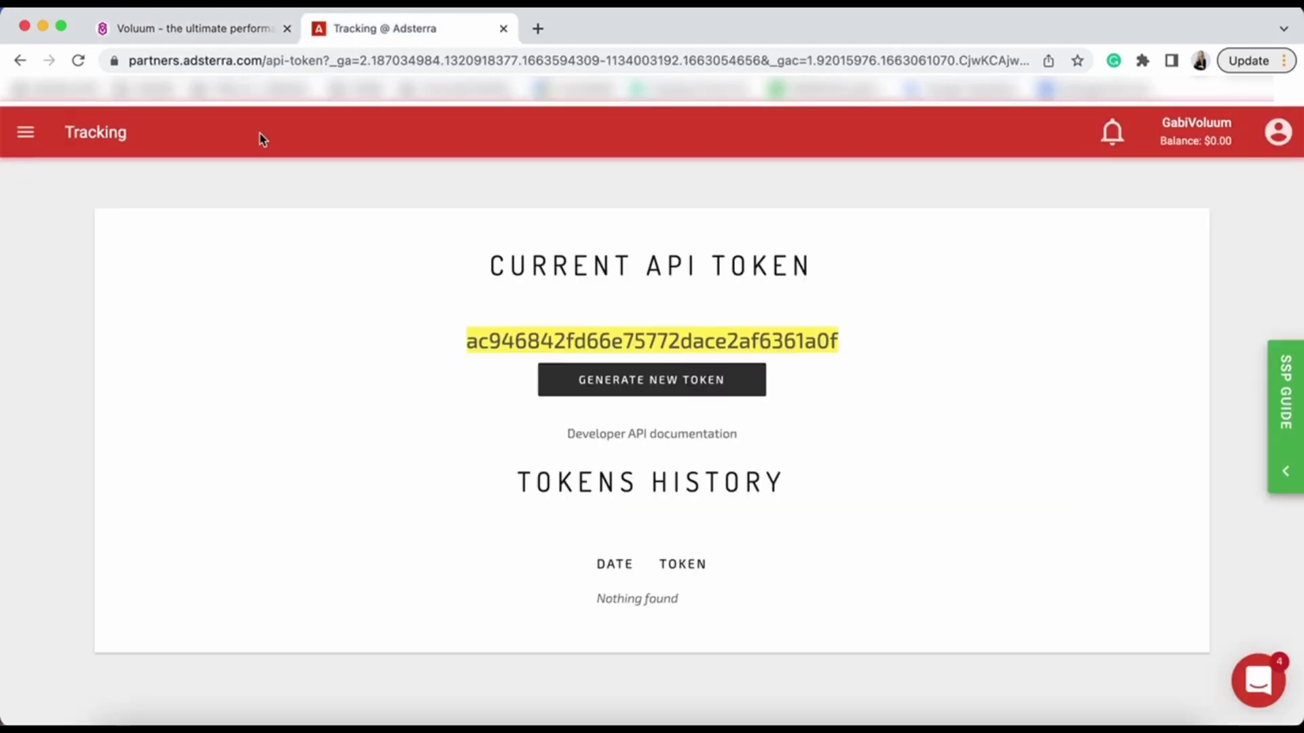
# In Adsterra Conversion tracking, generate the Voluum postback and select its account name
pyautogui.click(25, 131)
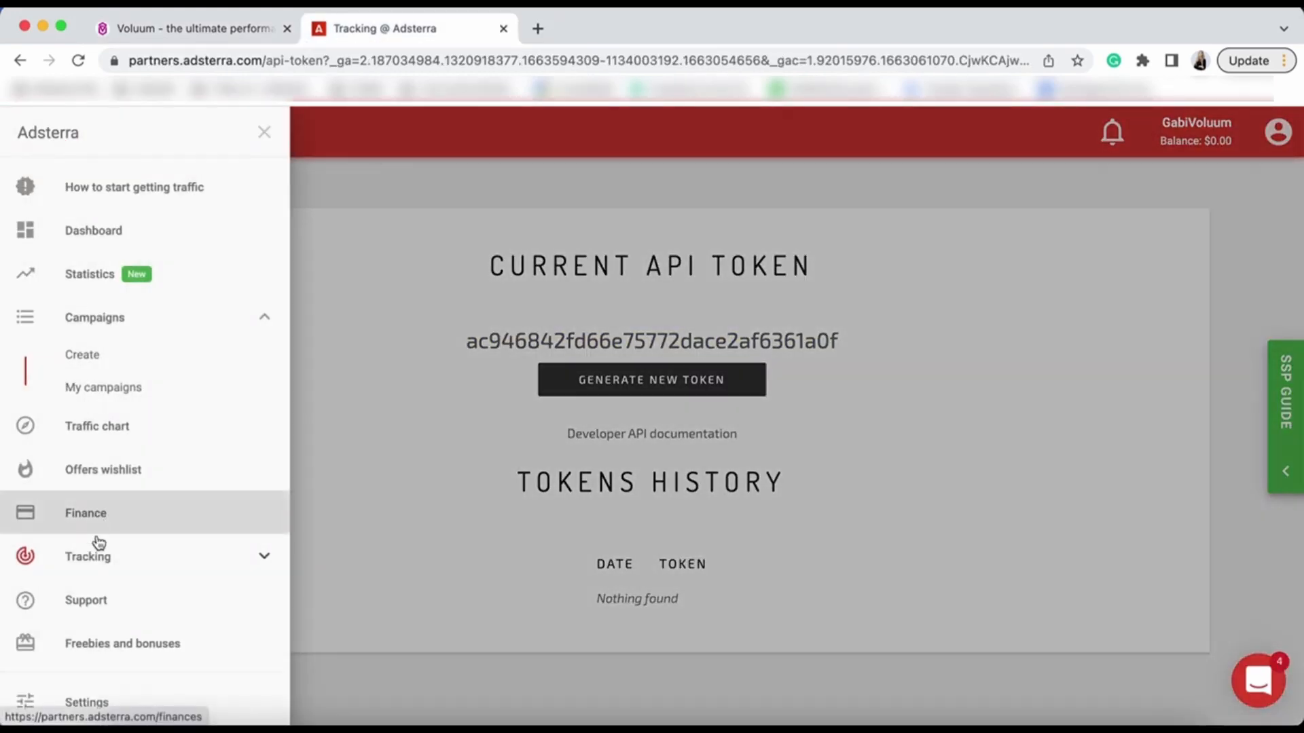
pyautogui.click(87, 557)
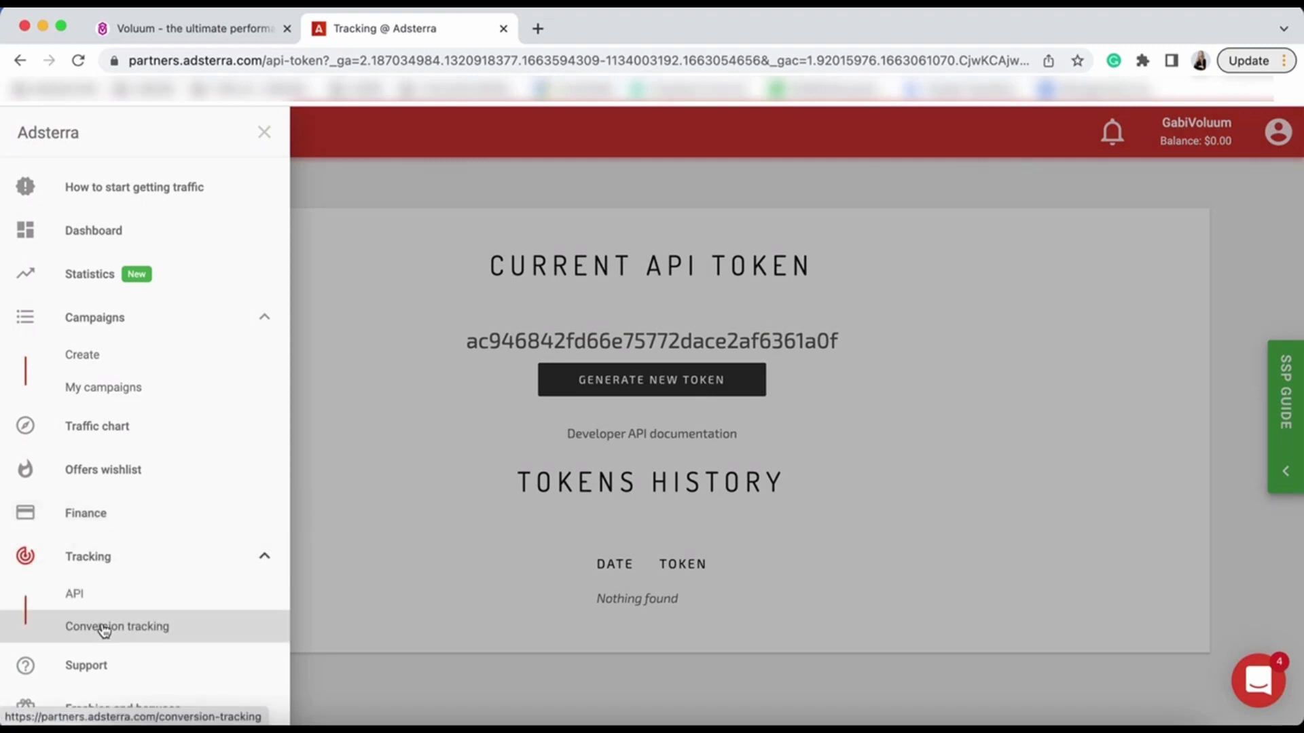
pyautogui.click(117, 628)
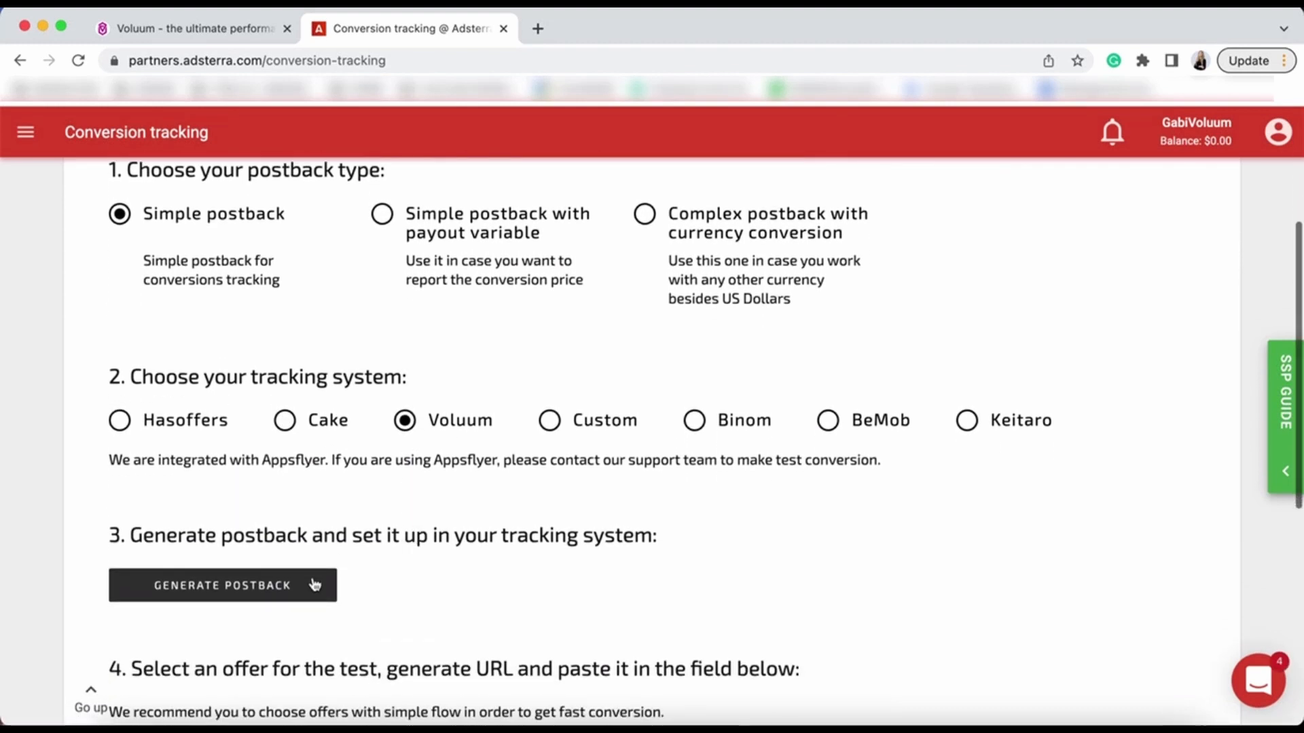
pyautogui.click(223, 585)
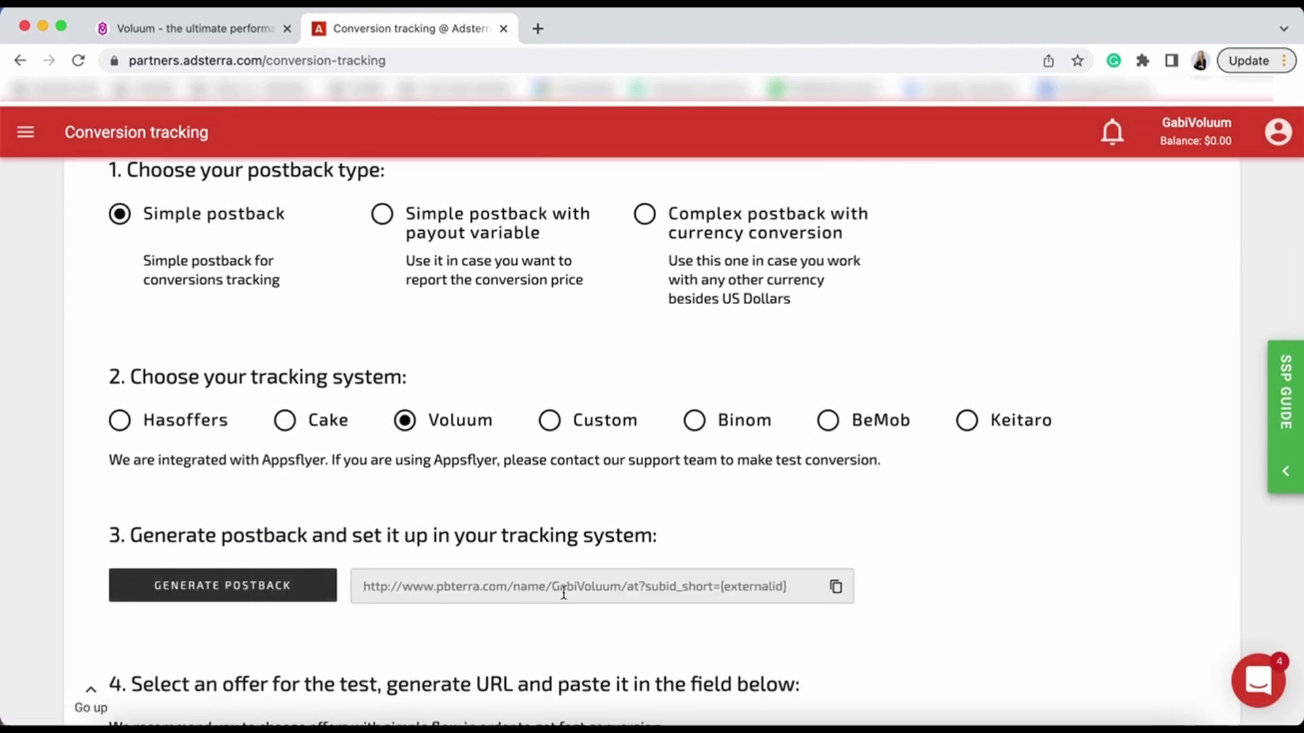
pyautogui.doubleClick(581, 587)
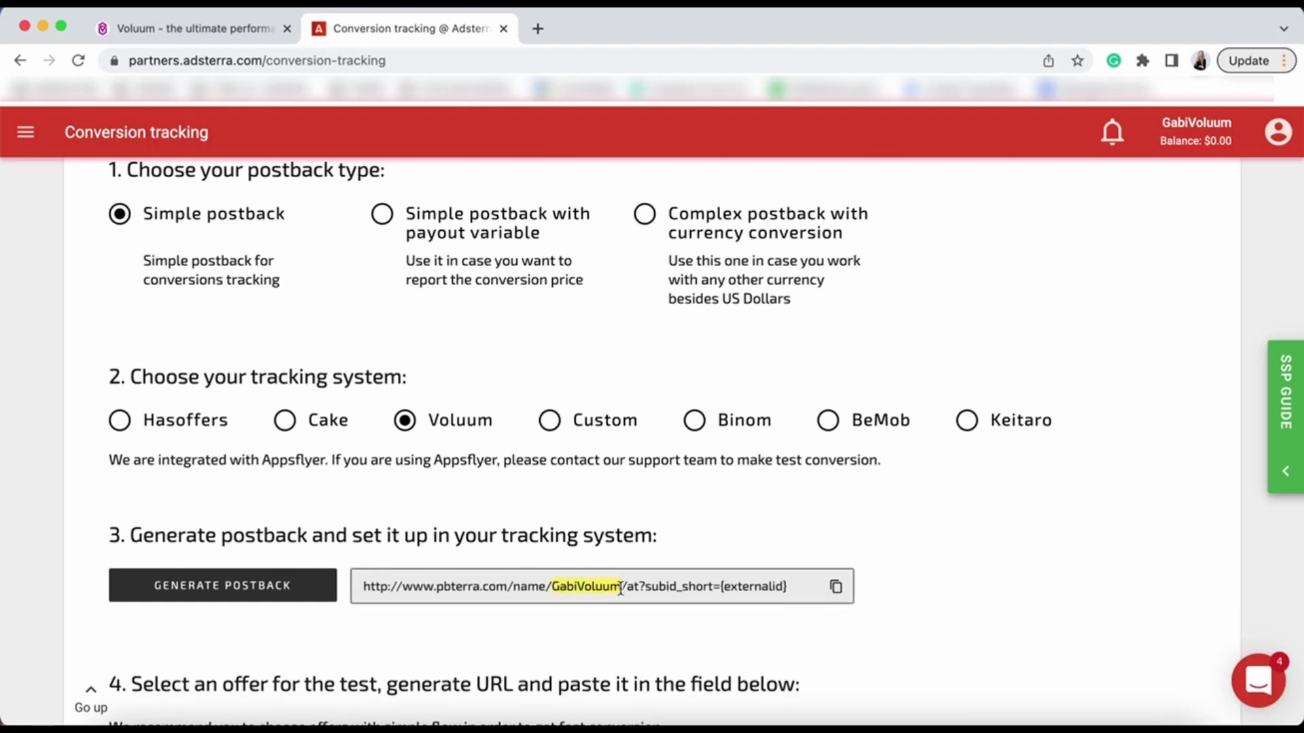
# Back in Voluum, replace CHANGENAME in the postback URL with GabiVoluum
pyautogui.click(836, 587)
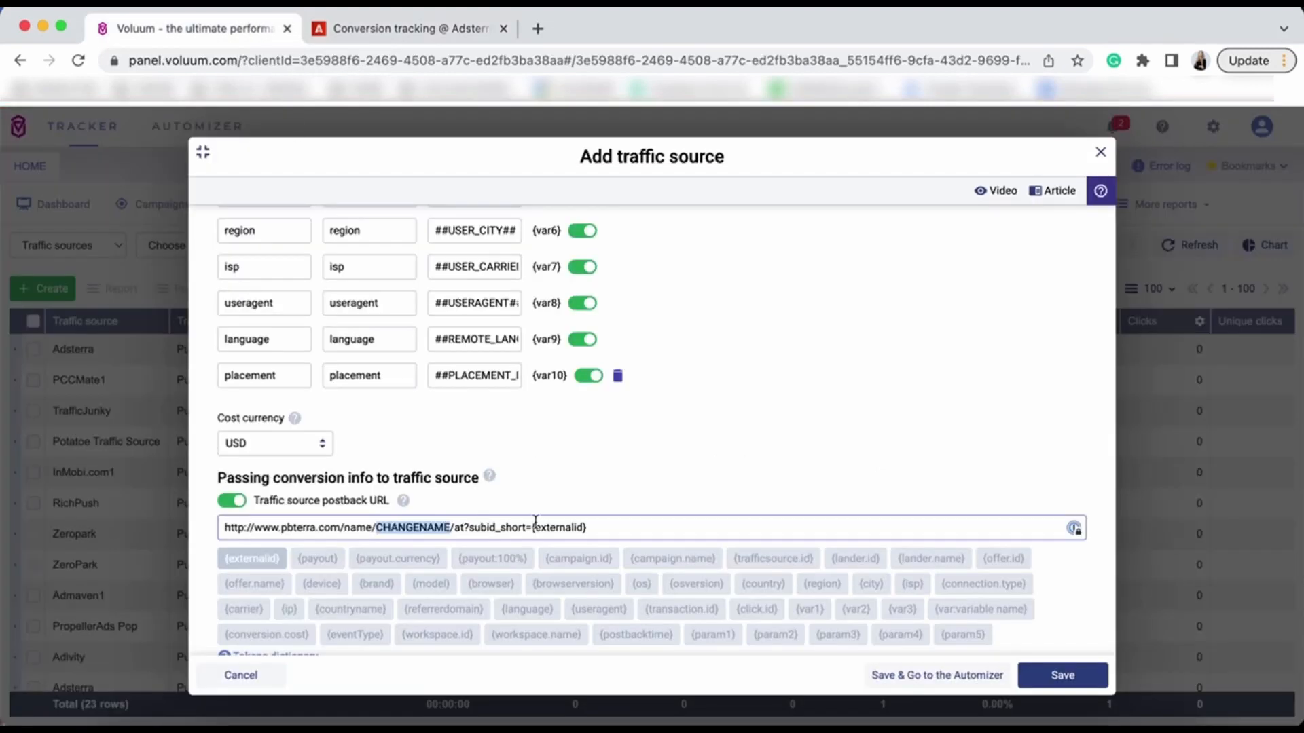
pyautogui.write('GabiVoluum')
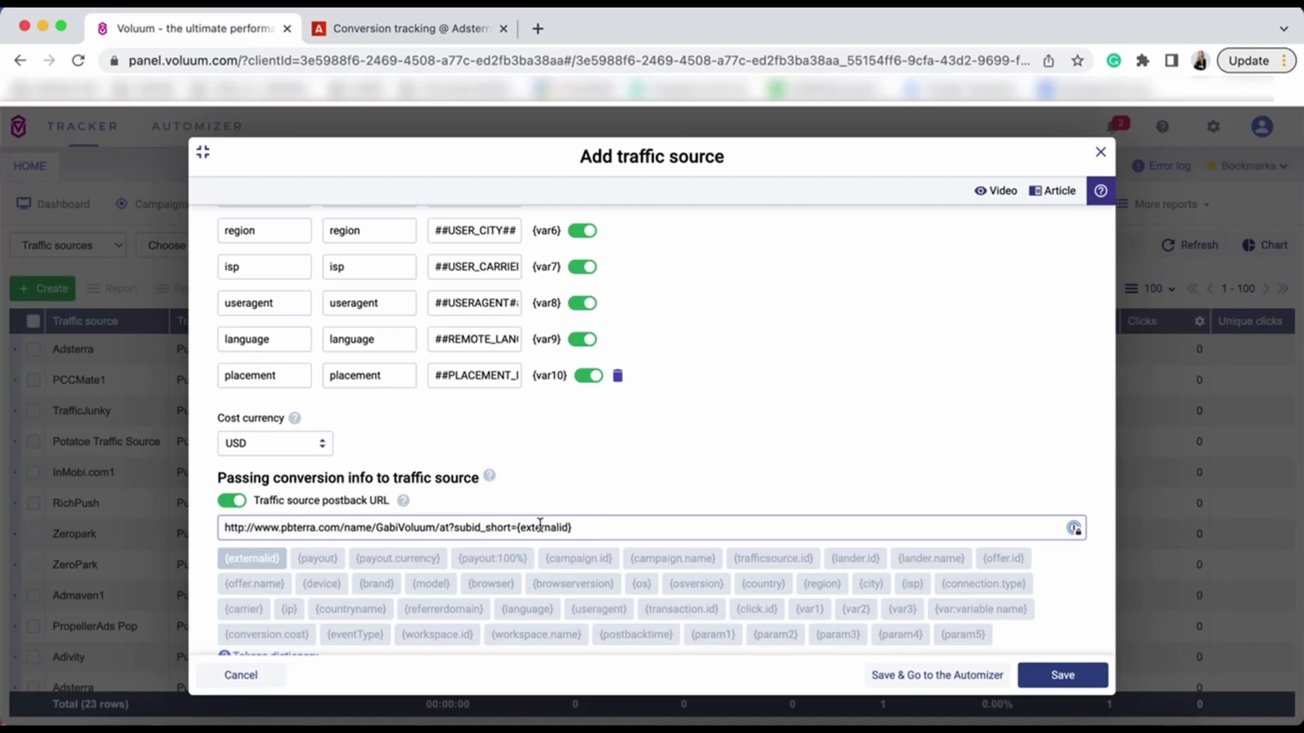
pyautogui.scroll(-3)
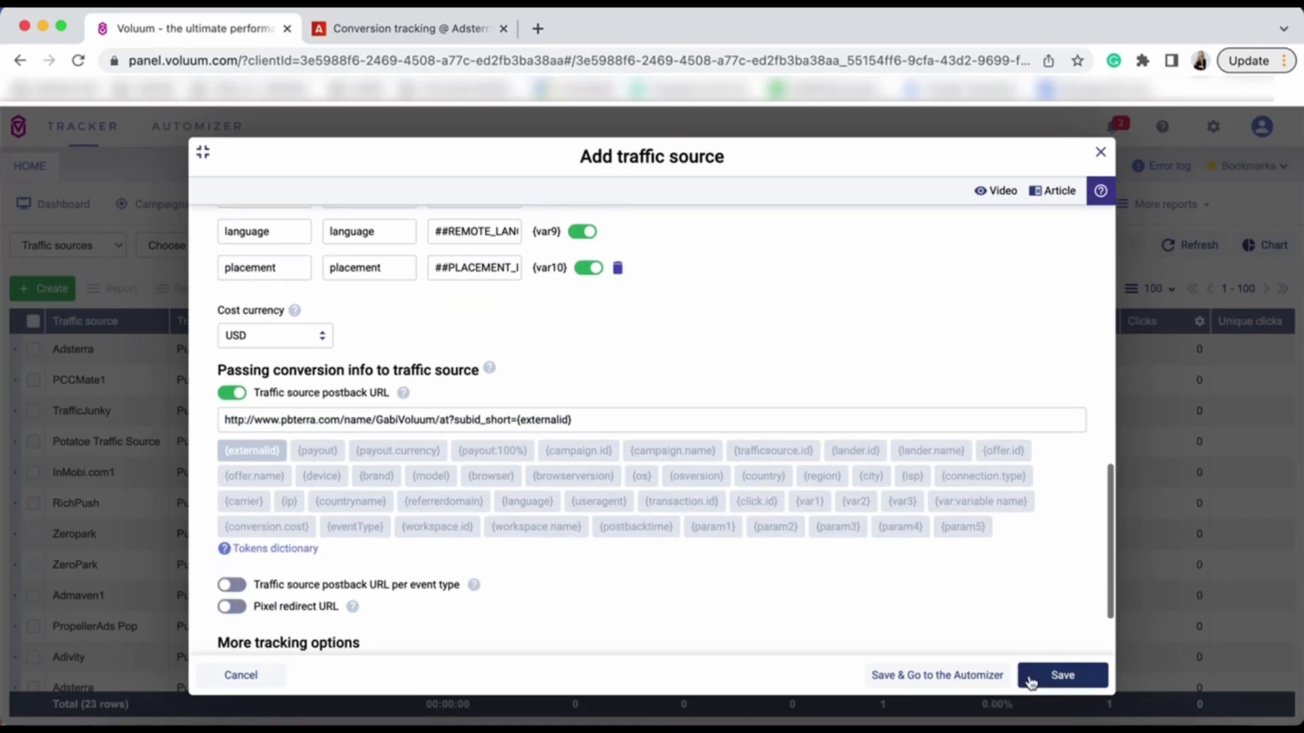
# Save the Adsterra traffic source and confirm its new row in the 24-row list
pyautogui.click(1064, 675)
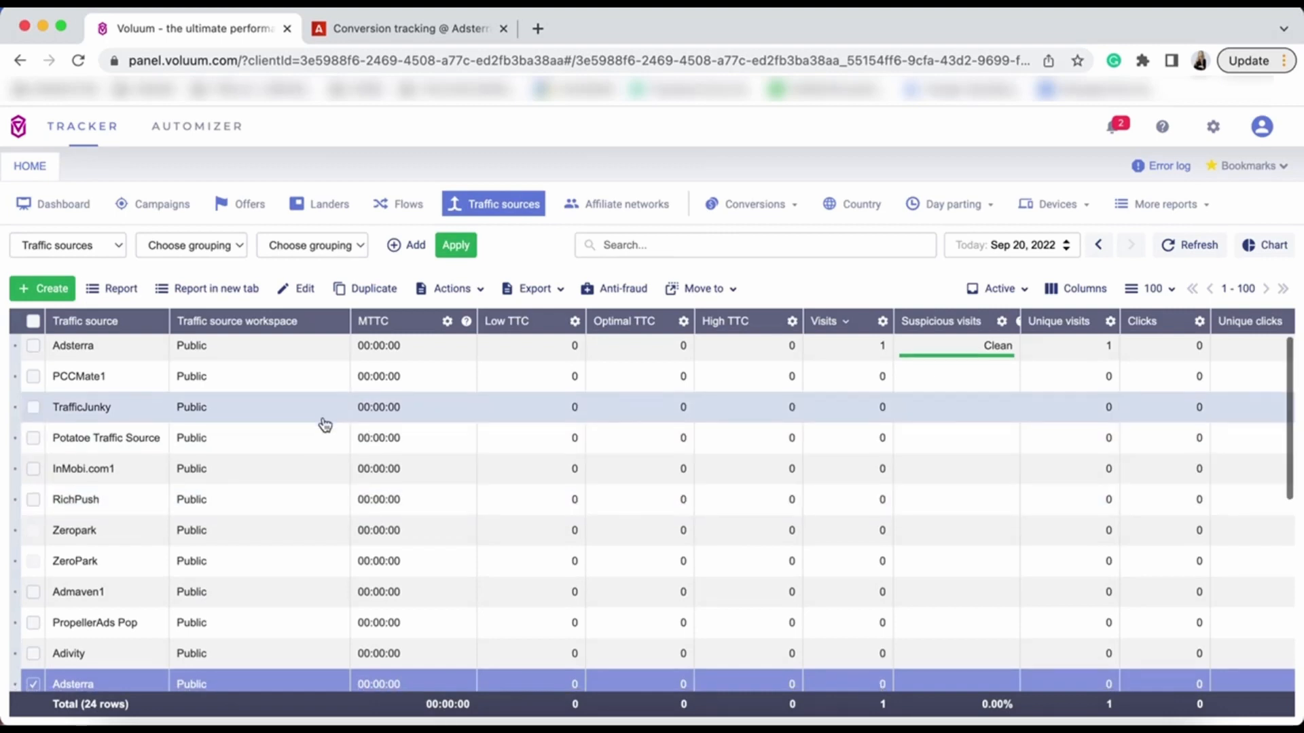
pyautogui.scroll(-3)
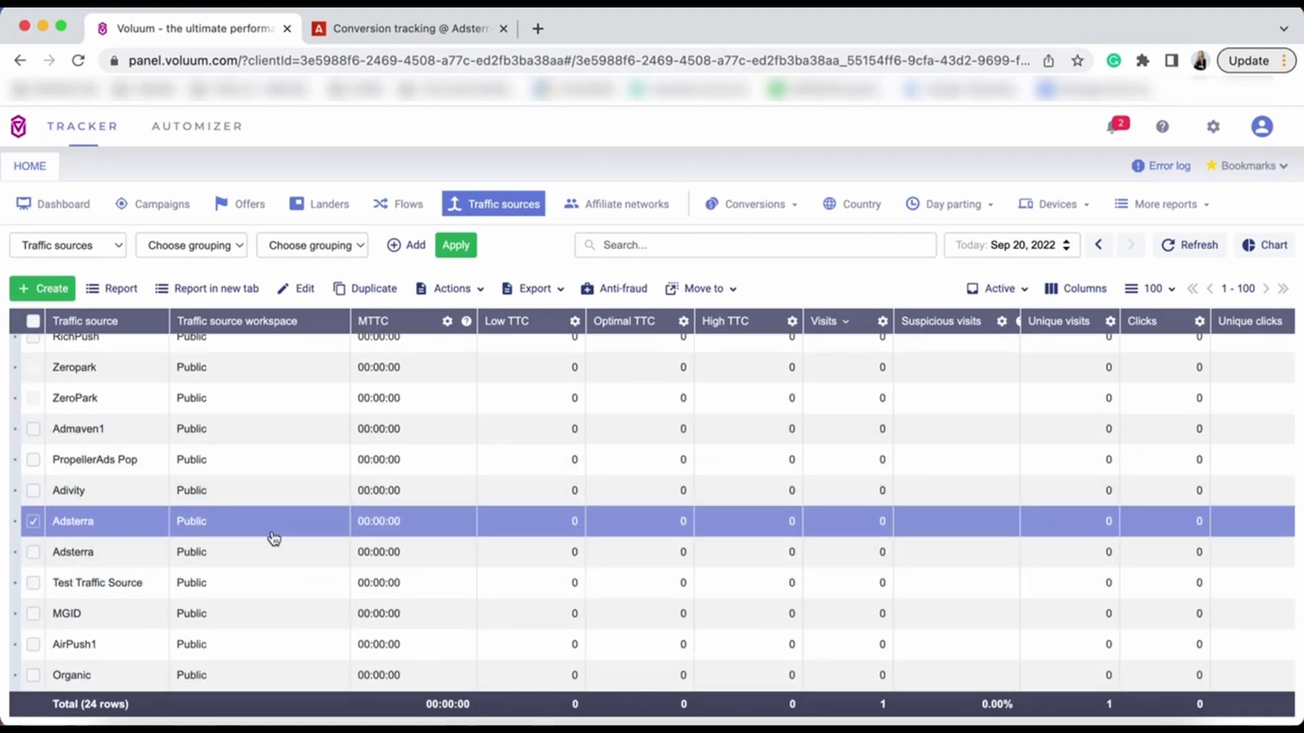
pyautogui.moveTo(163, 514)
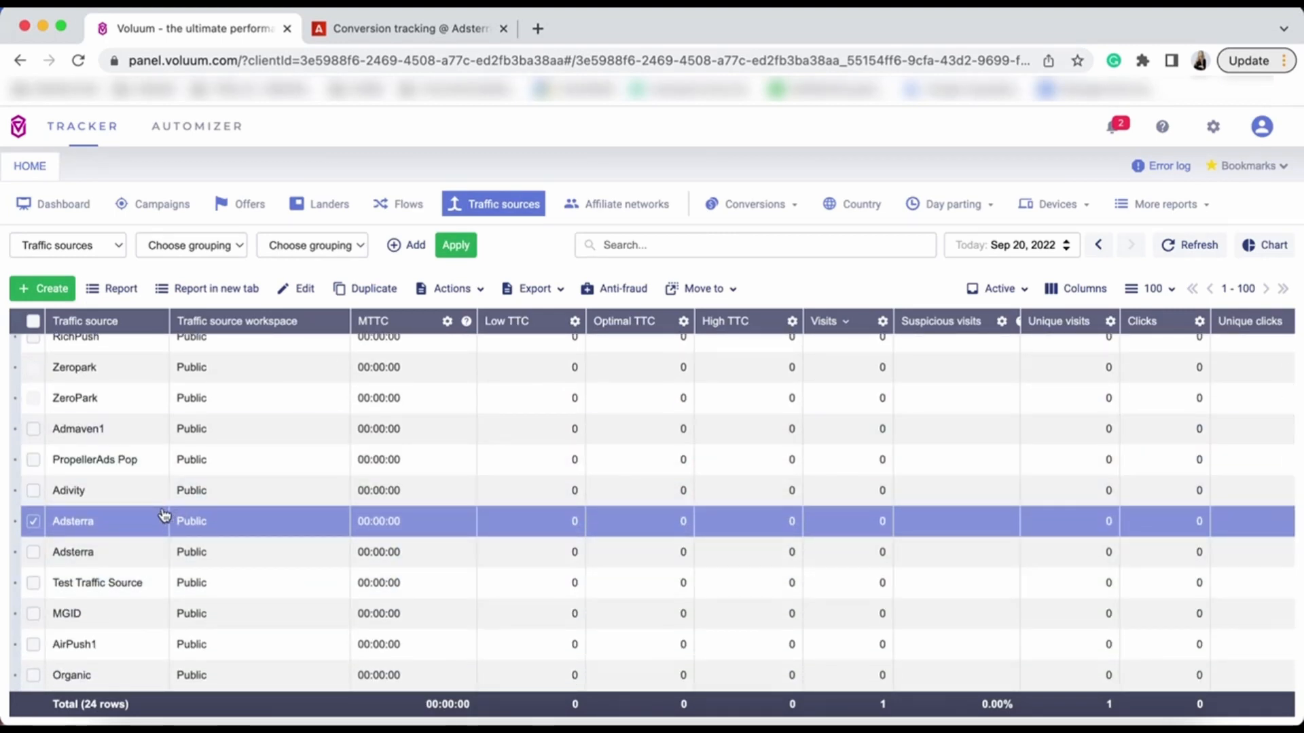
pyautogui.moveTo(179, 463)
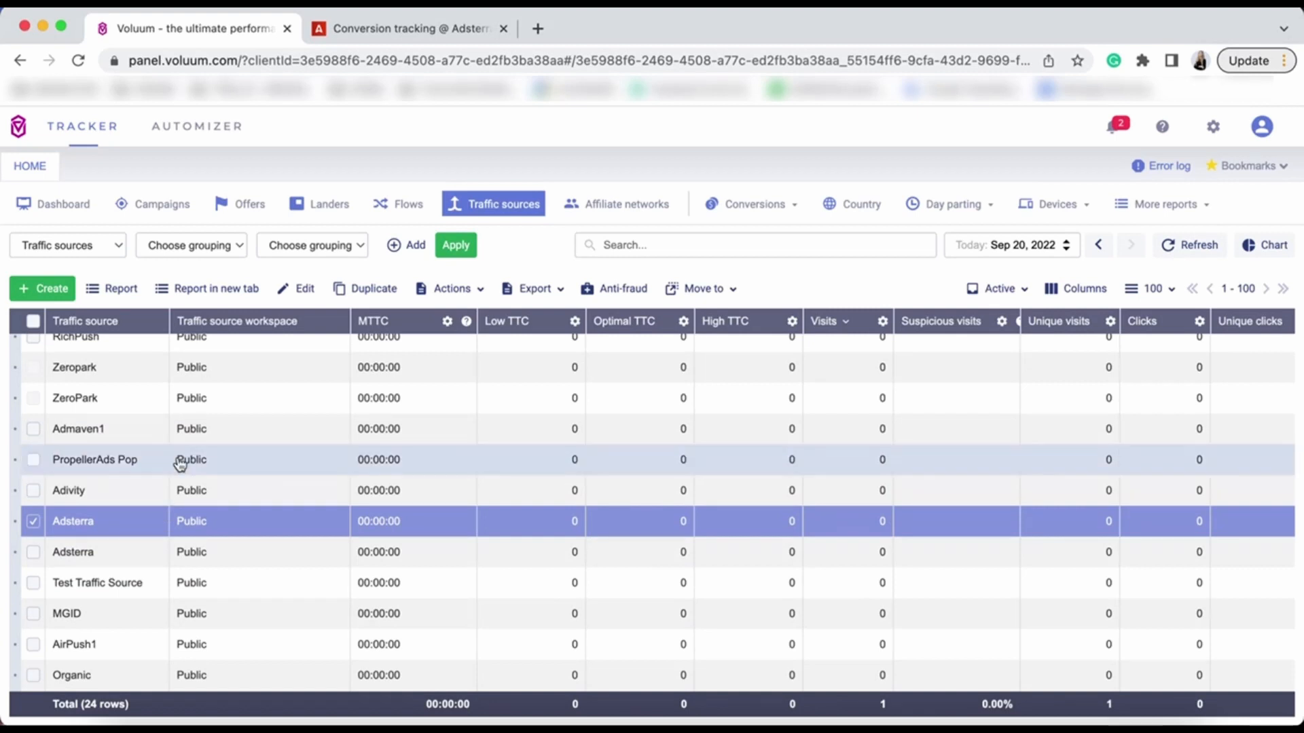
pyautogui.moveTo(283, 211)
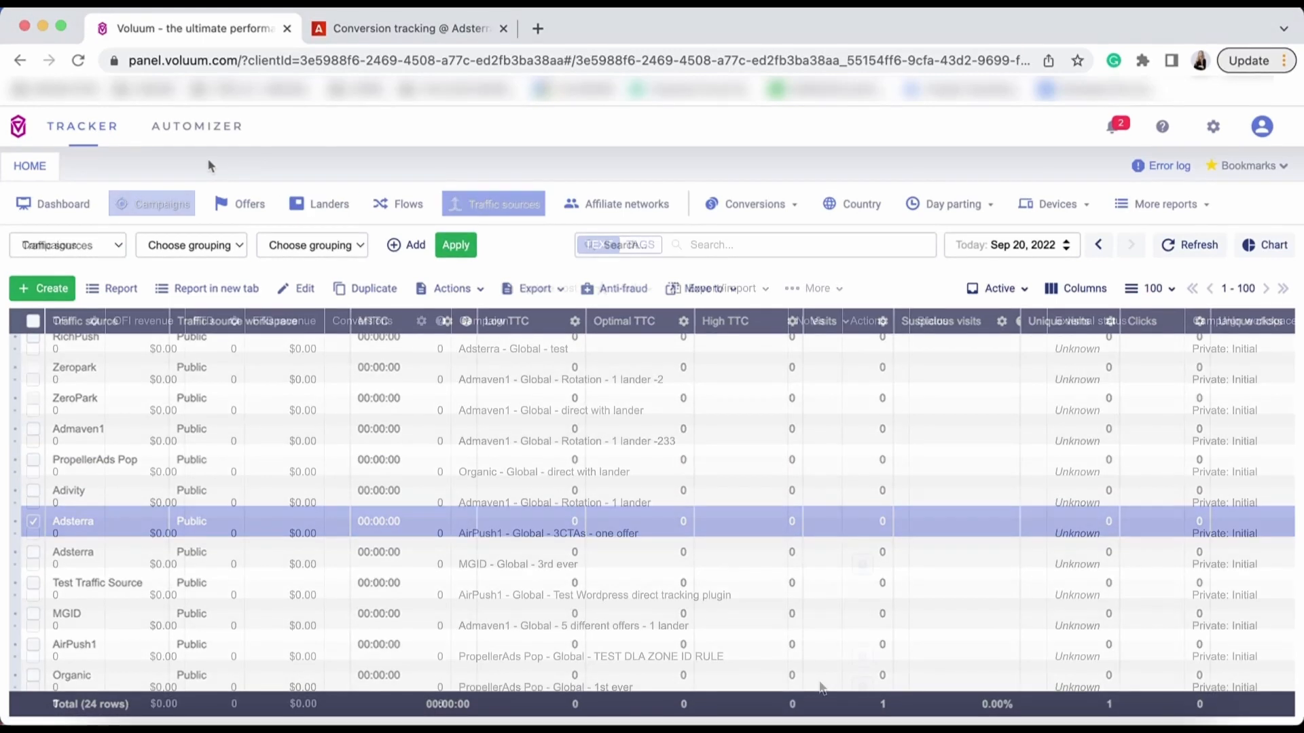
# Start a new campaign with Adsterra as traffic source, name suffix 'test', costs not tracked, Redirect kept
pyautogui.click(160, 204)
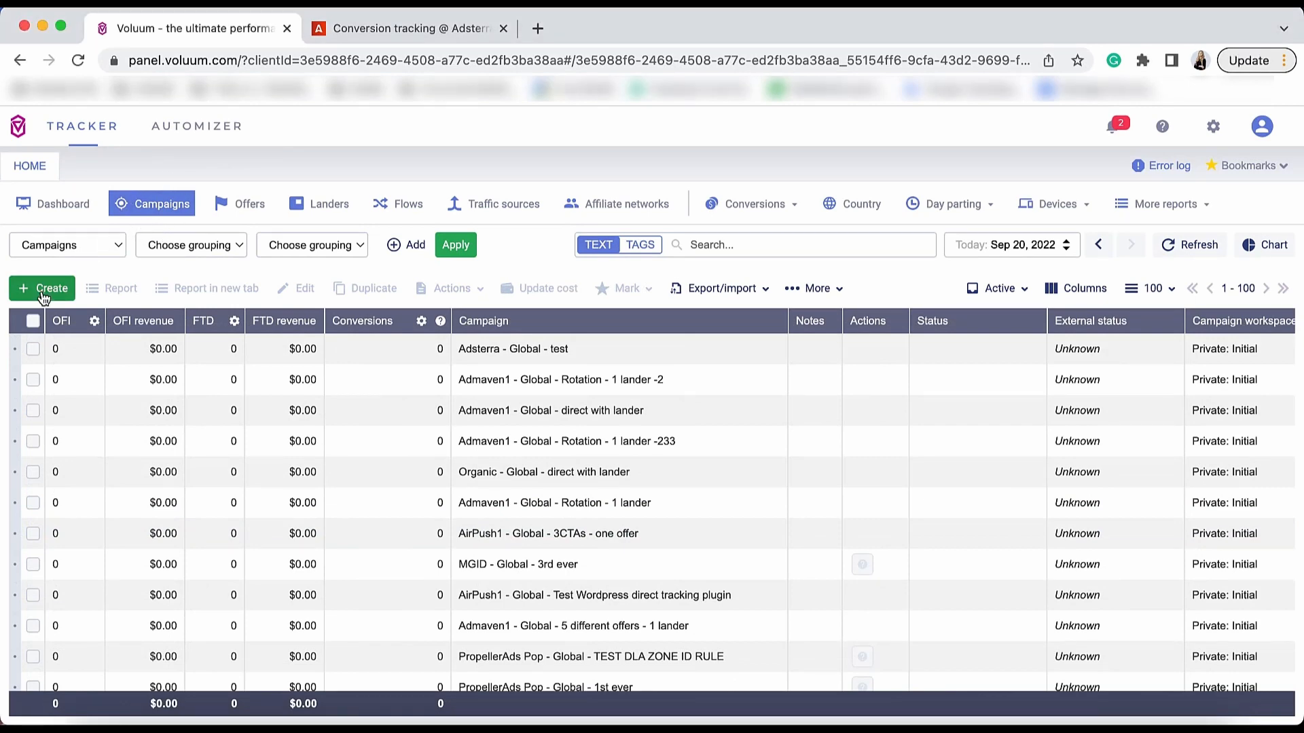
pyautogui.click(41, 288)
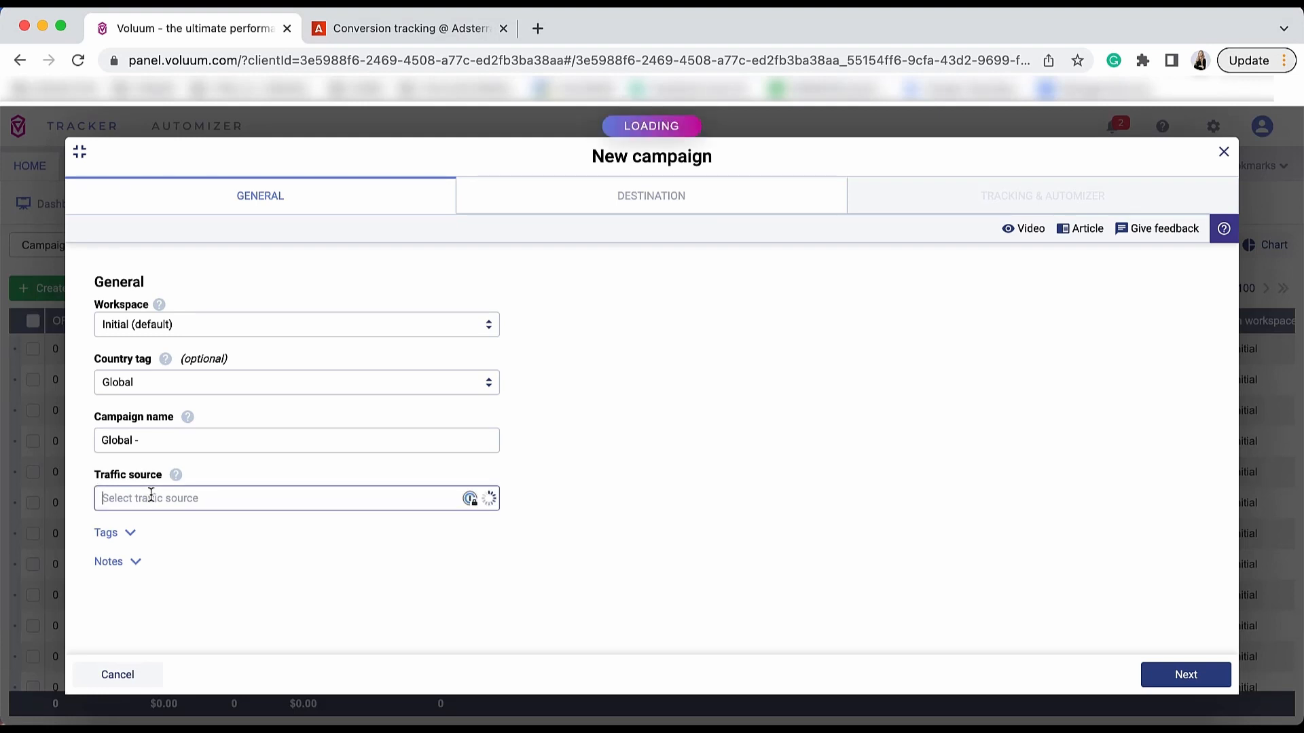
pyautogui.click(296, 498)
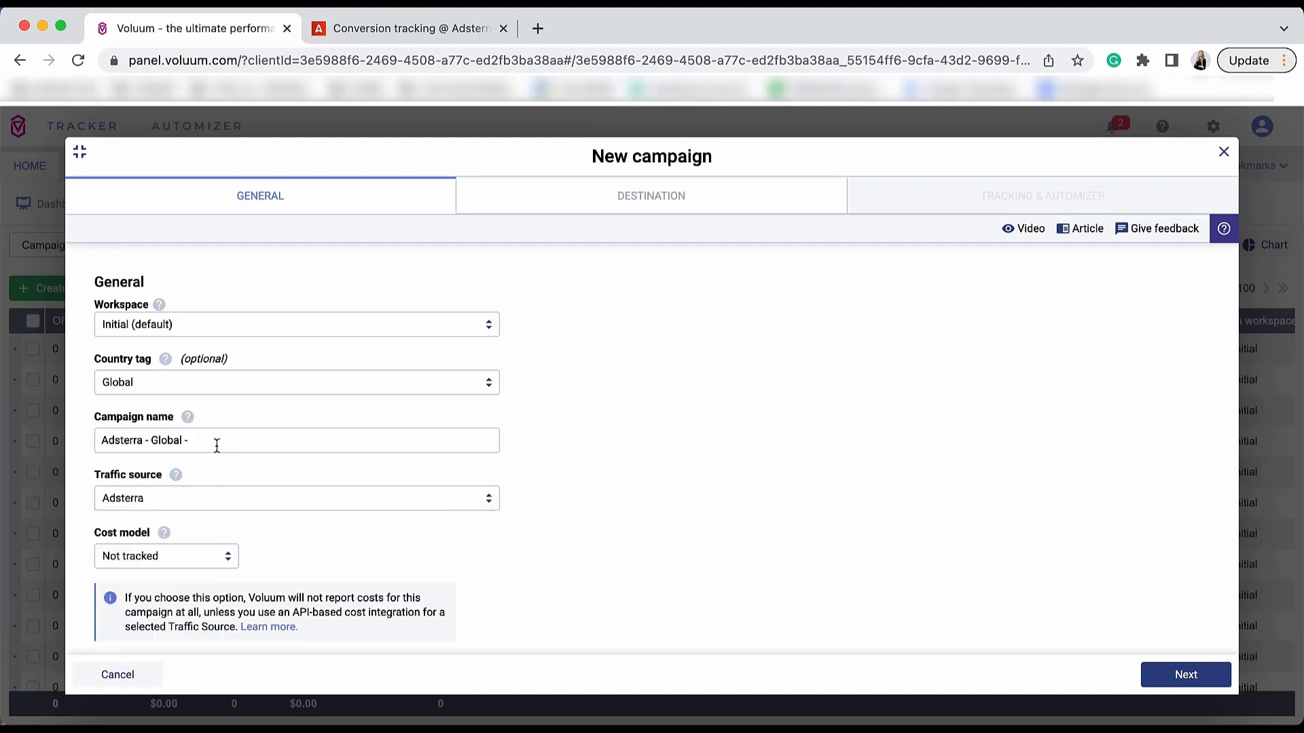
pyautogui.write('test')
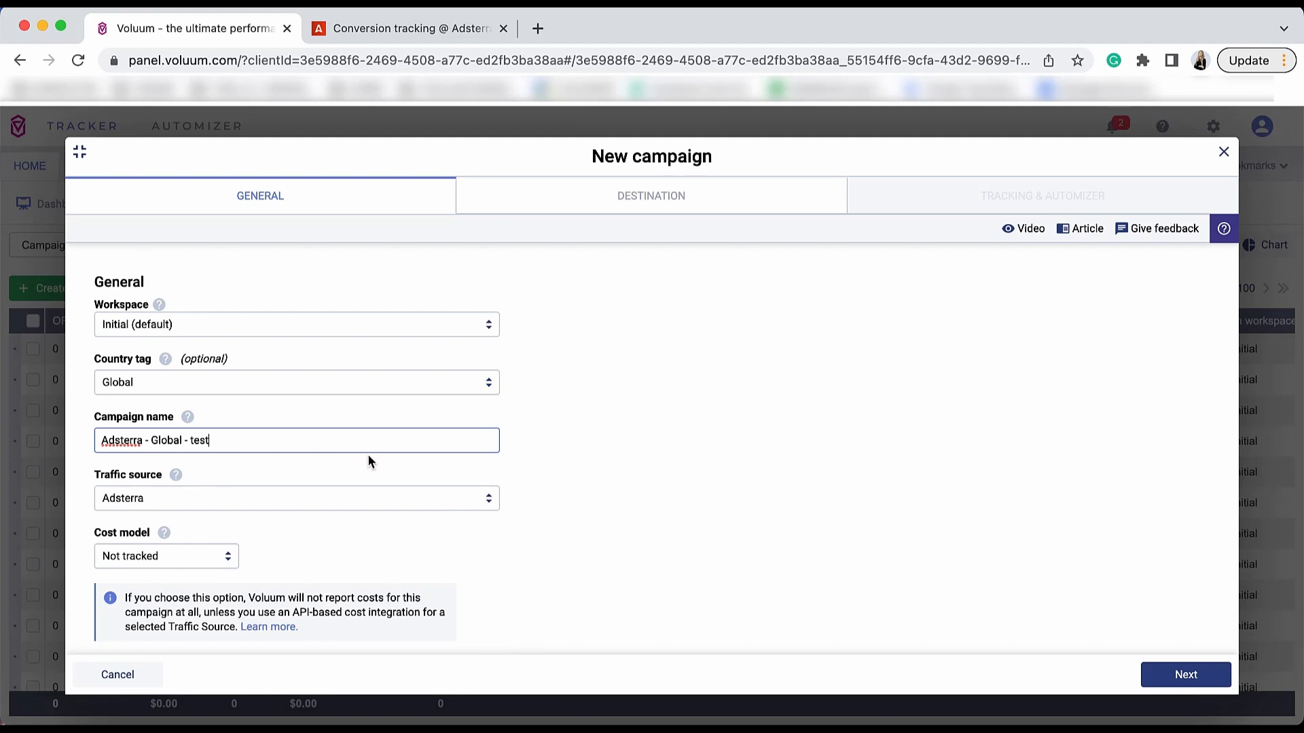
pyautogui.scroll(-3)
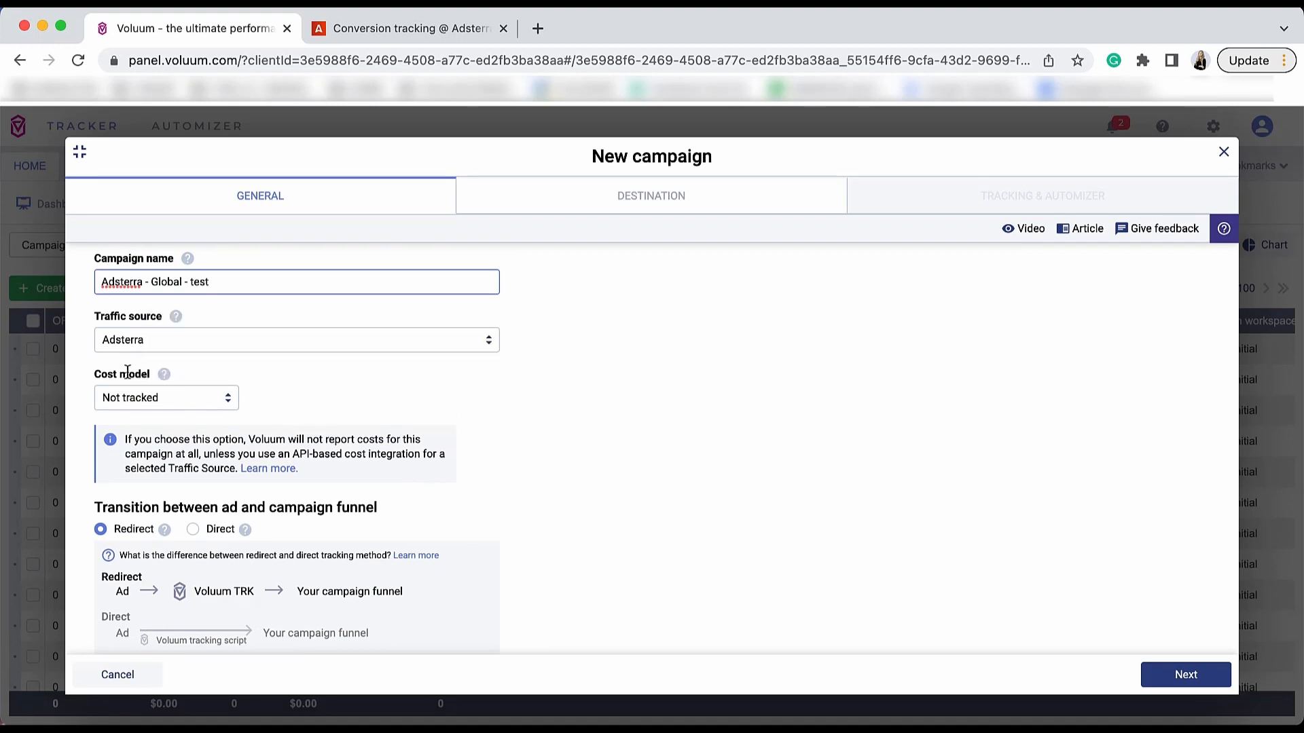
pyautogui.scroll(-3)
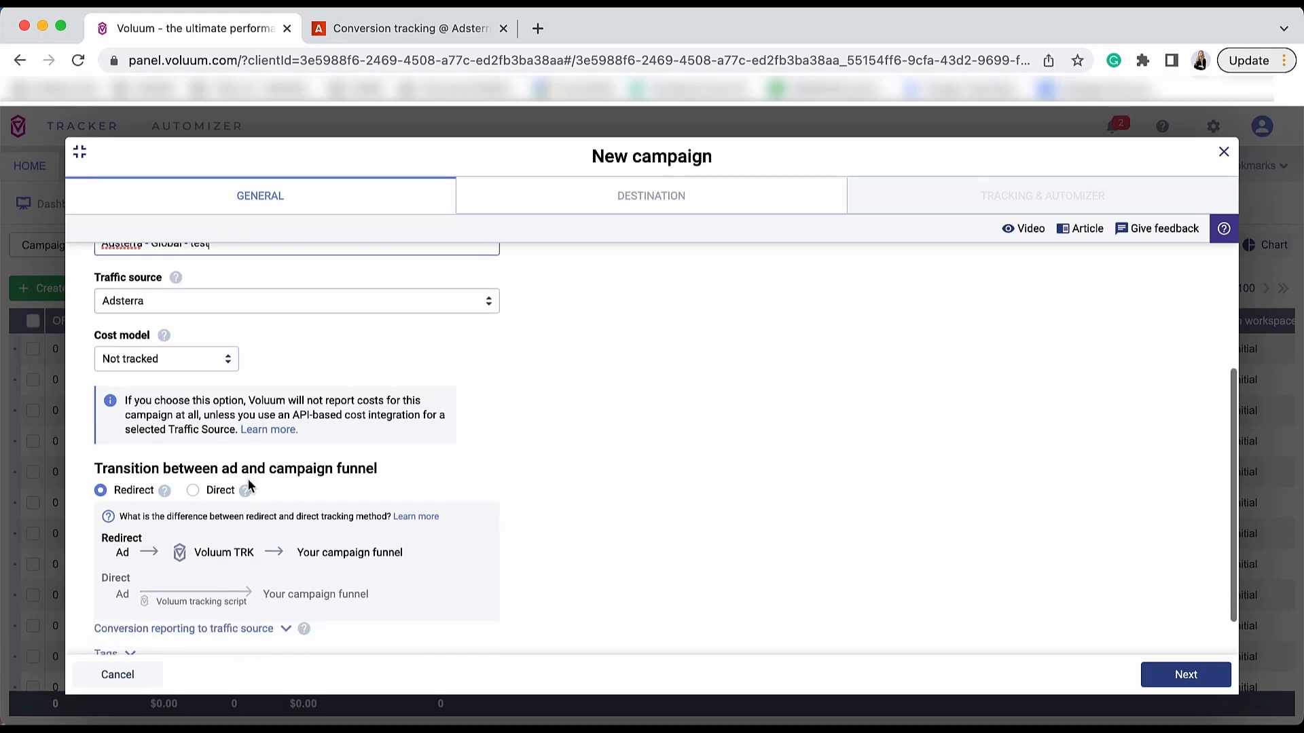
pyautogui.scroll(-3)
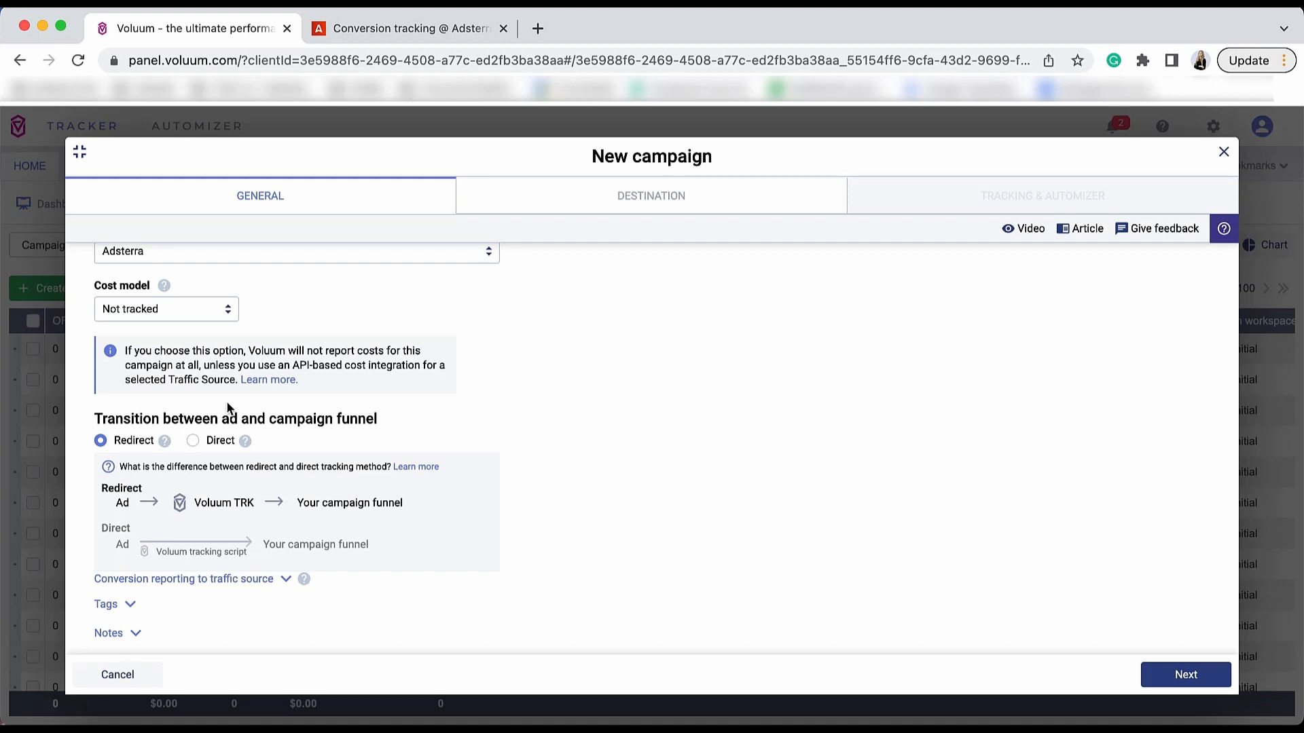
pyautogui.moveTo(131, 465)
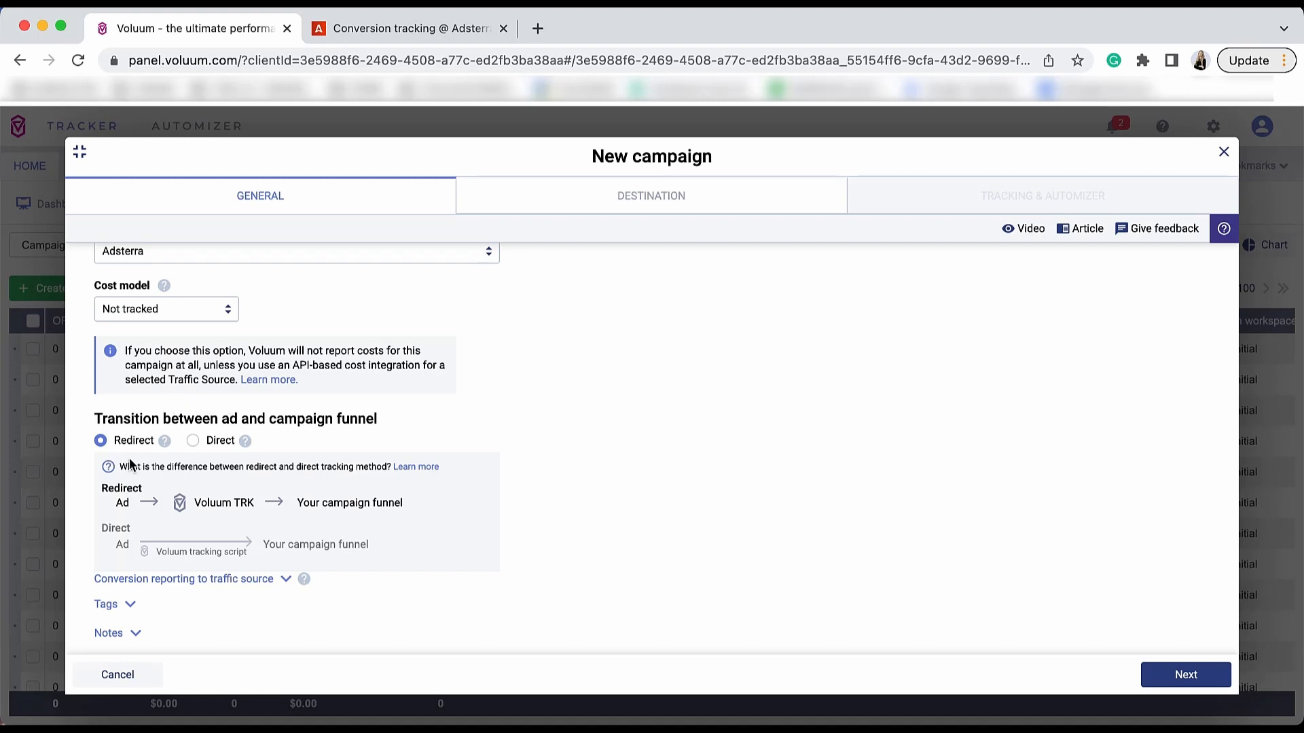
pyautogui.moveTo(137, 424)
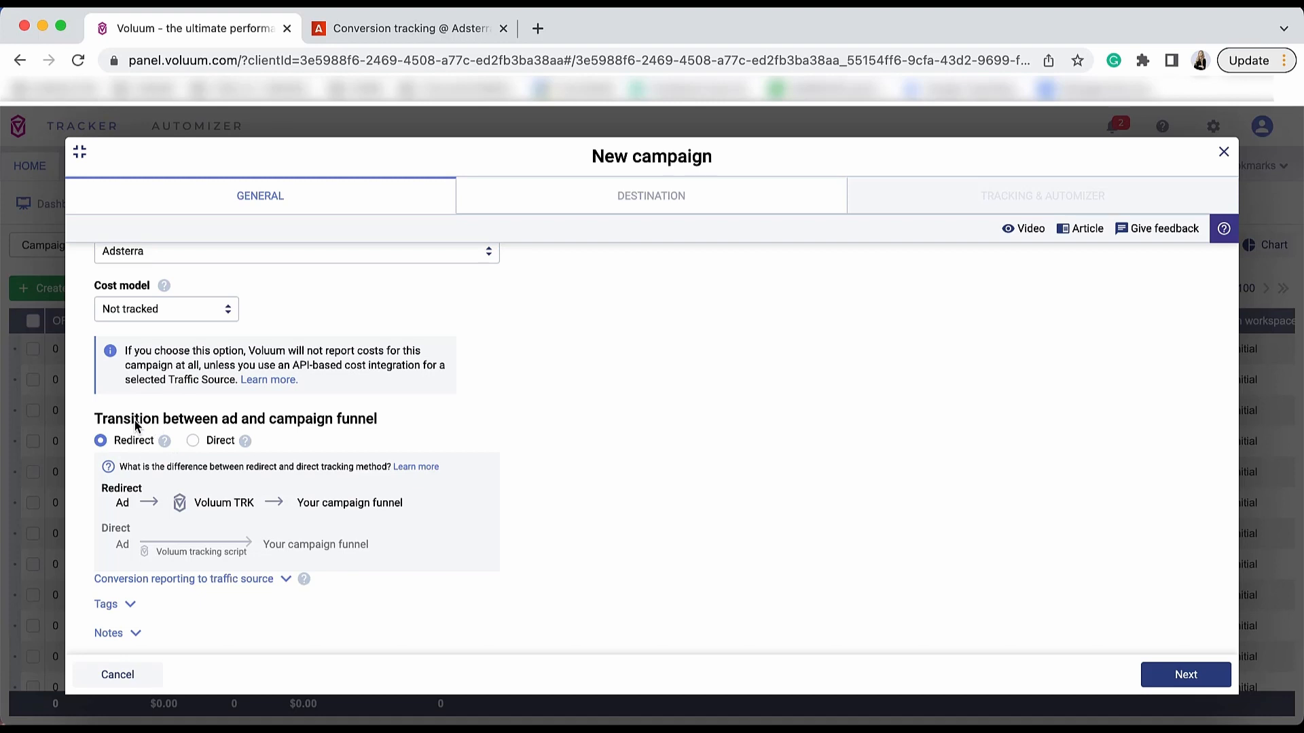
pyautogui.moveTo(115, 475)
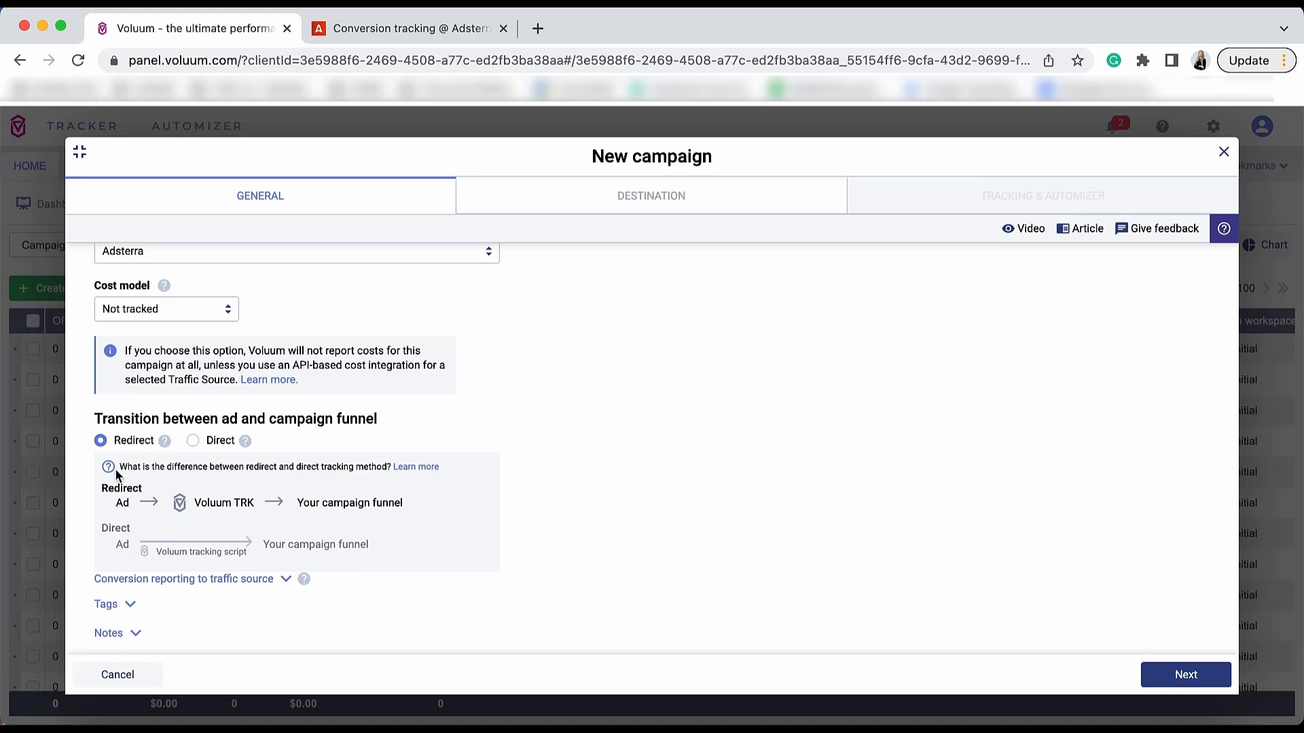
pyautogui.moveTo(192, 493)
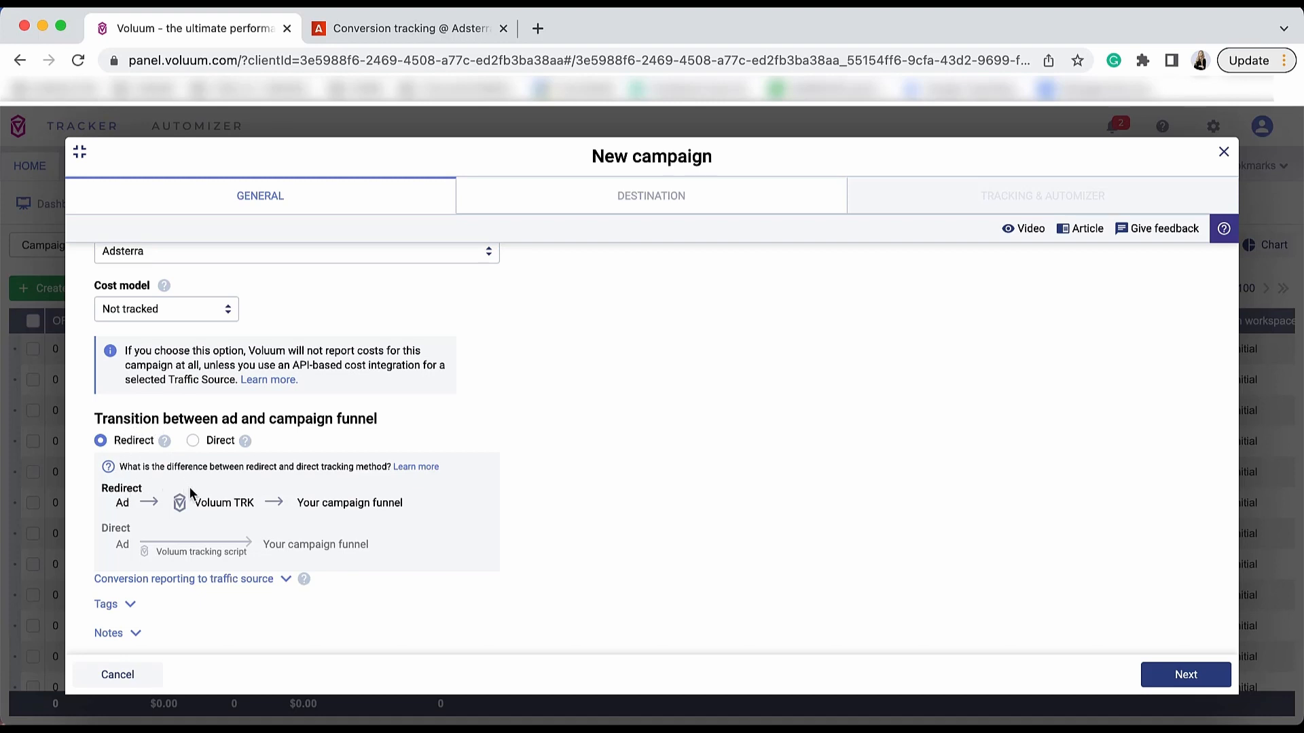
pyautogui.moveTo(328, 491)
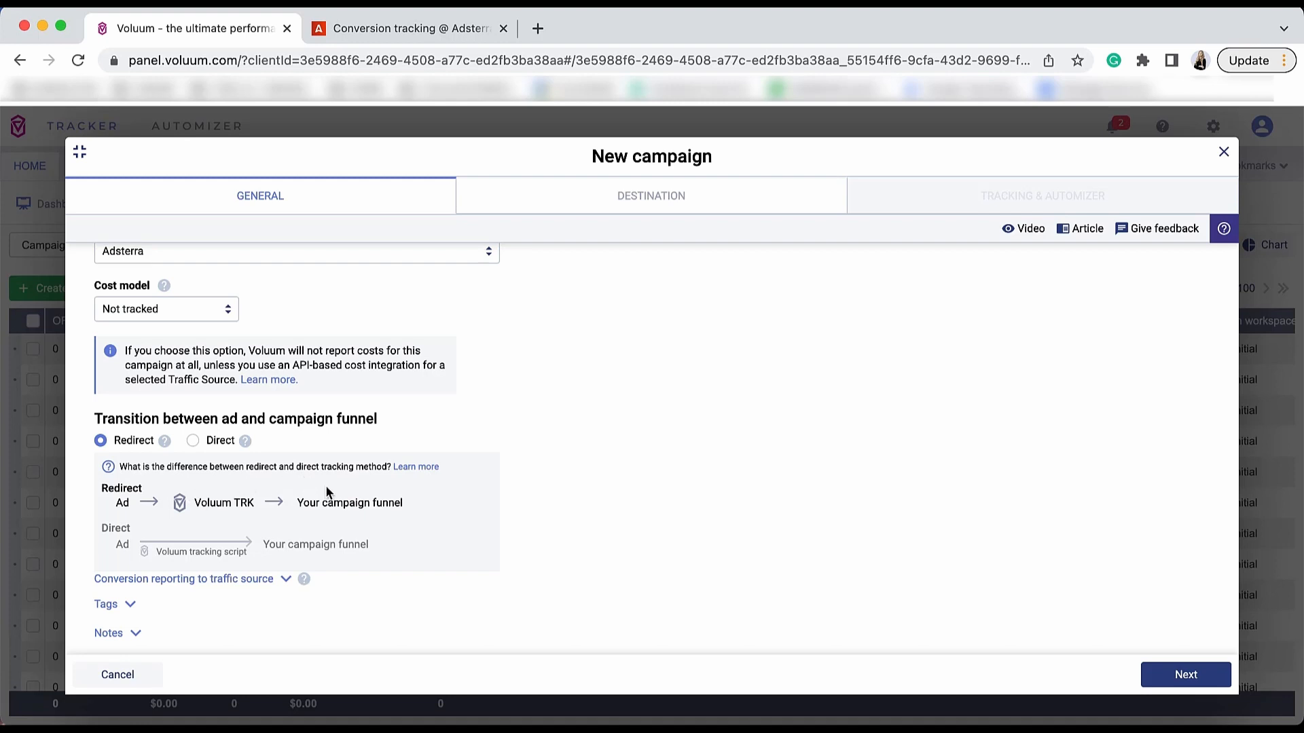
# Set the default path to Offers only using the Global - Test offer at full weight
pyautogui.click(652, 196)
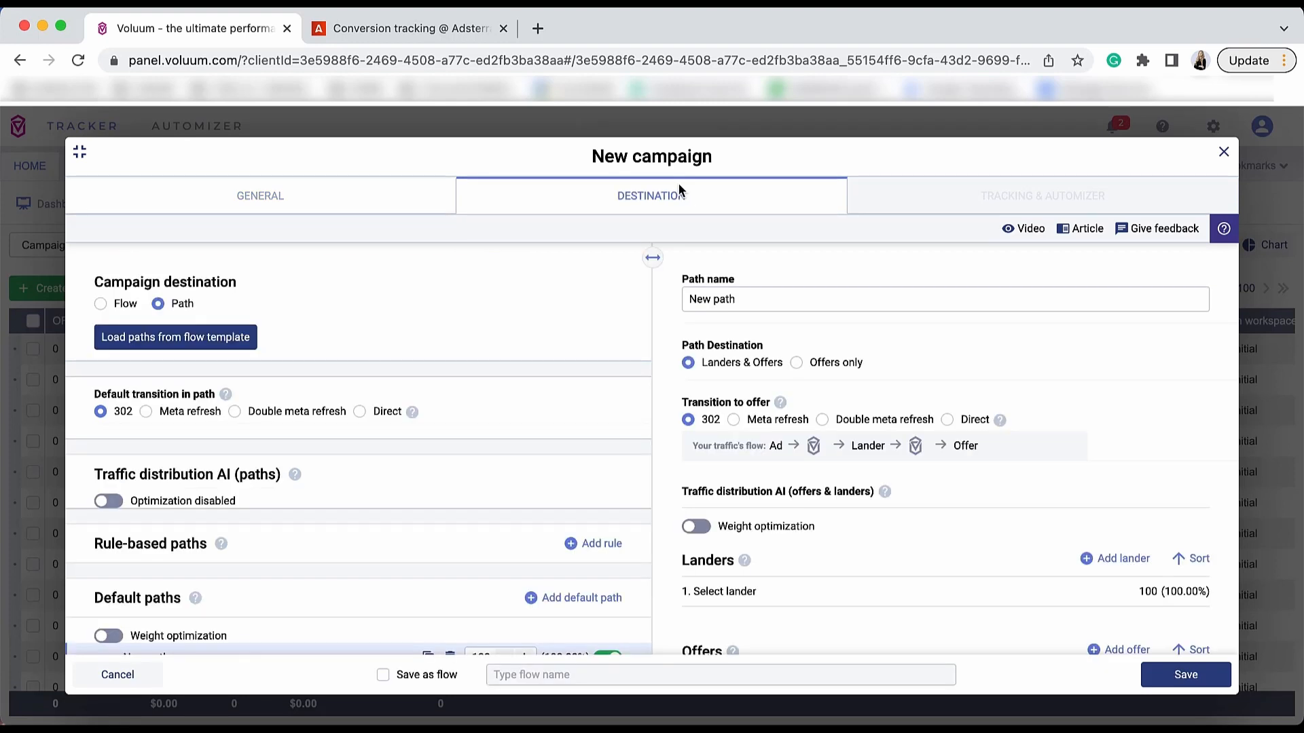
pyautogui.scroll(-3)
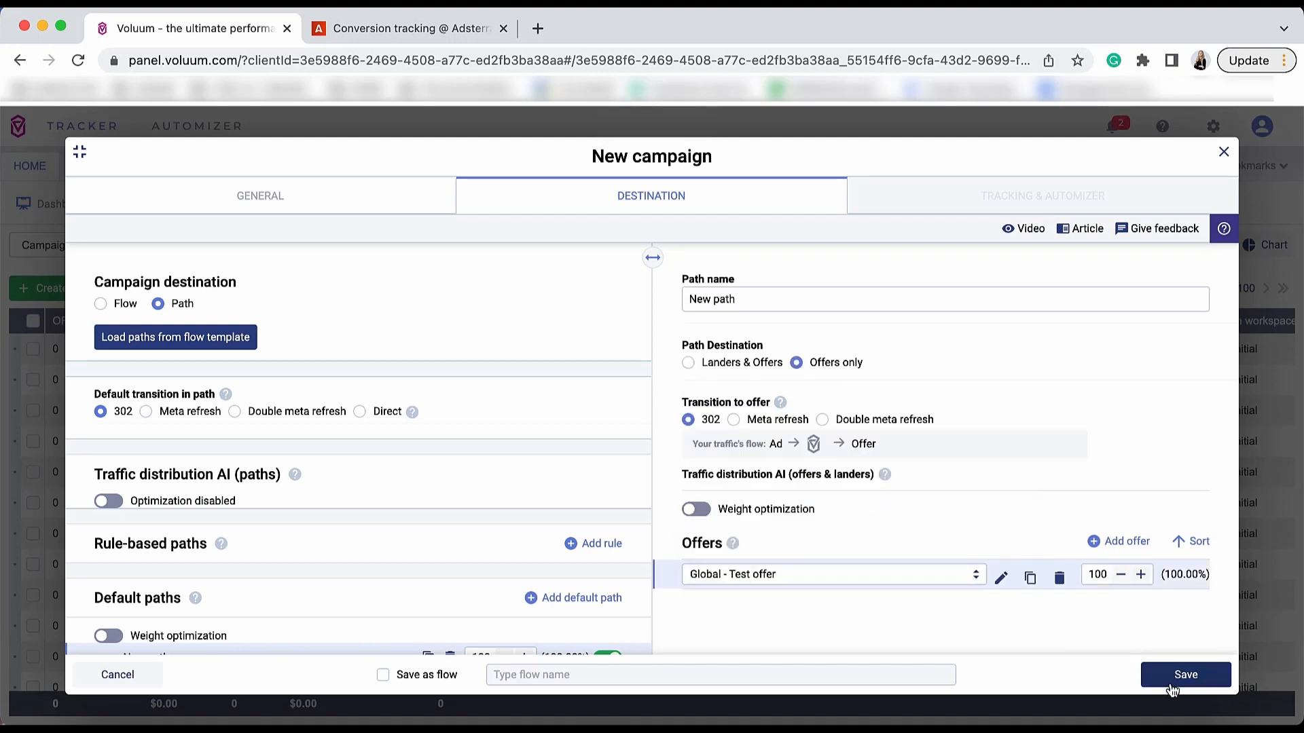
# Save the Adsterra - Global - test campaign so its campaign URL and tracking details appear
pyautogui.click(1184, 693)
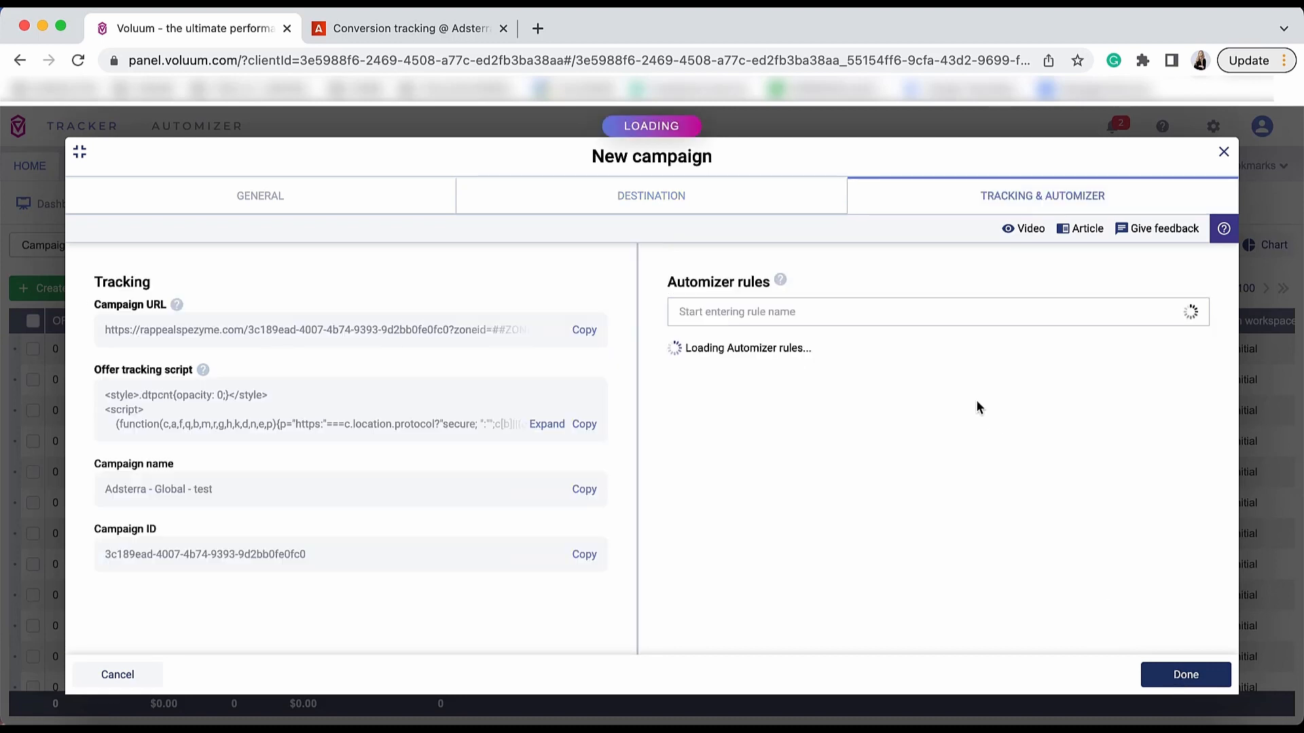
pyautogui.click(584, 330)
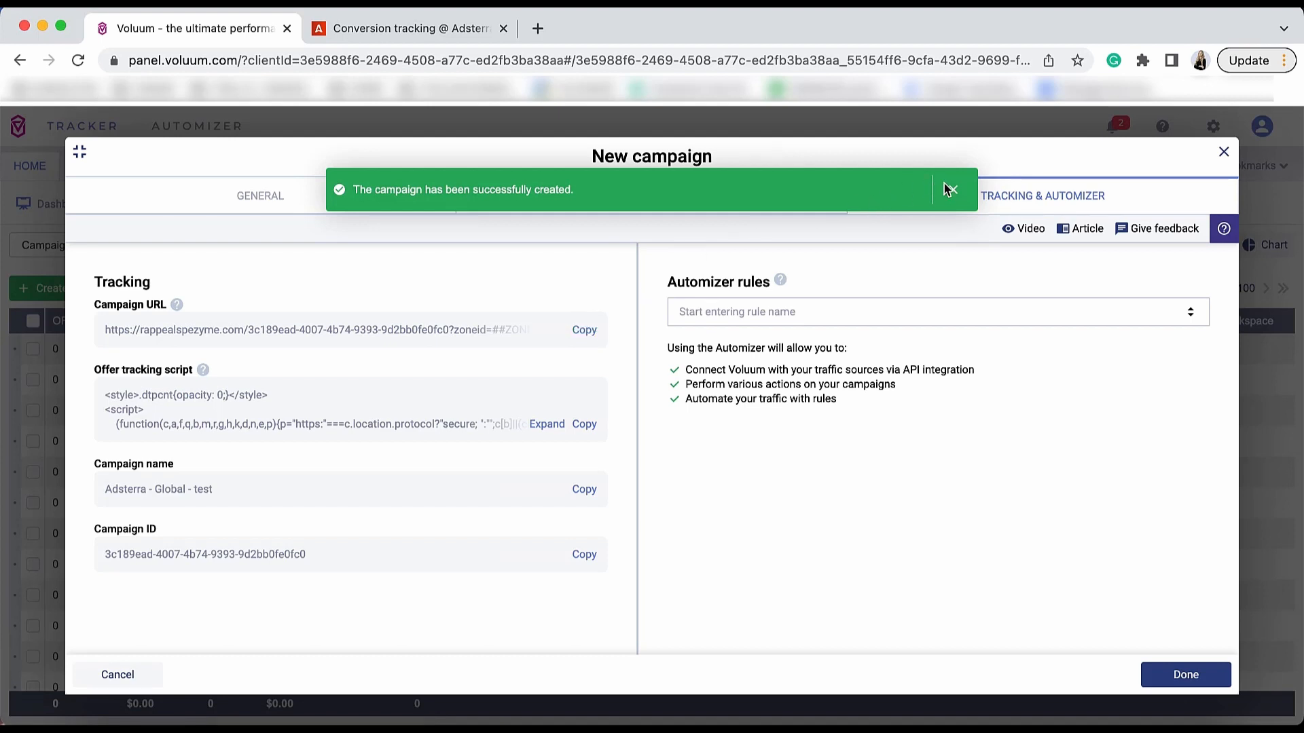
pyautogui.click(1186, 674)
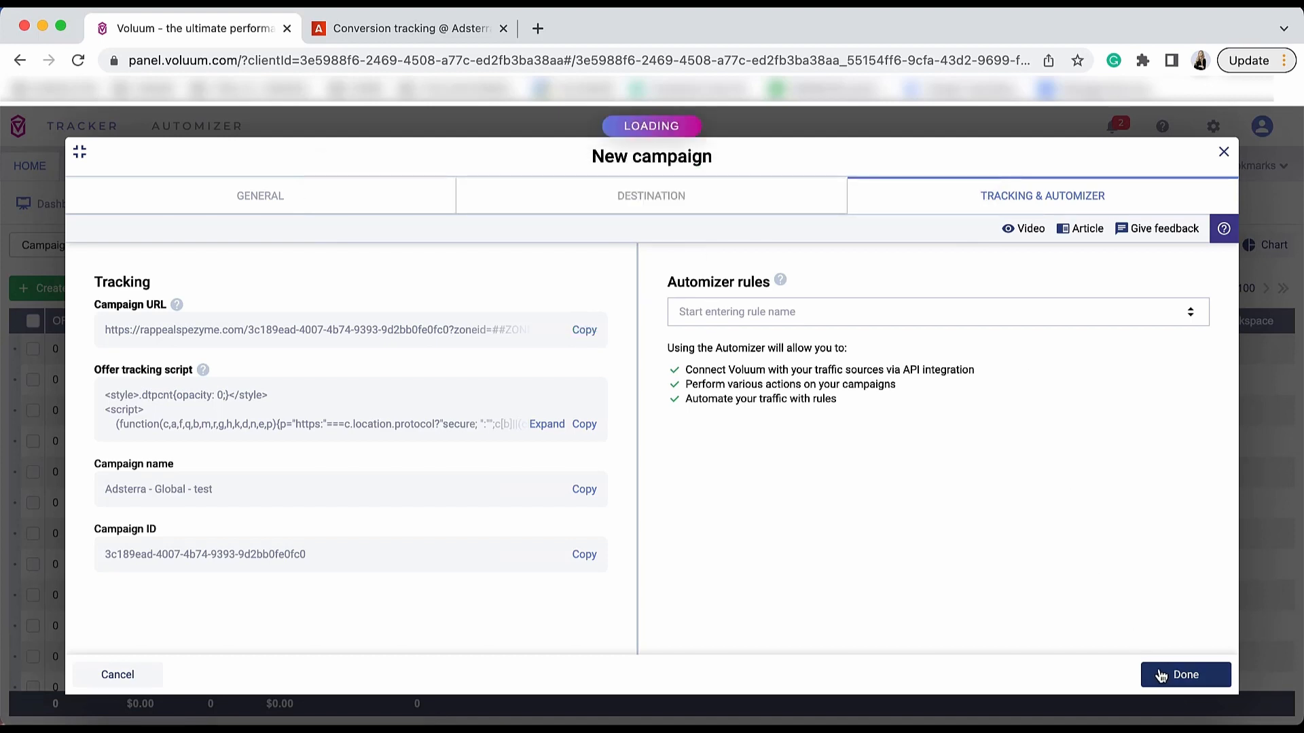
# From the Adsterra dashboard menu, reach Campaigns > Create campaign to get the empty form
pyautogui.click(402, 28)
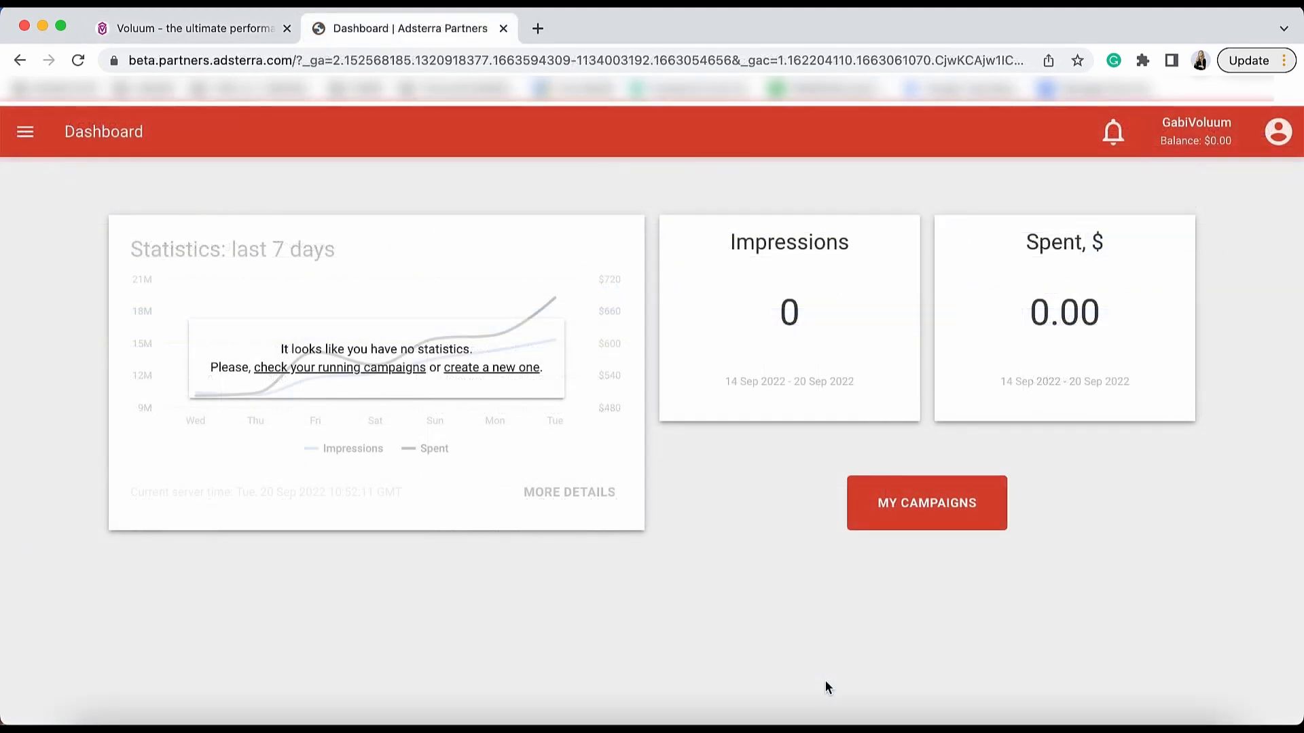
pyautogui.moveTo(25, 131)
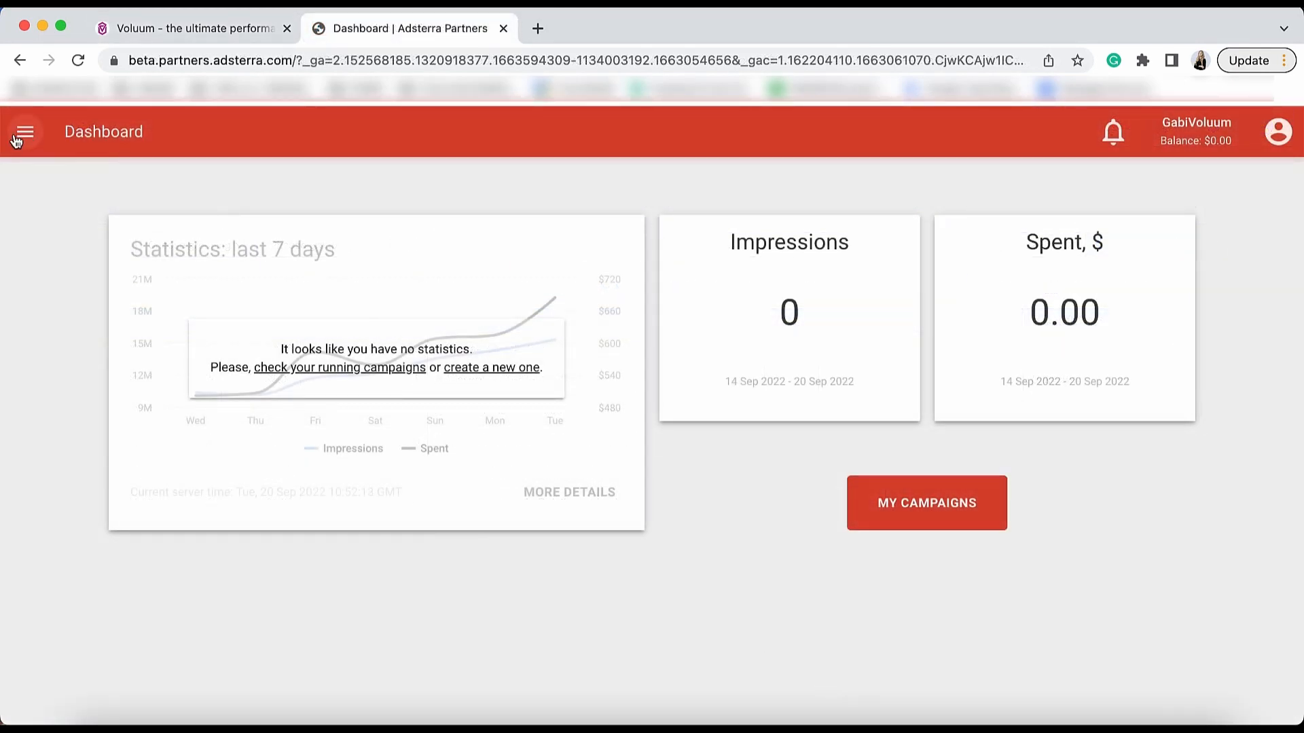
pyautogui.click(28, 132)
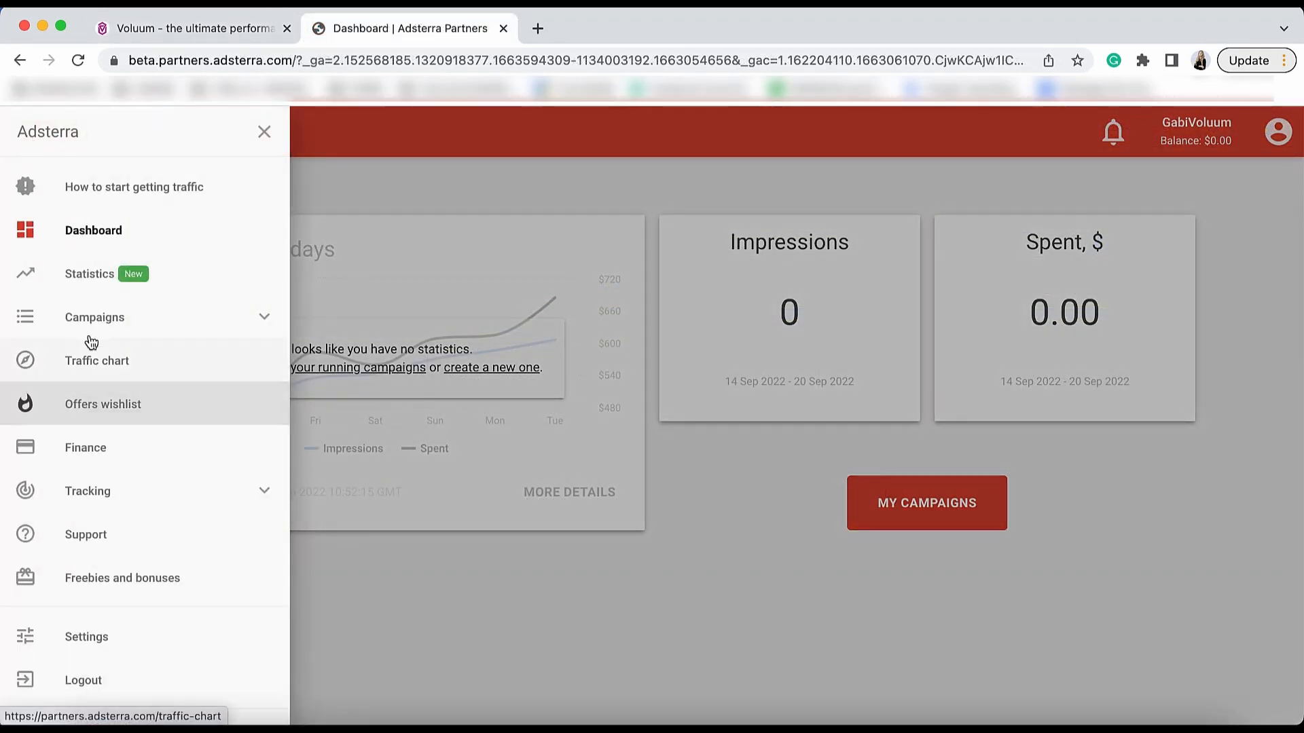
pyautogui.click(263, 132)
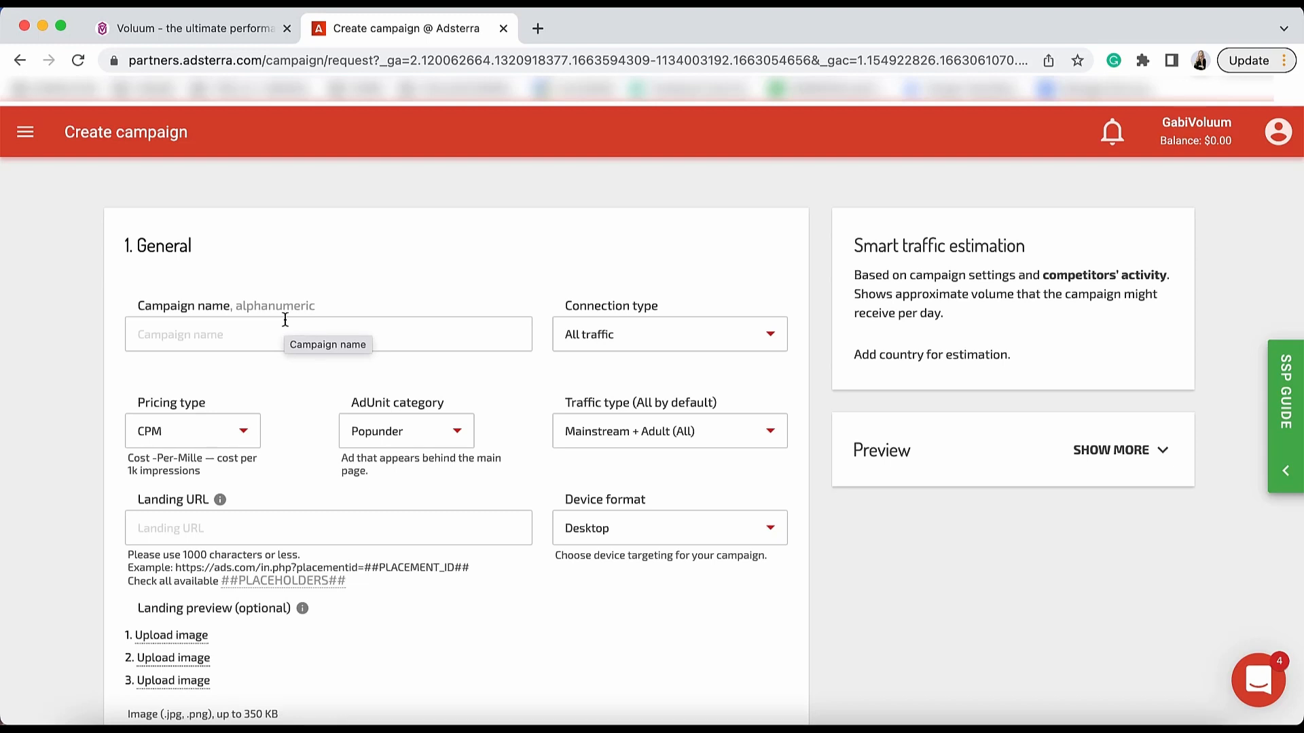
pyautogui.moveTo(195, 495)
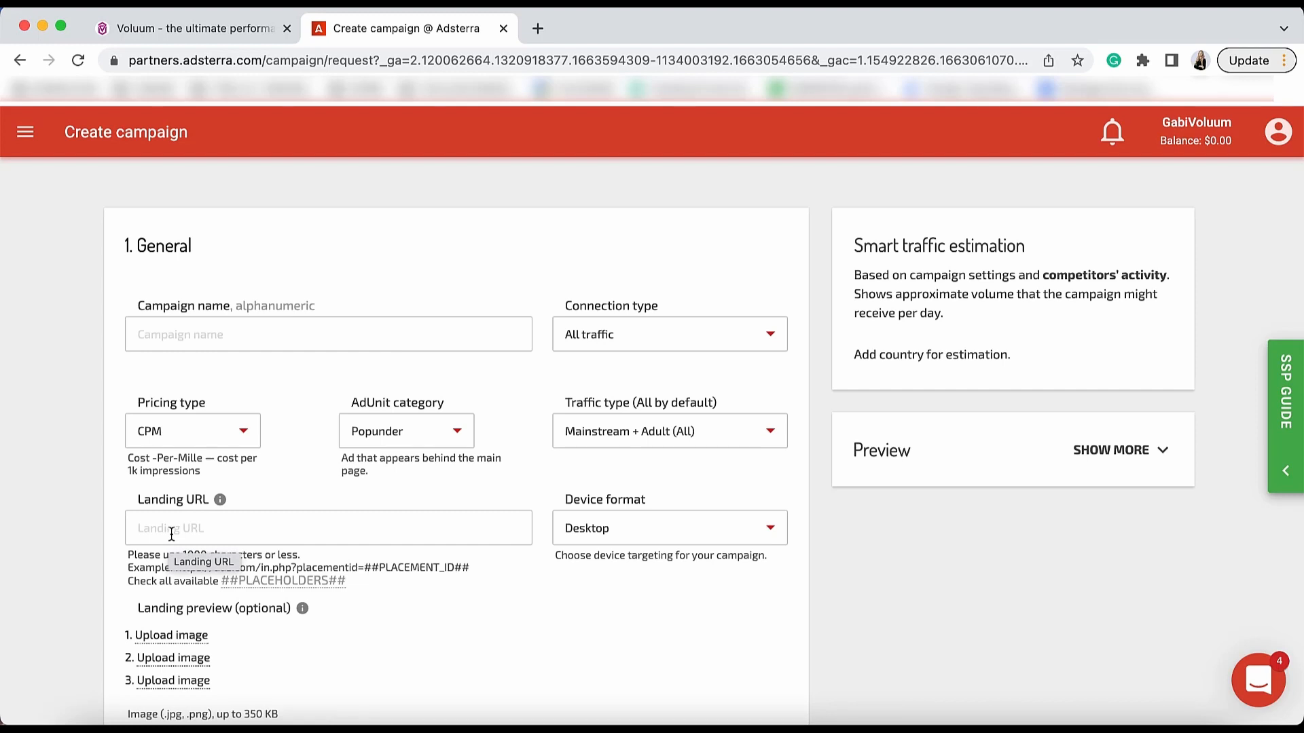
# Enter the Voluum URL with placement/subid parameters, name 'voluum test', Afghanistan at price 1, unlimited budget
pyautogui.write('&placement=##PLACEMENT_ID##&subid=##SUB_ID_SHORT(action)##')
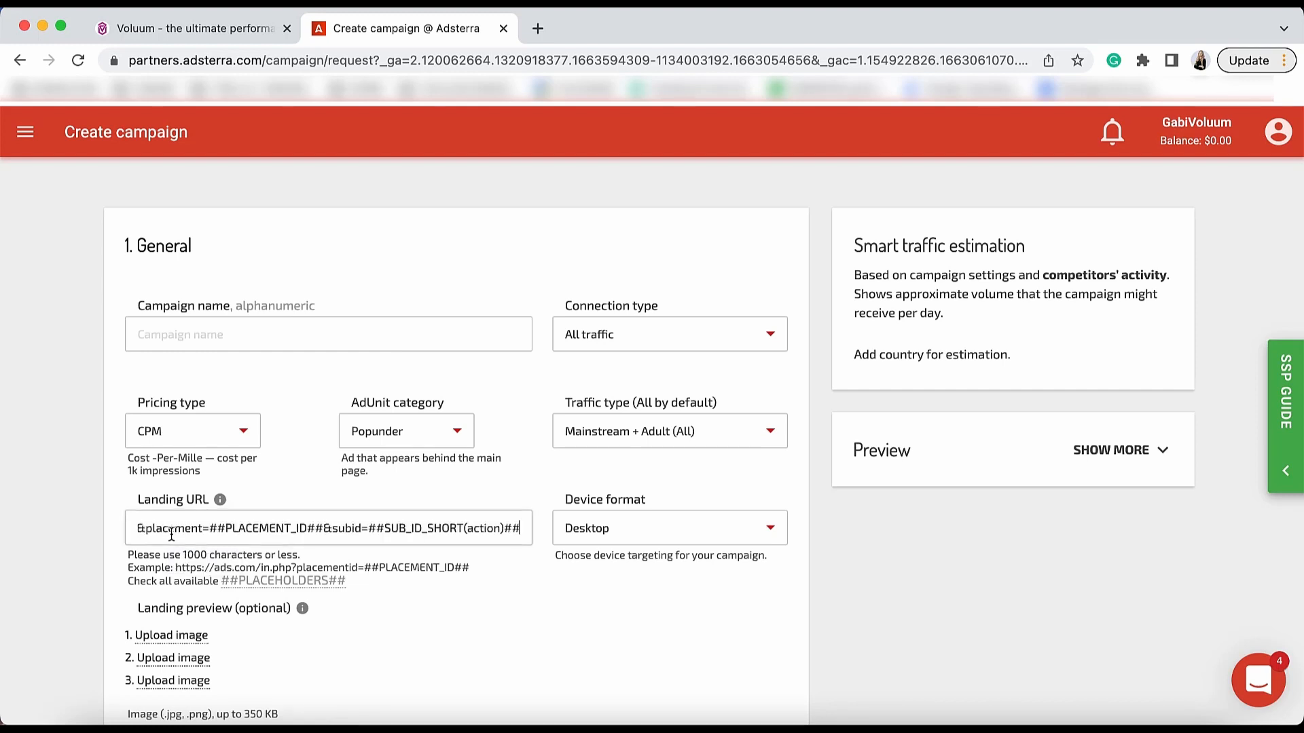
pyautogui.write('voluum test')
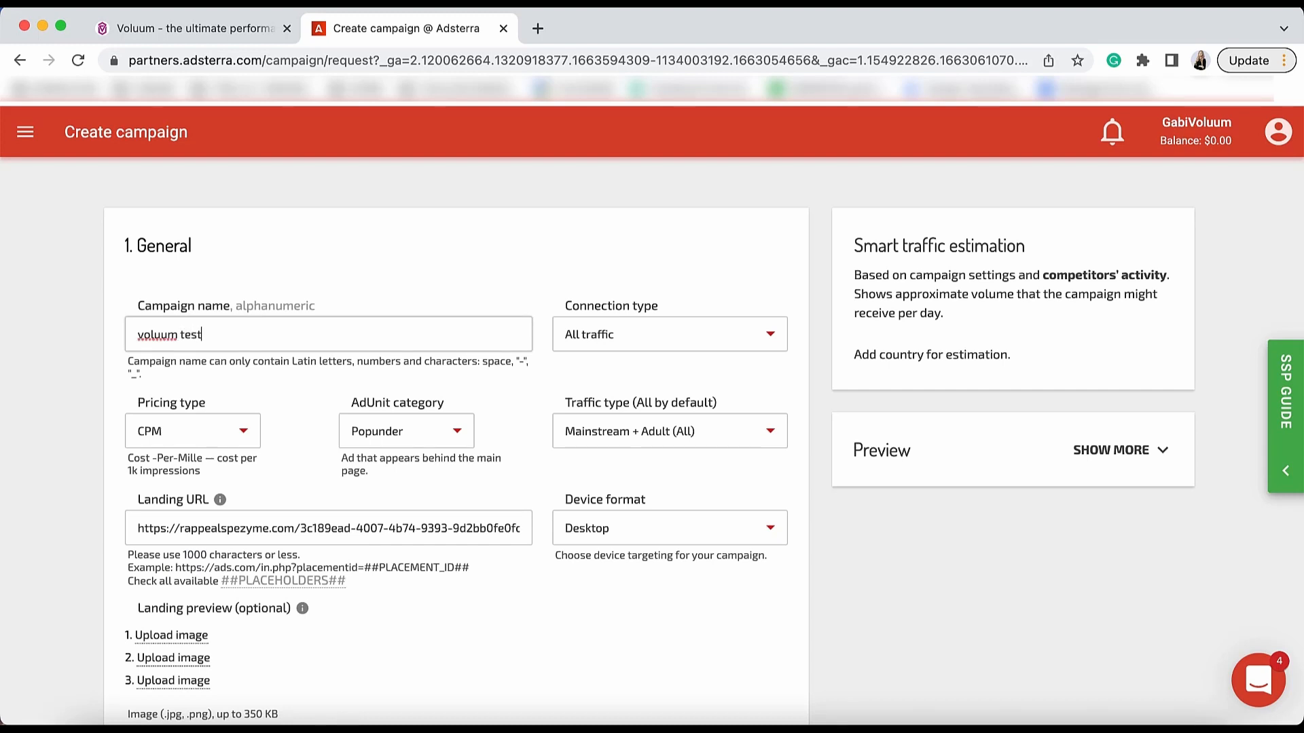
pyautogui.scroll(-3)
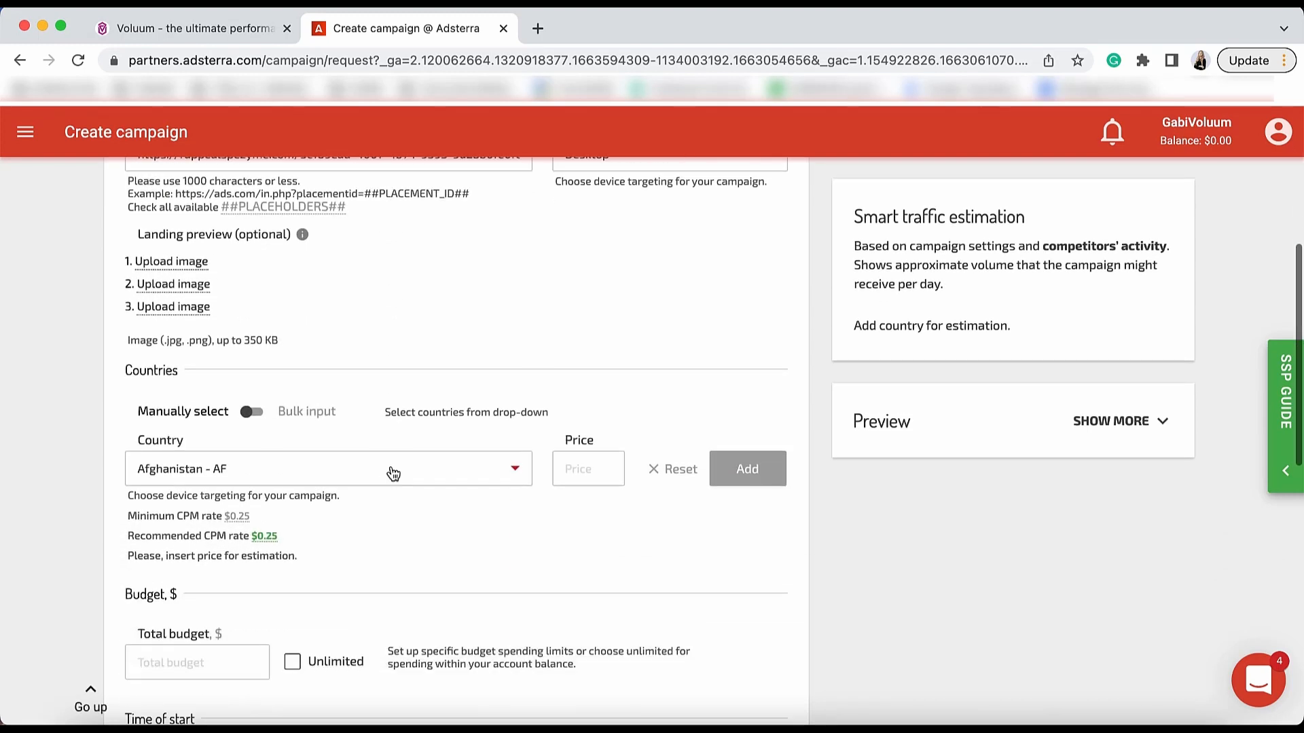
pyautogui.write('1')
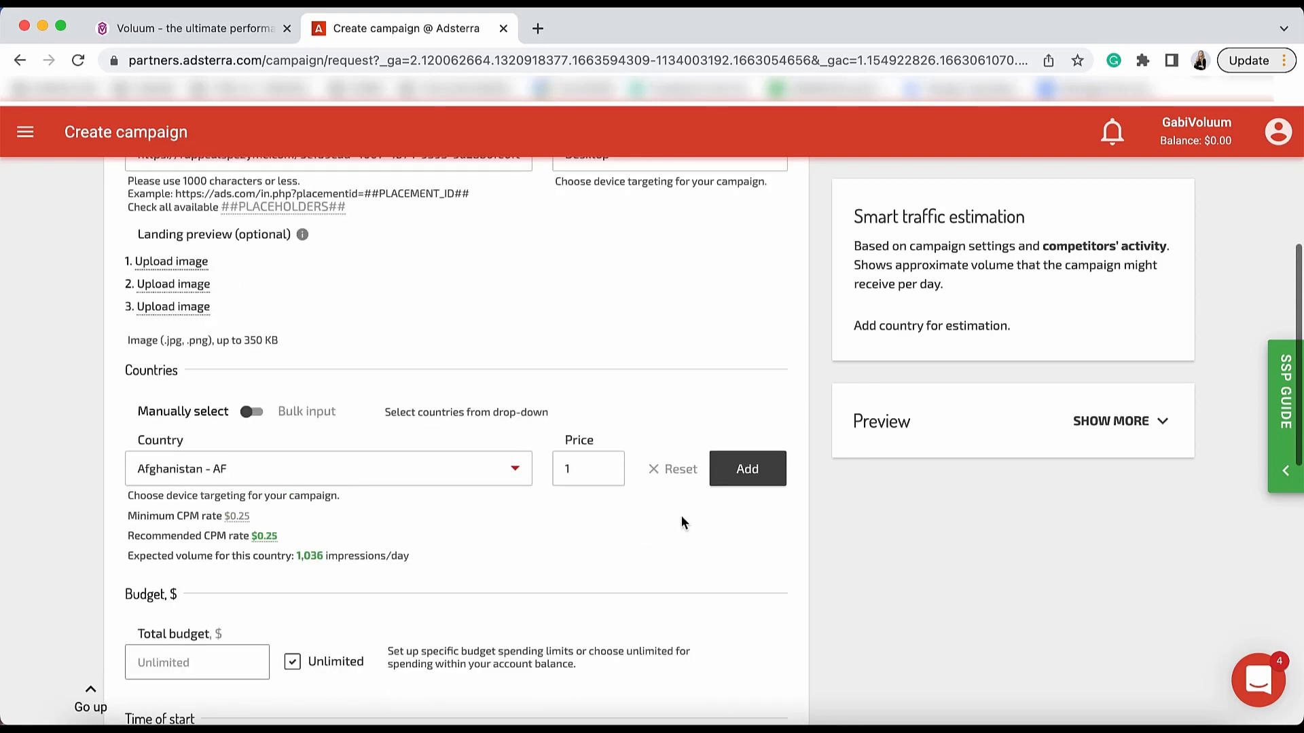
pyautogui.scroll(-3)
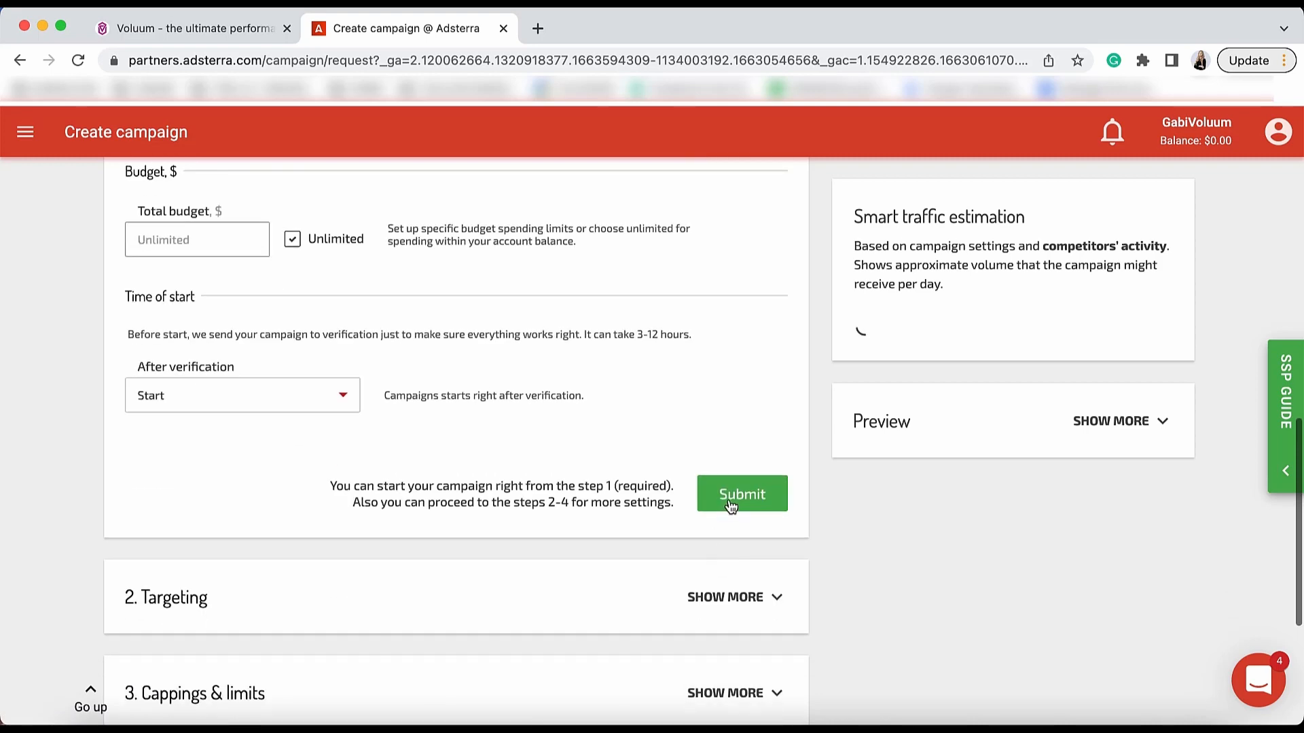
# Submit the 'voluum test' campaign, confirm its settings review and accept terms for verification
pyautogui.click(741, 494)
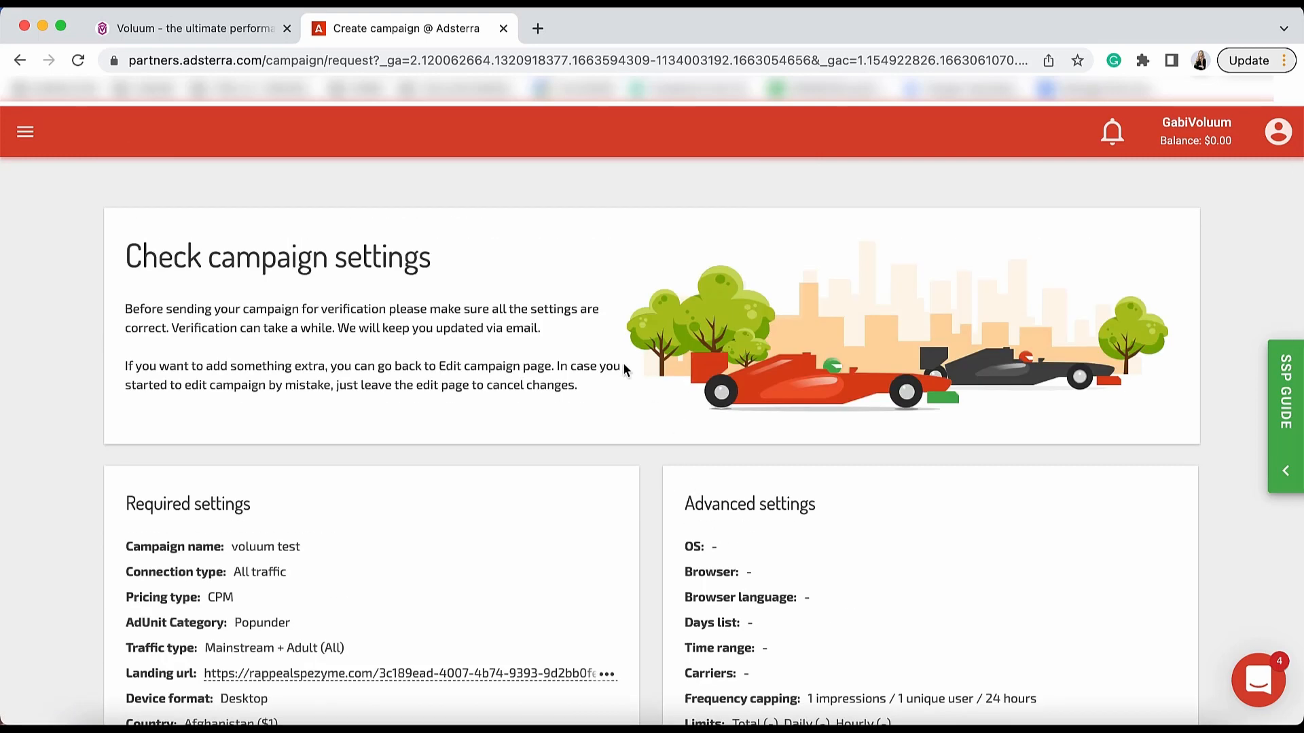
pyautogui.scroll(-3)
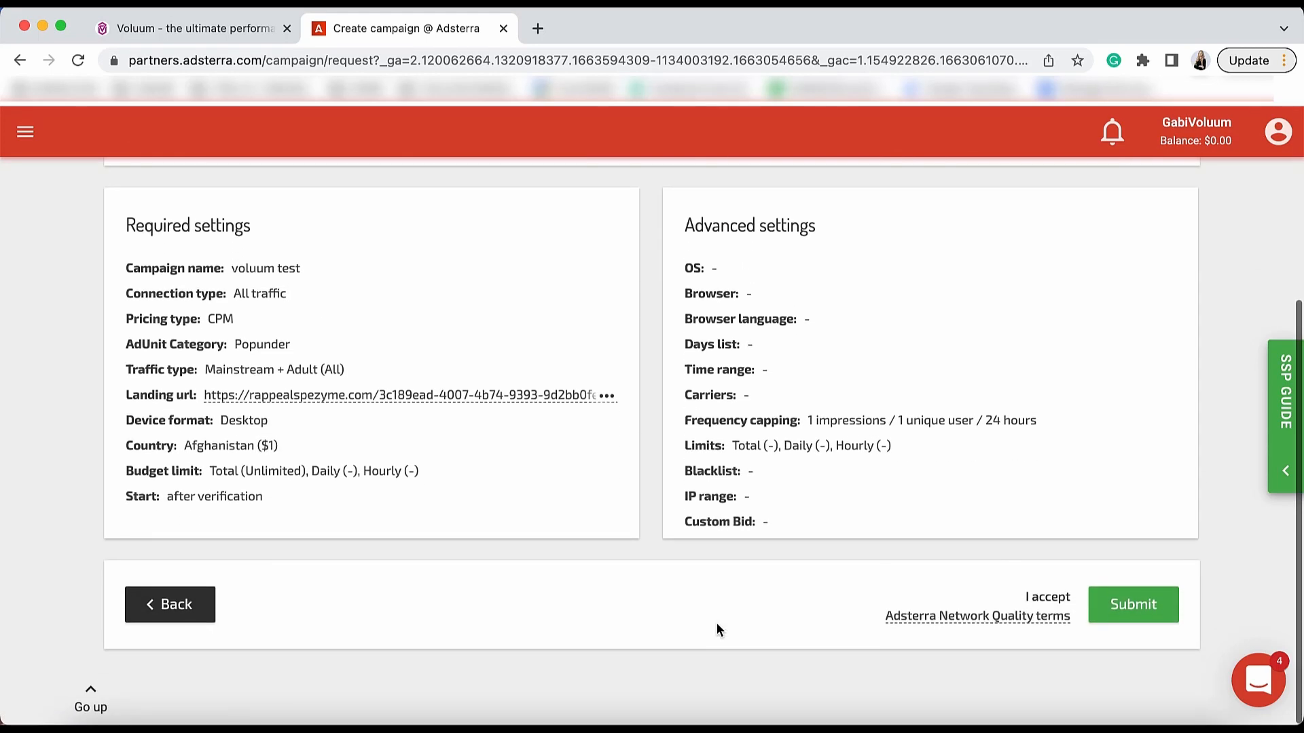
pyautogui.click(1132, 605)
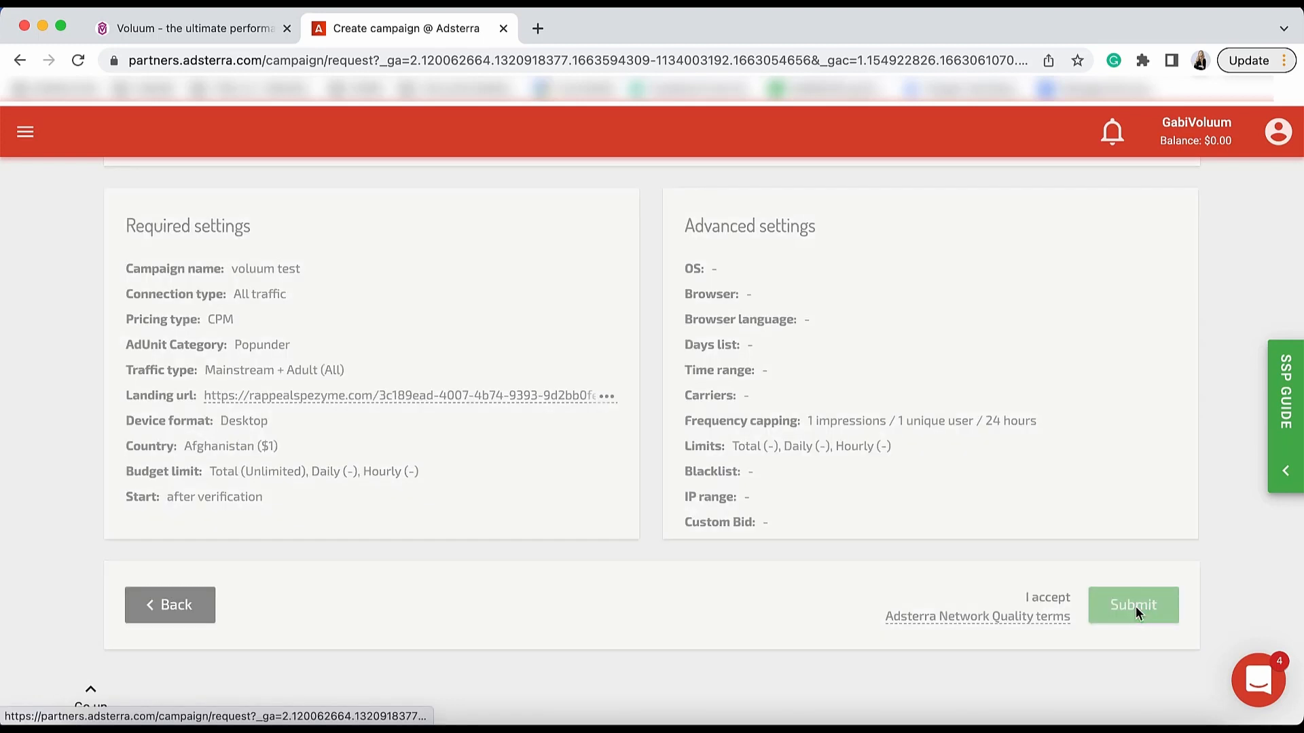
pyautogui.click(1132, 605)
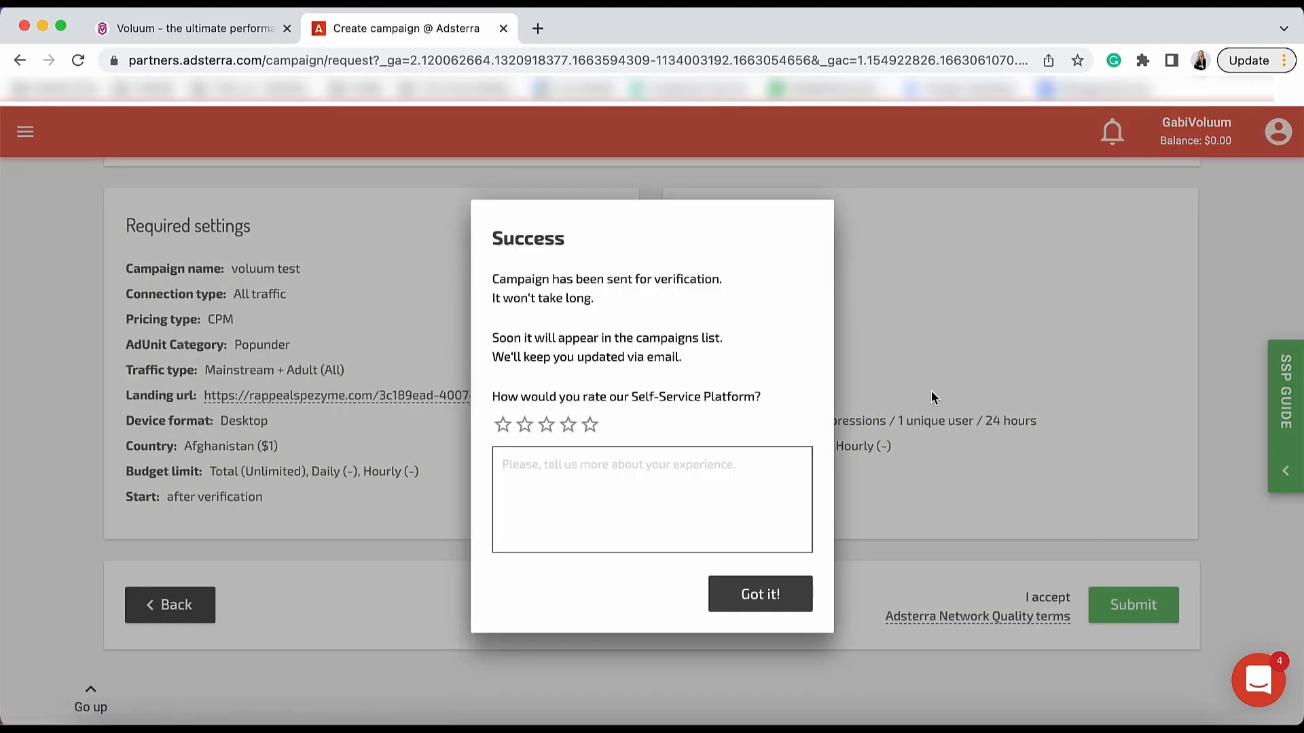